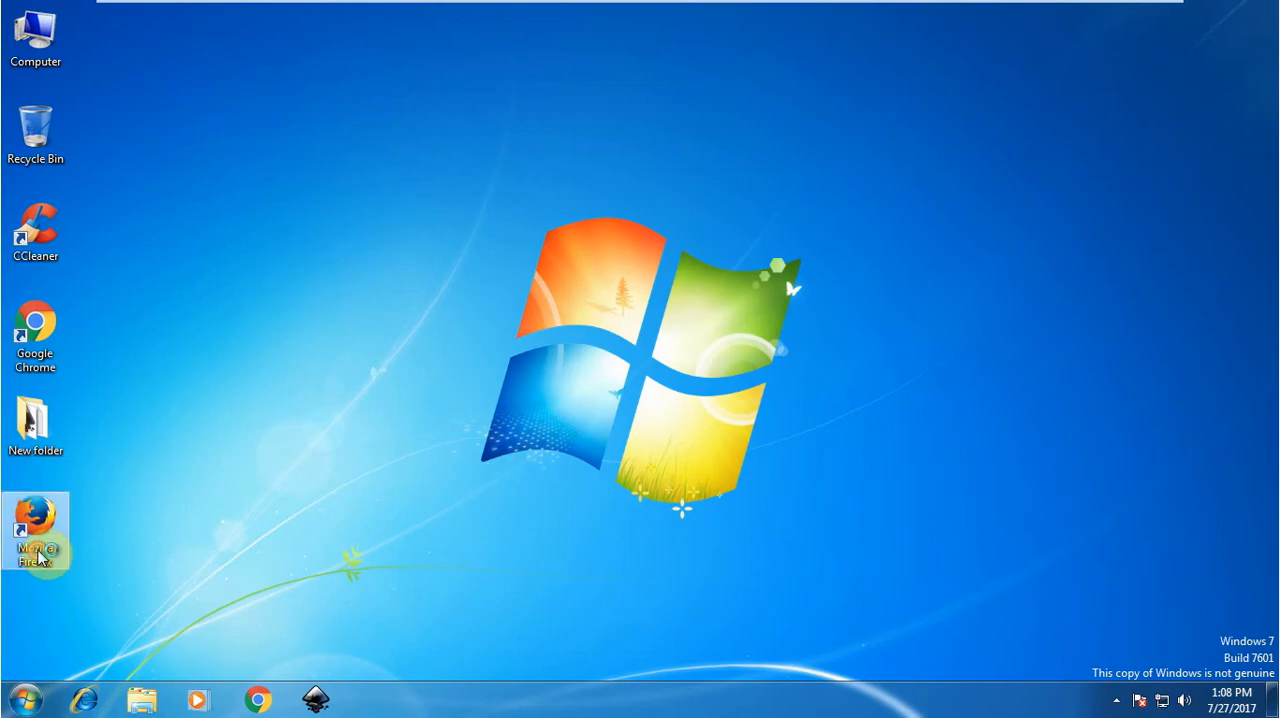
Launch Firefox and set a manual HTTP proxy of 10.1.9.200, port 3128
click(518, 268)
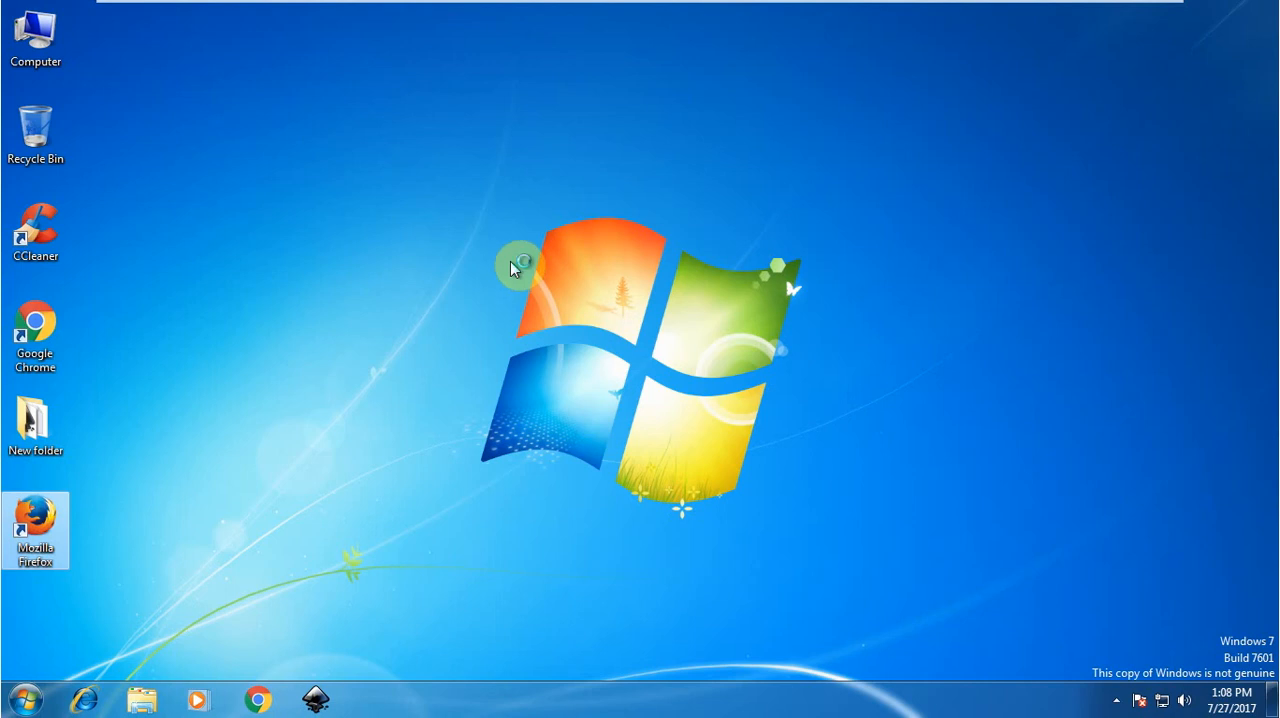
double_click(35, 530)
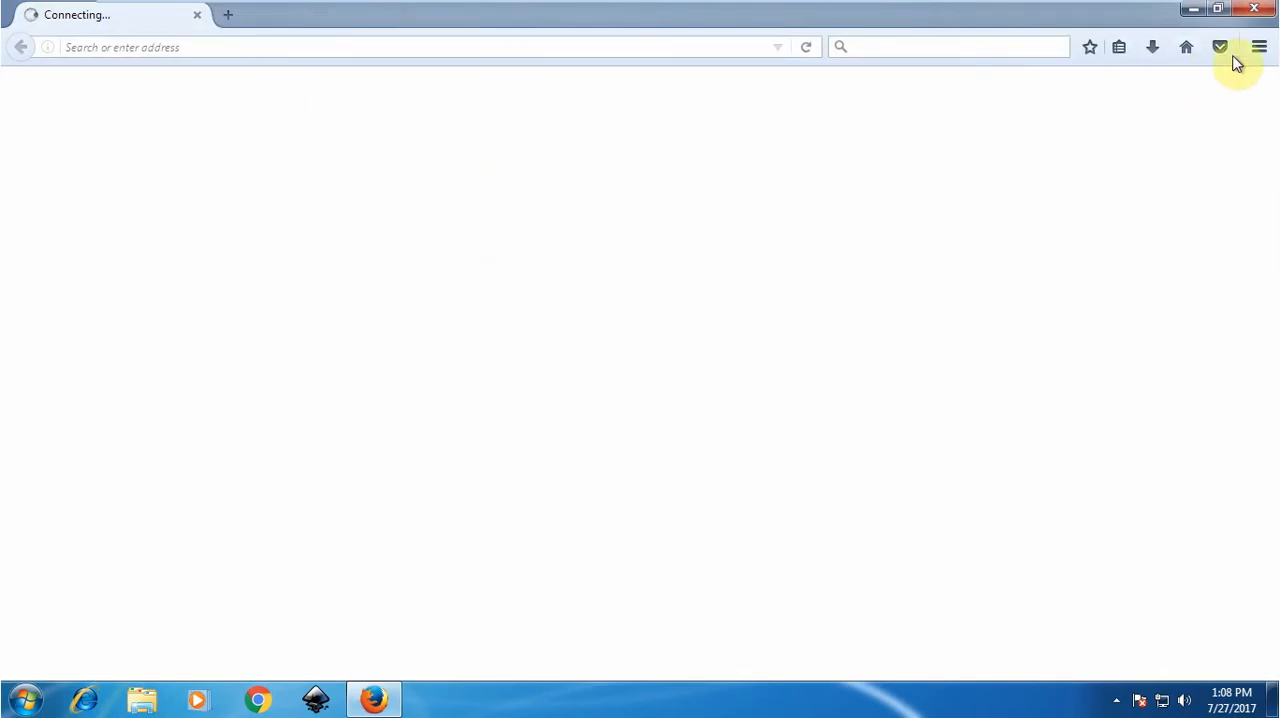
click(1259, 47)
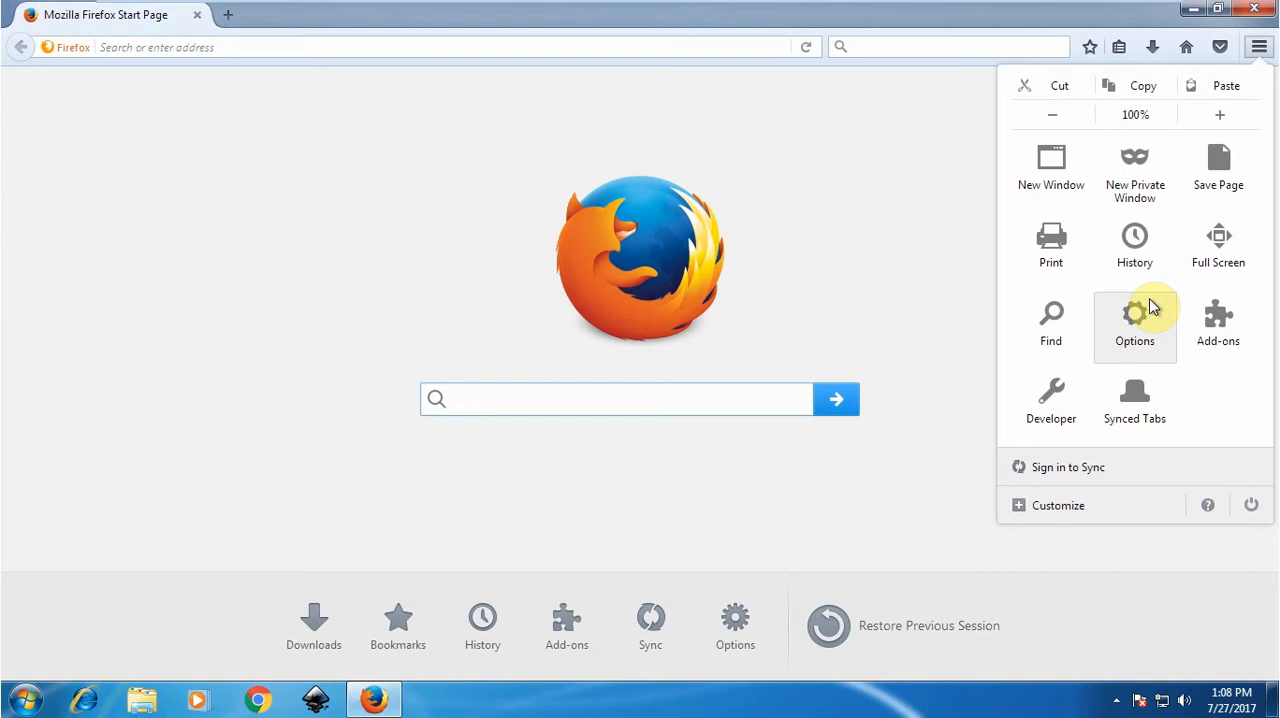
click(1134, 325)
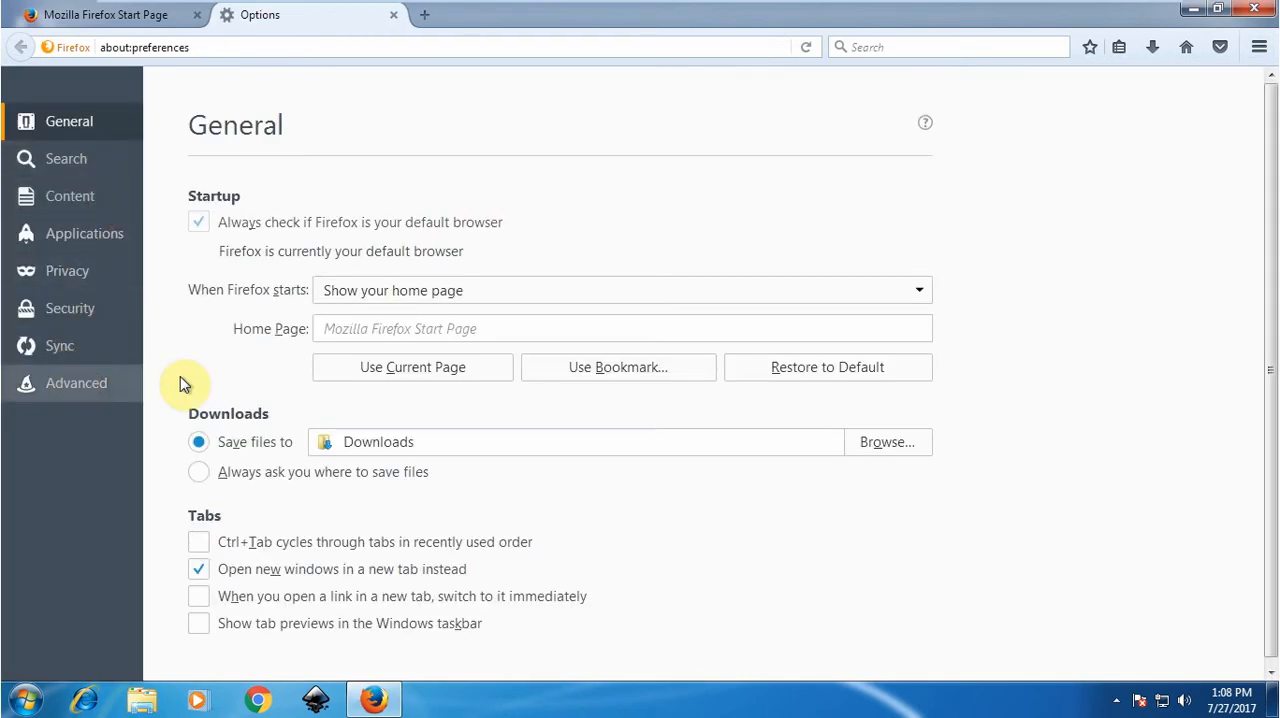
click(76, 383)
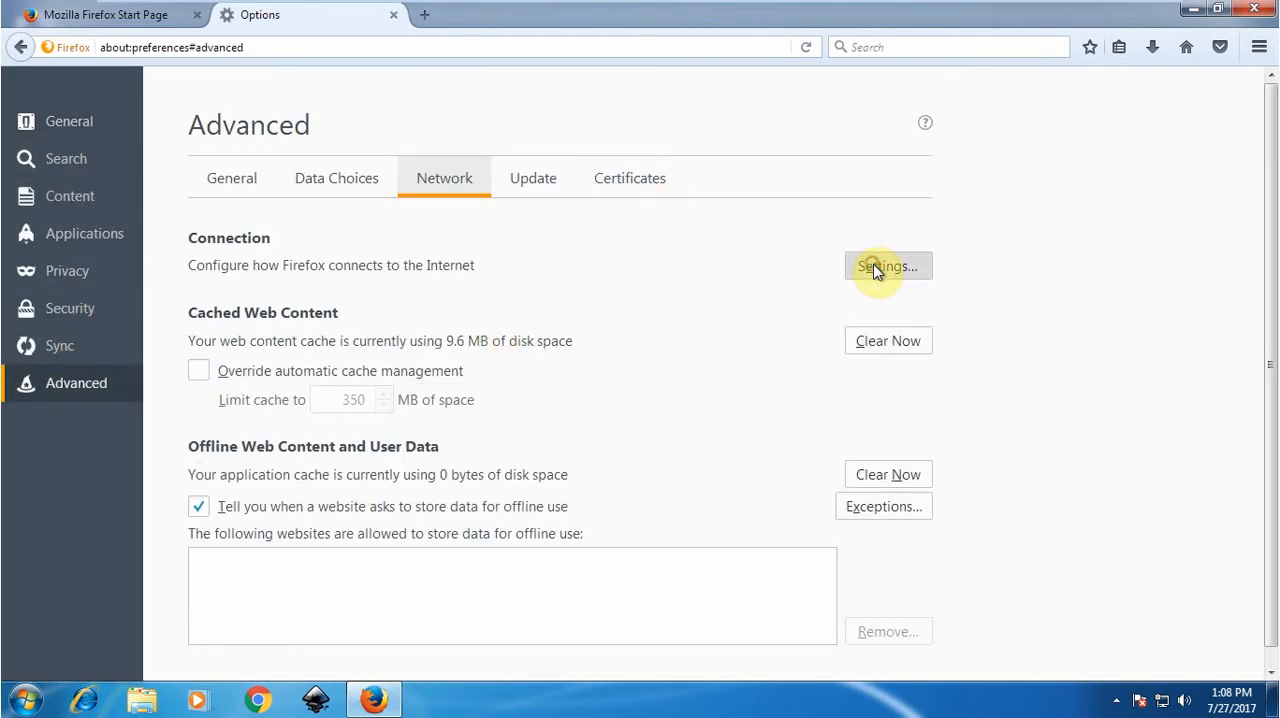
click(887, 266)
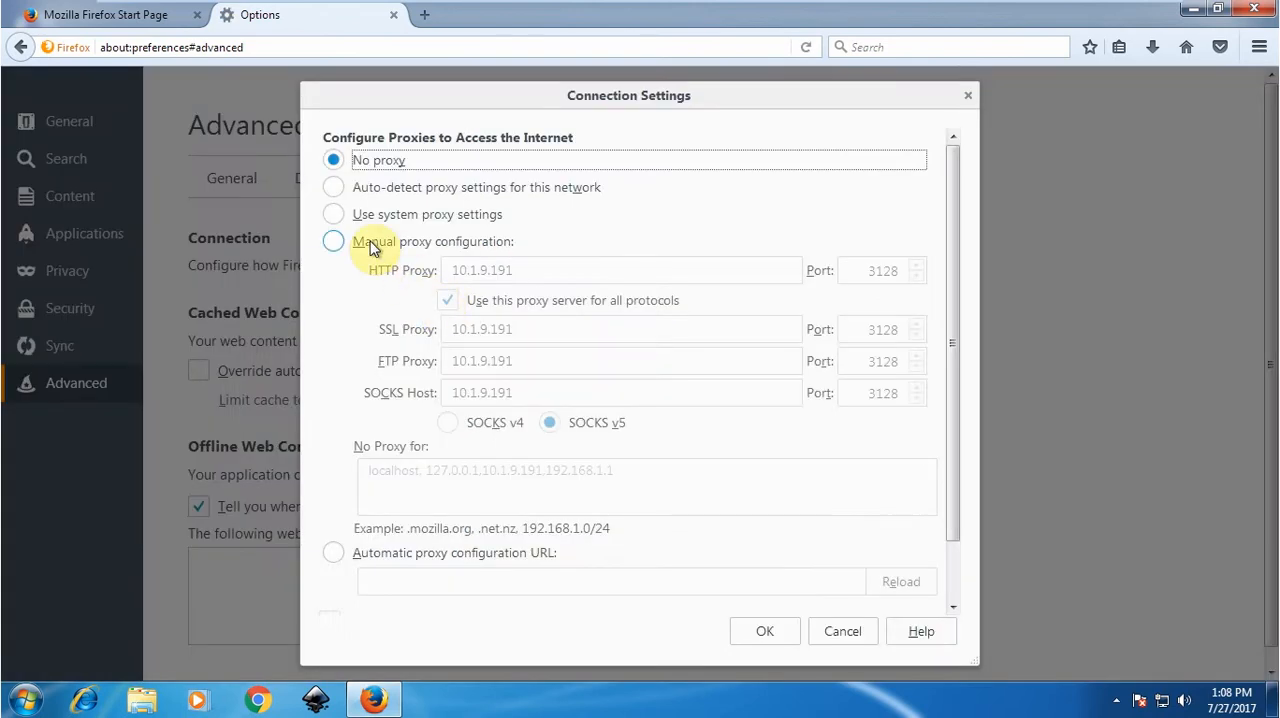
click(333, 241)
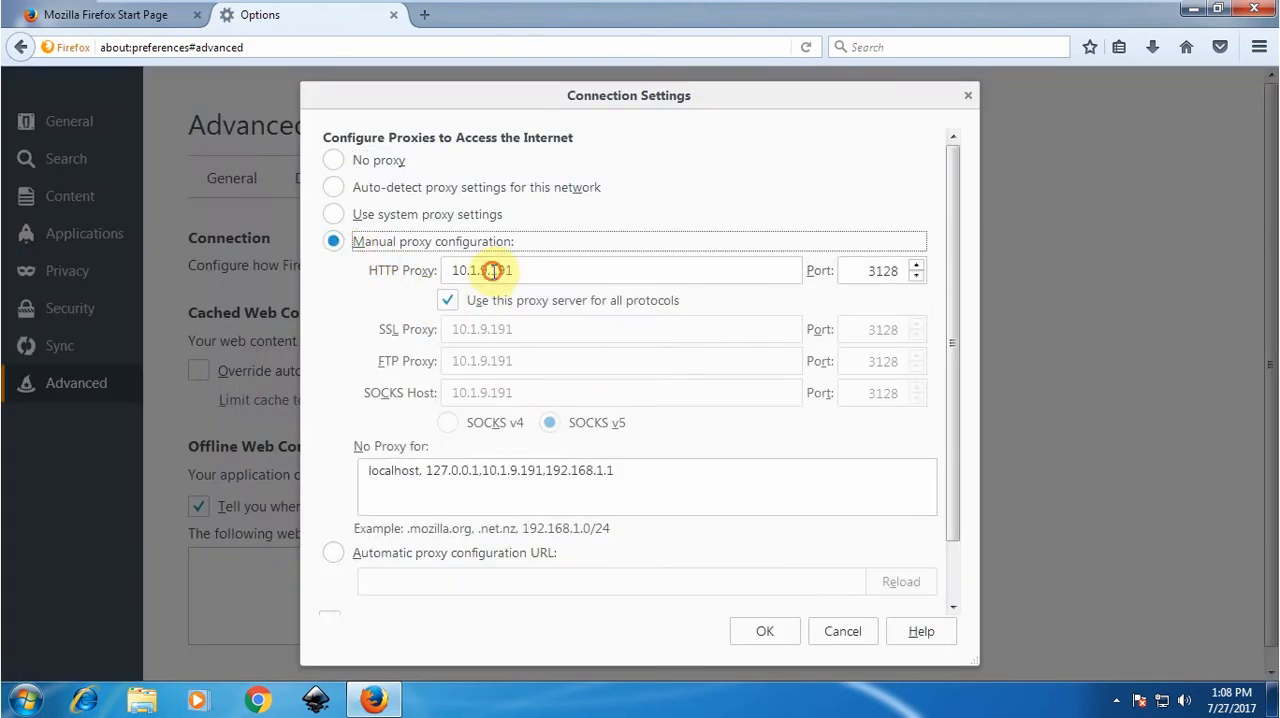
double_click(500, 270)
text(200)
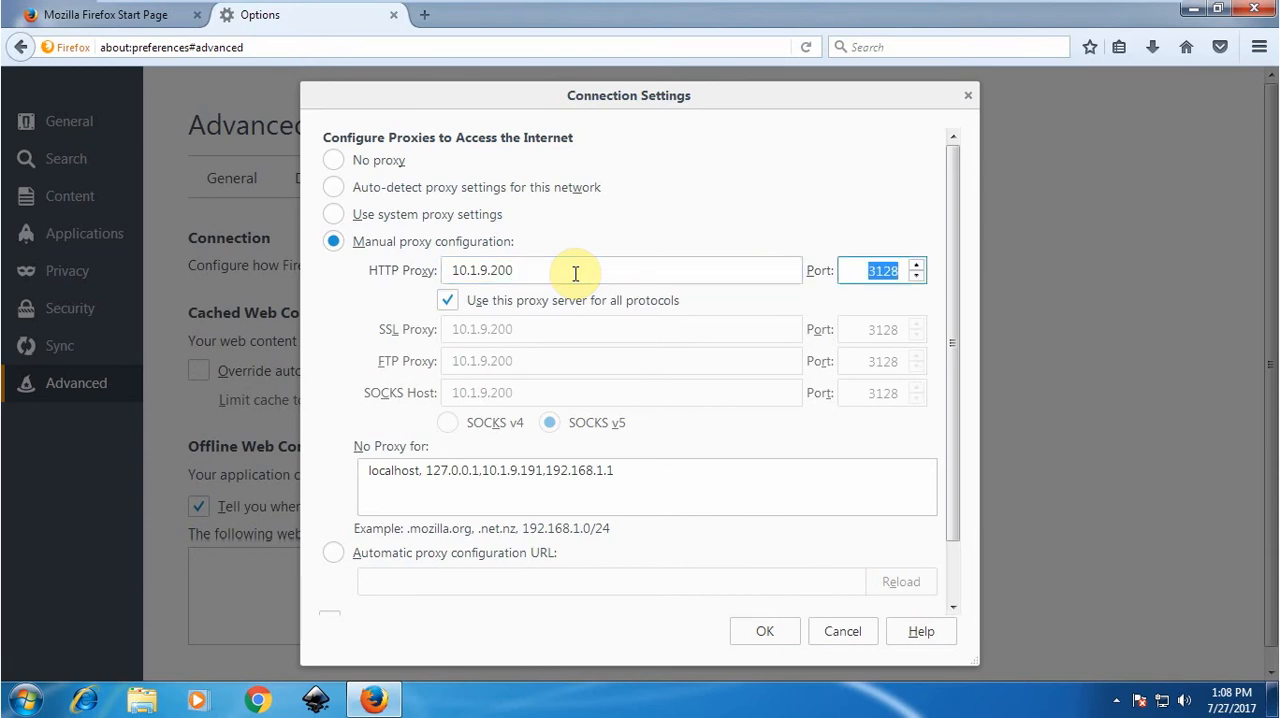
mouse_move(730, 680)
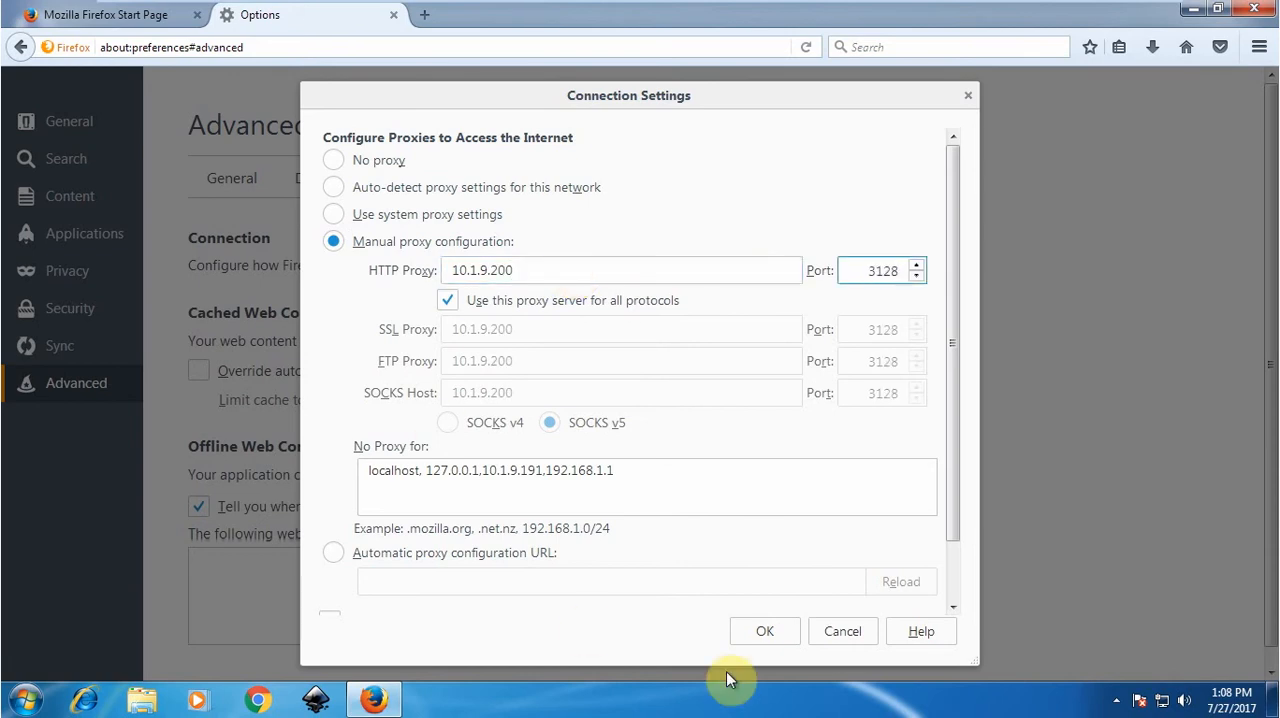
click(764, 631)
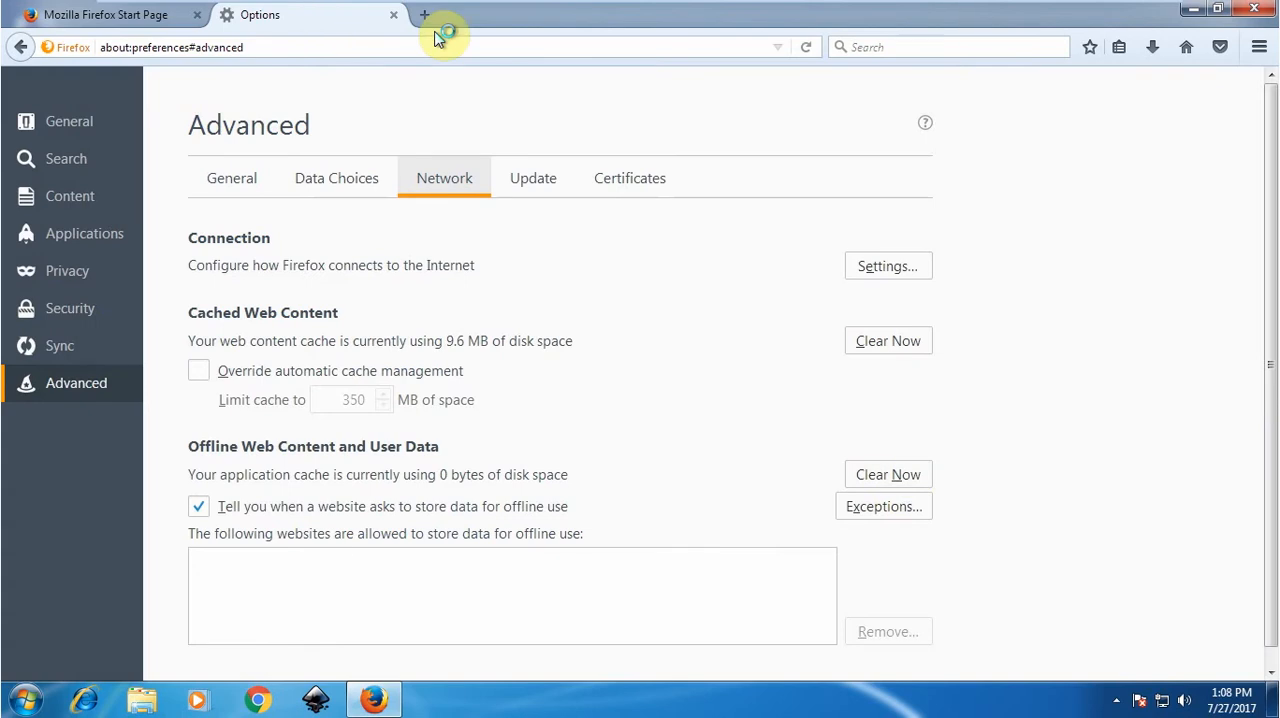
Open google.com from the address bar and search for 'tiger'
click(393, 14)
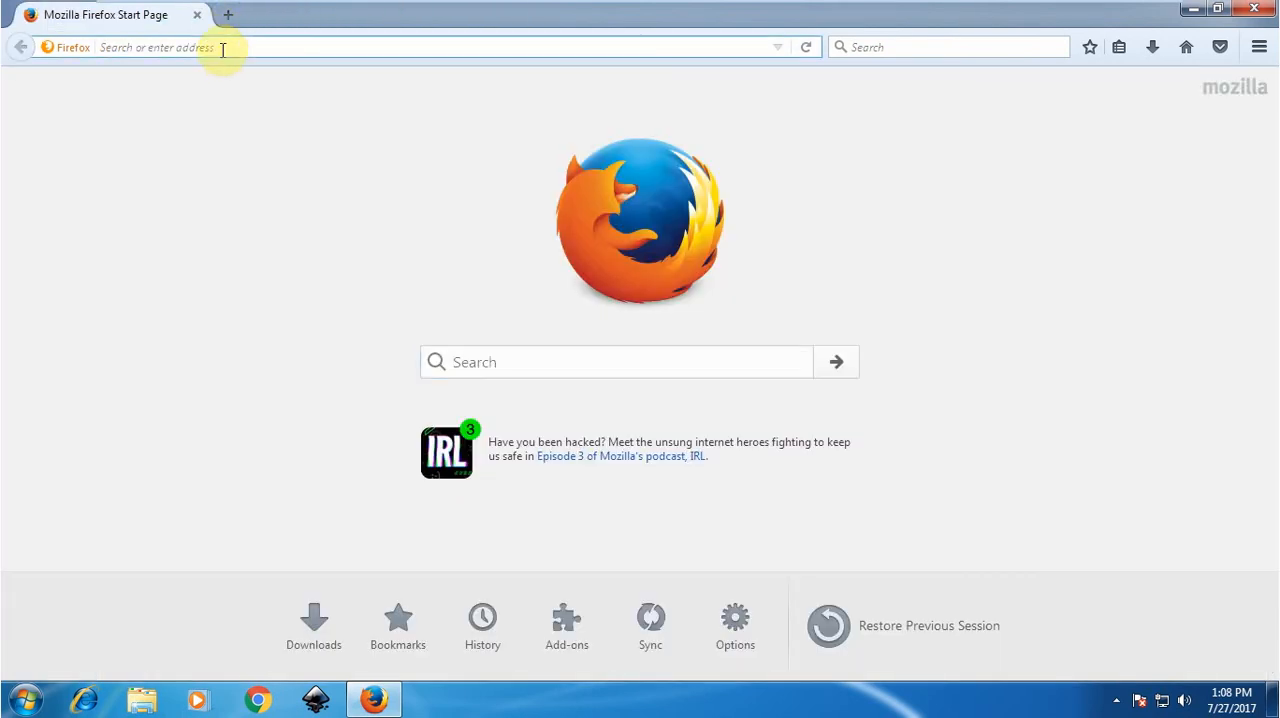
text(www)
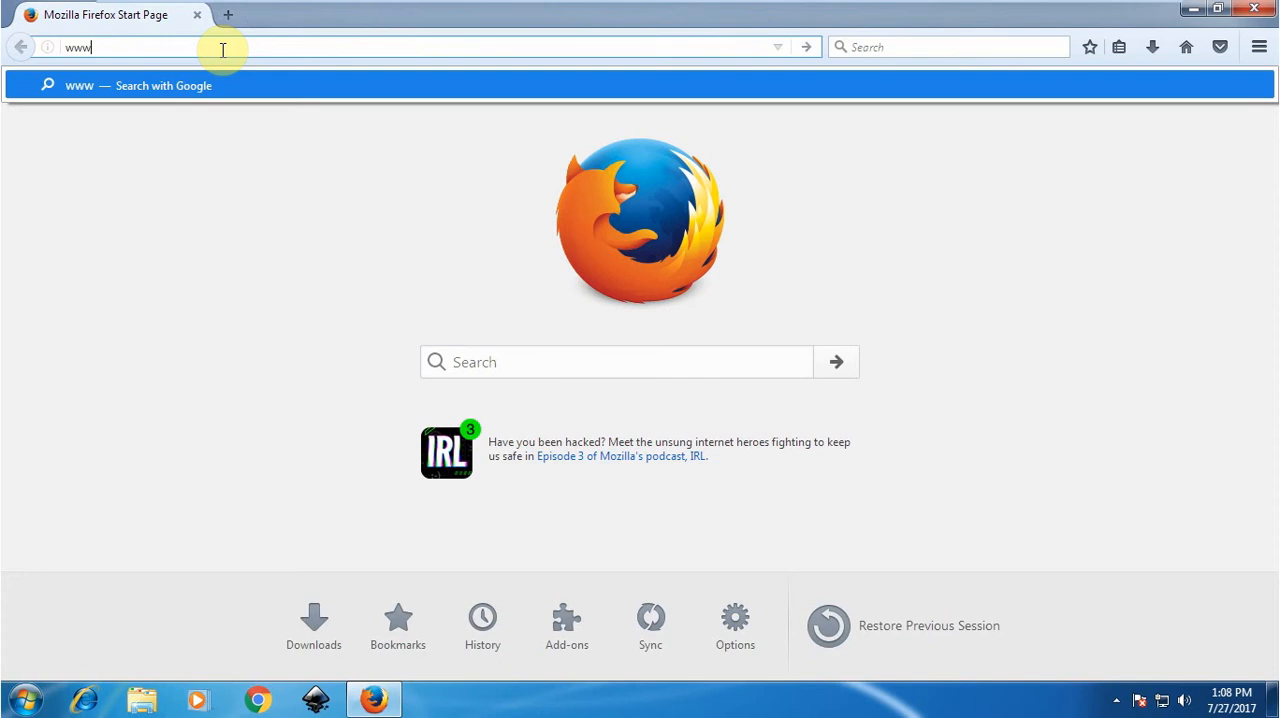
text(.g)
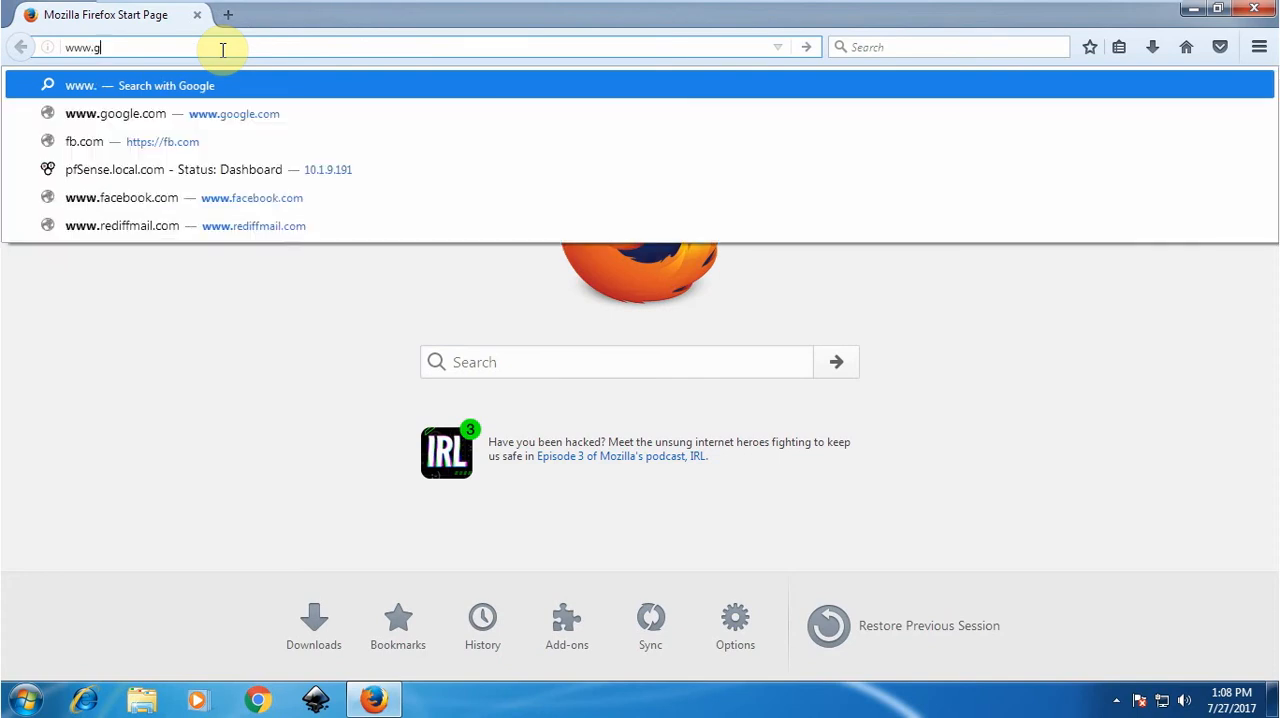
click(115, 113)
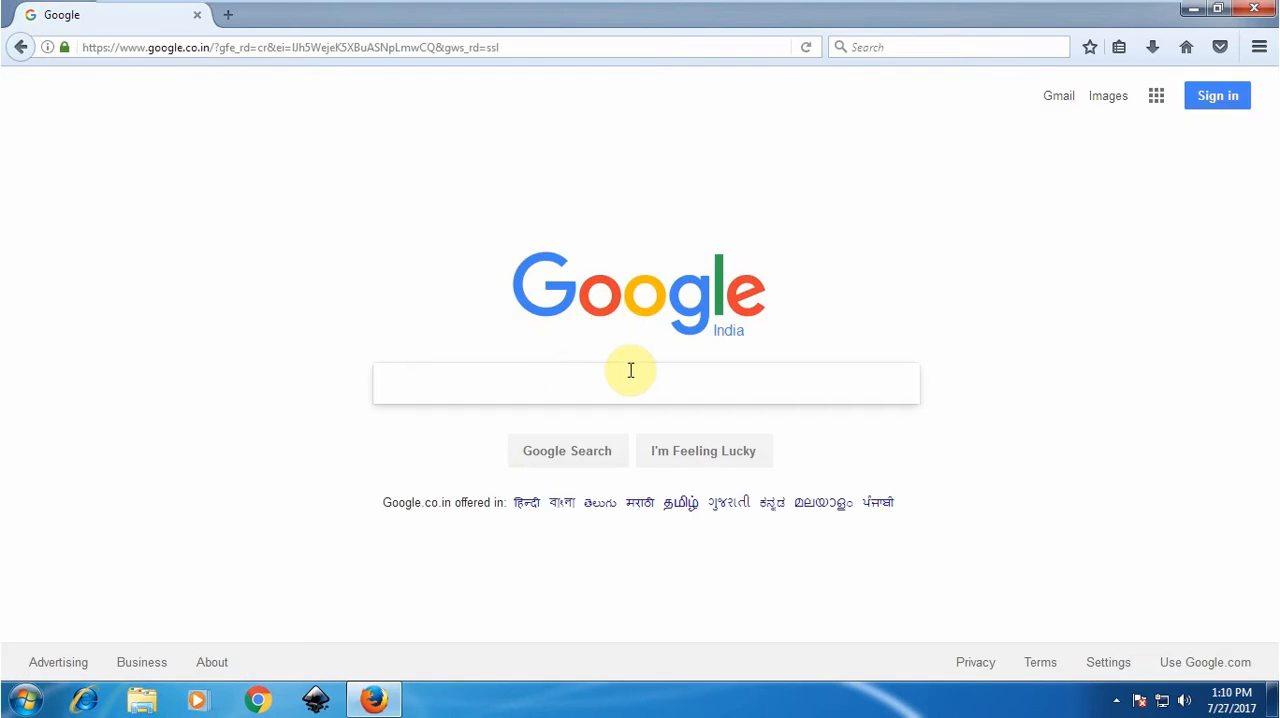
mouse_move(630, 383)
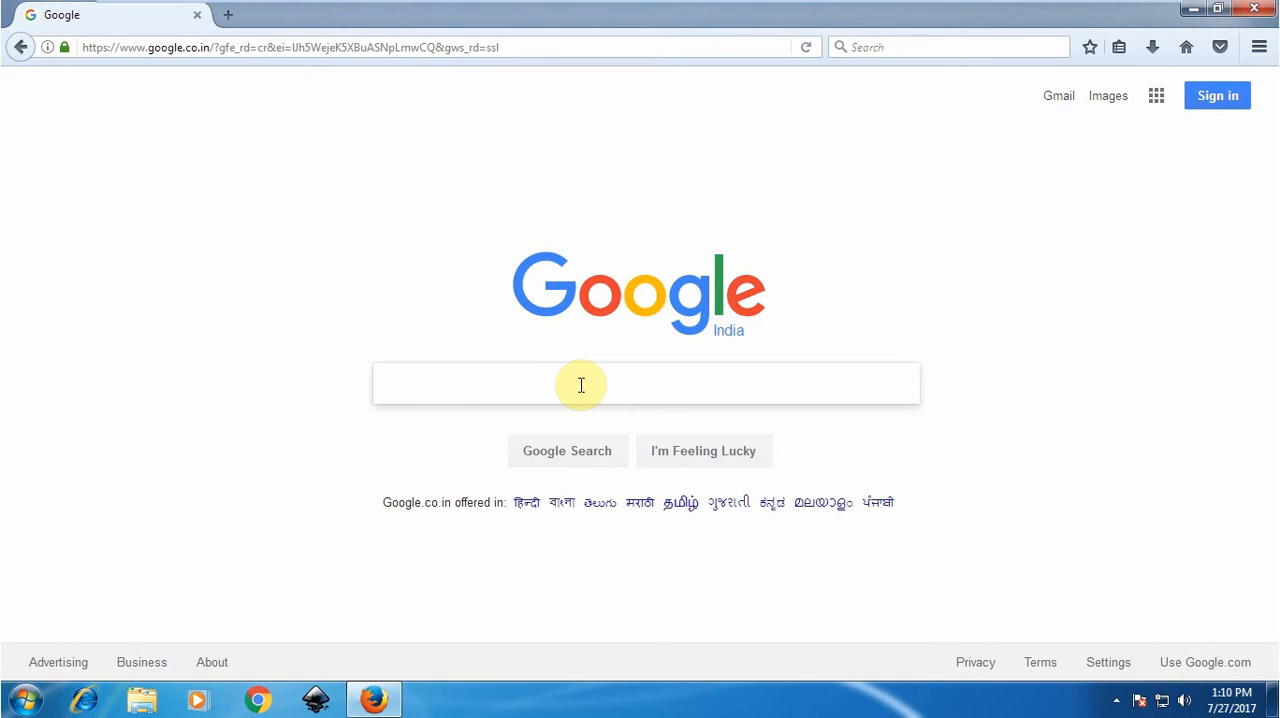
text(tiger)
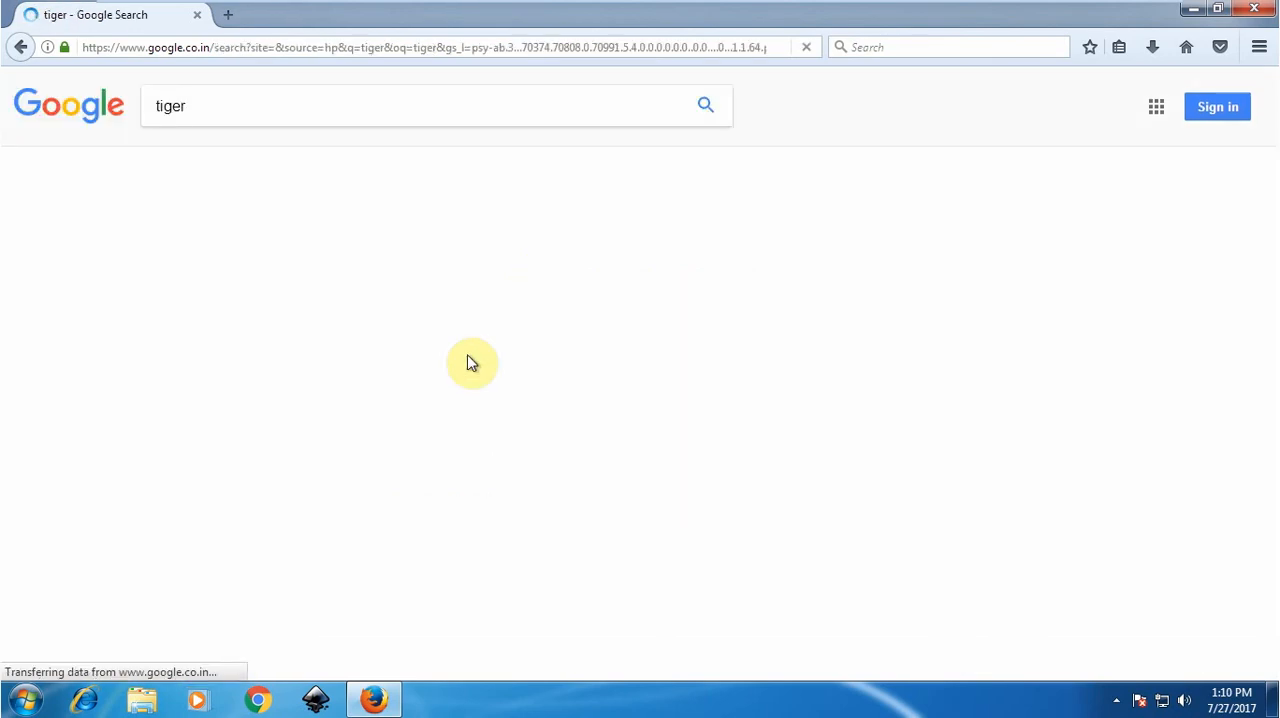
mouse_move(457, 388)
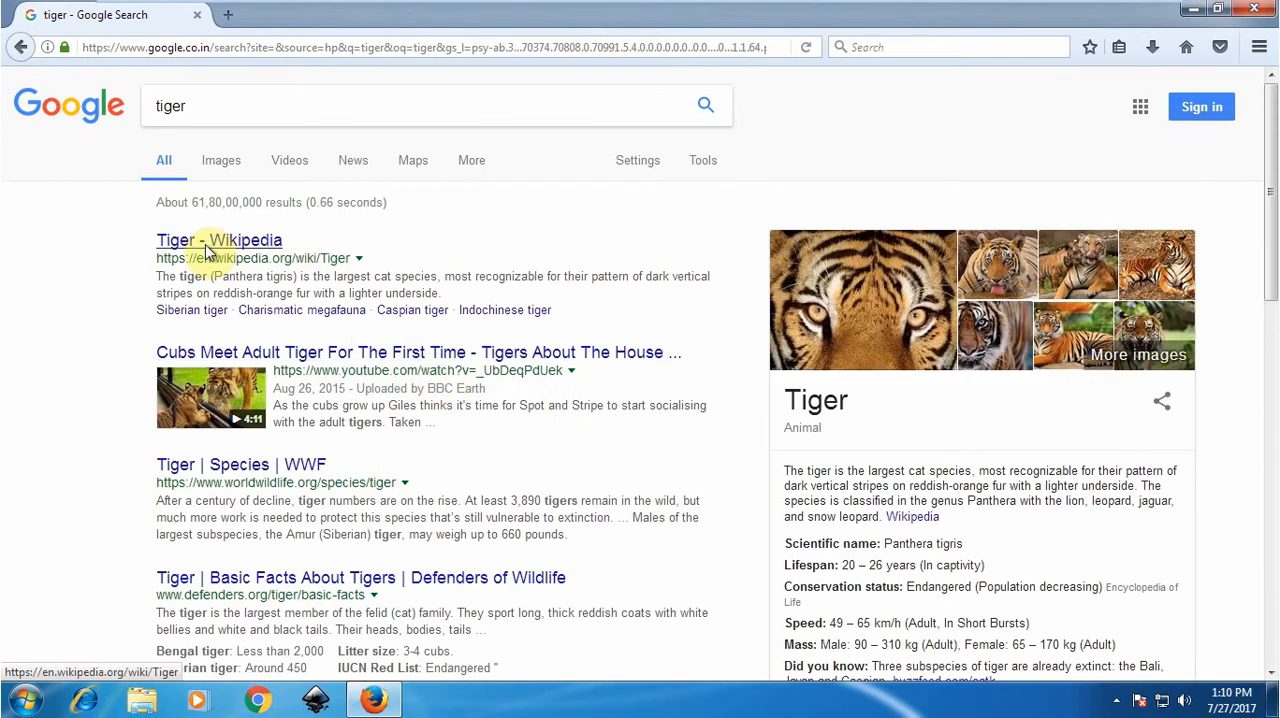
mouse_move(718, 130)
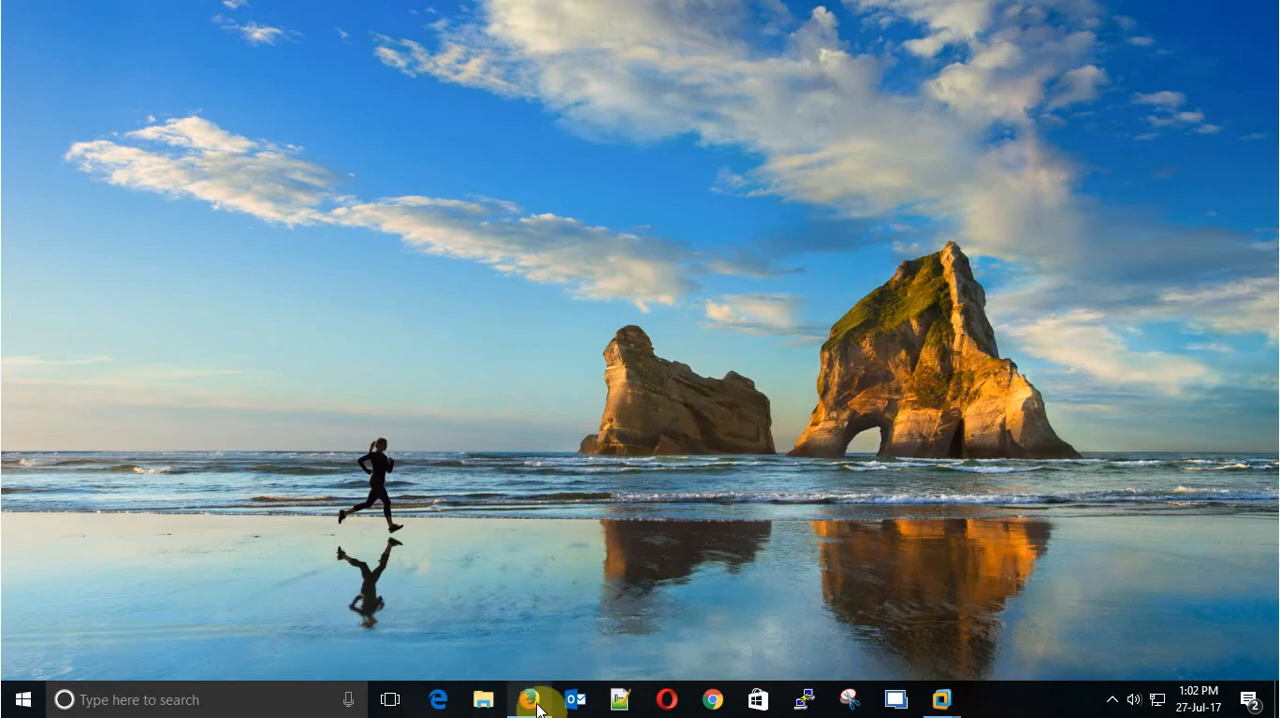
Log in to the Sophos XG web console as admin
click(528, 699)
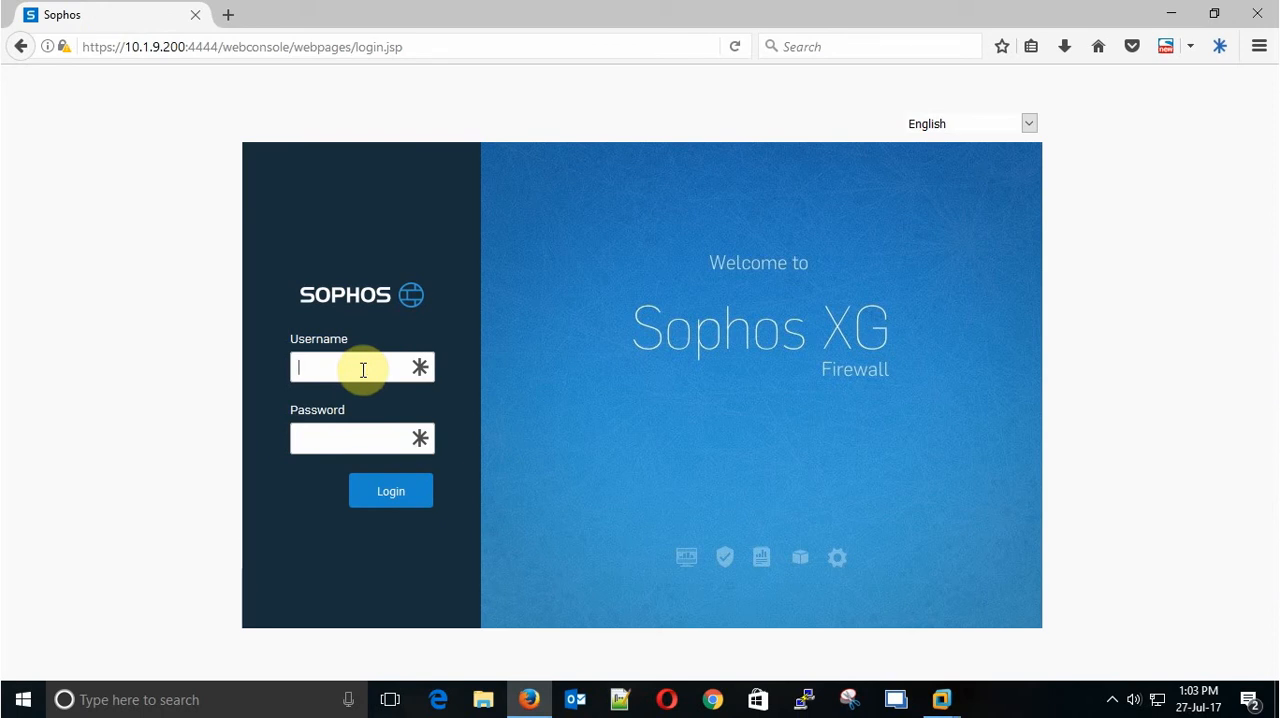
text(admin)
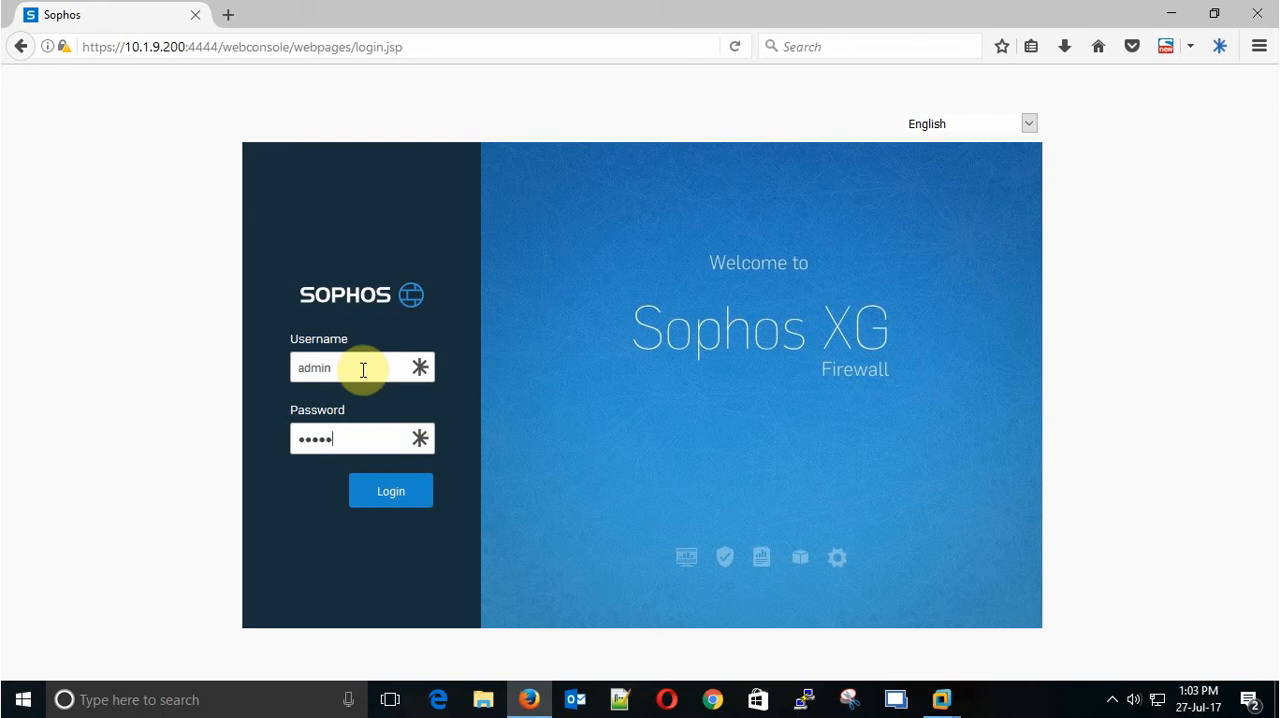
click(390, 490)
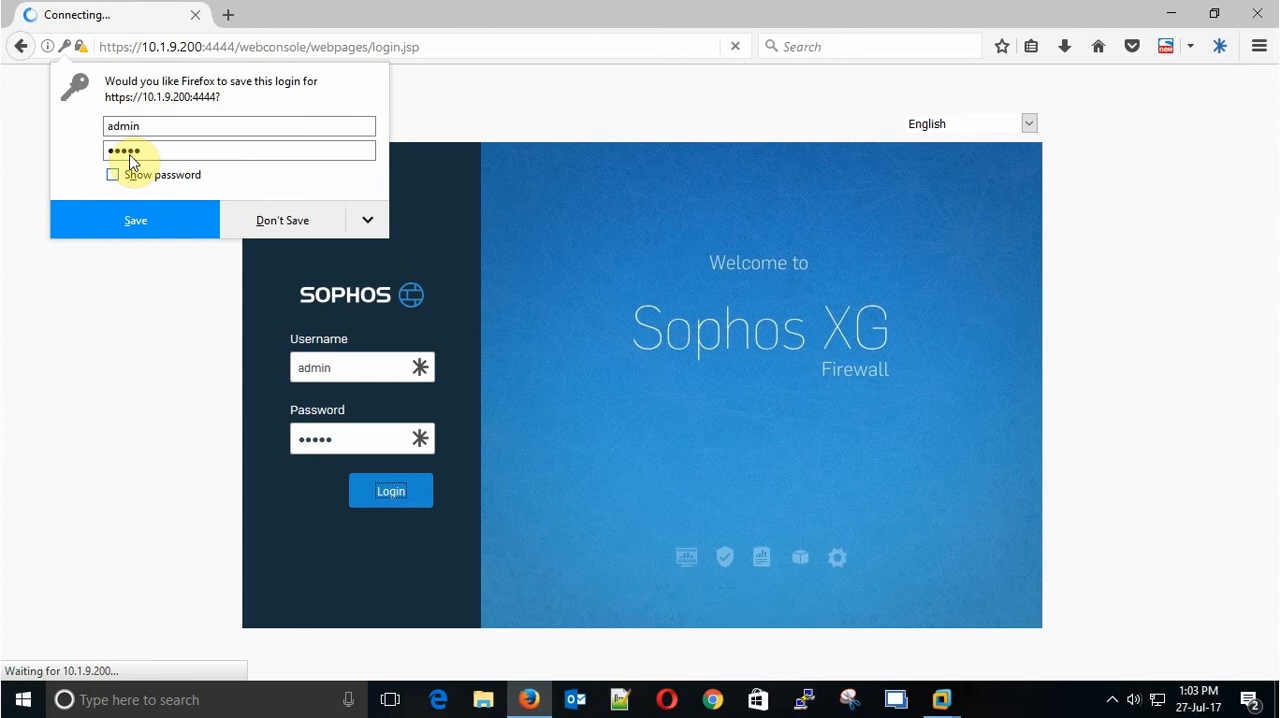
click(282, 219)
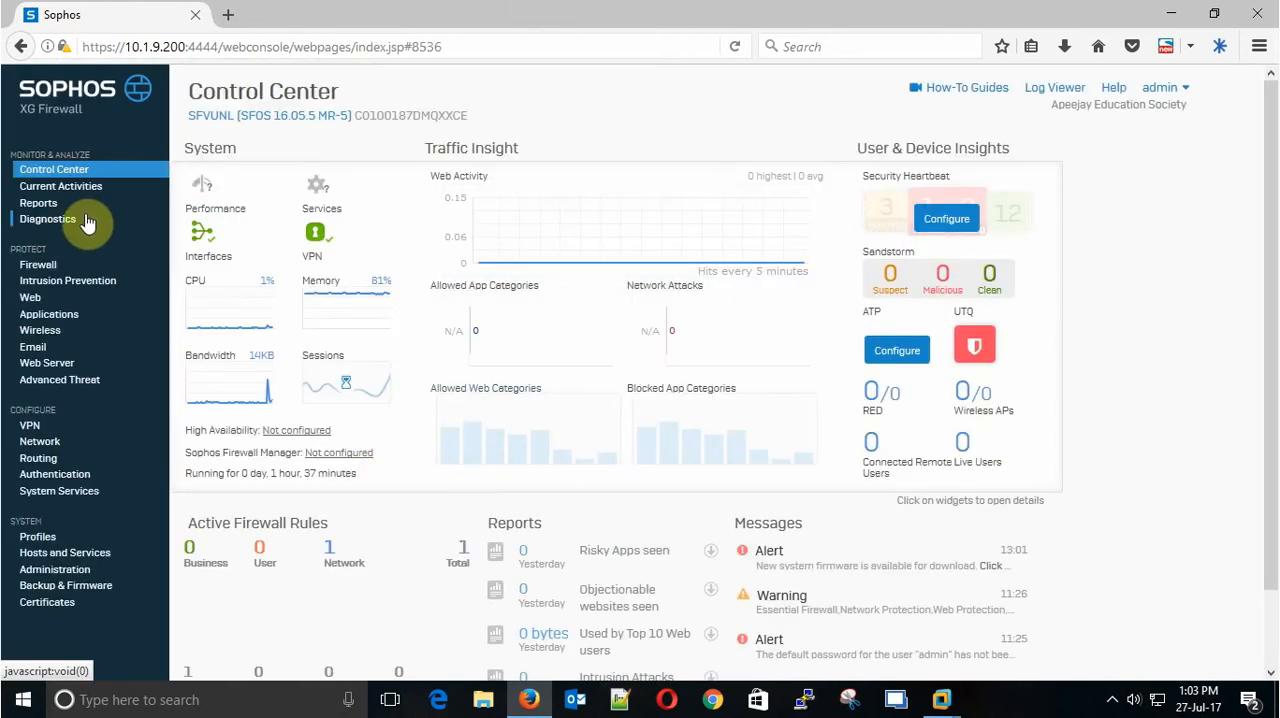
Open Live Connections, expand DNS, and view SECURE SOCKET LAYER PROTOCOL connection details
click(61, 186)
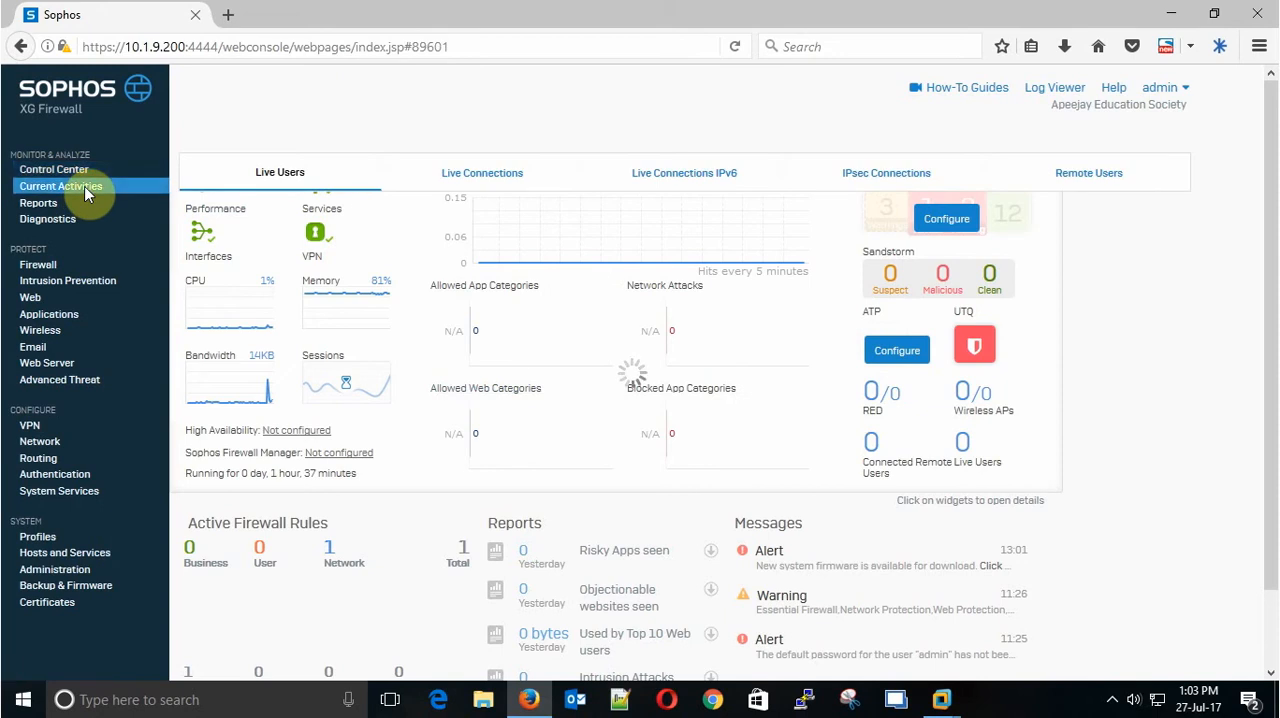
click(482, 172)
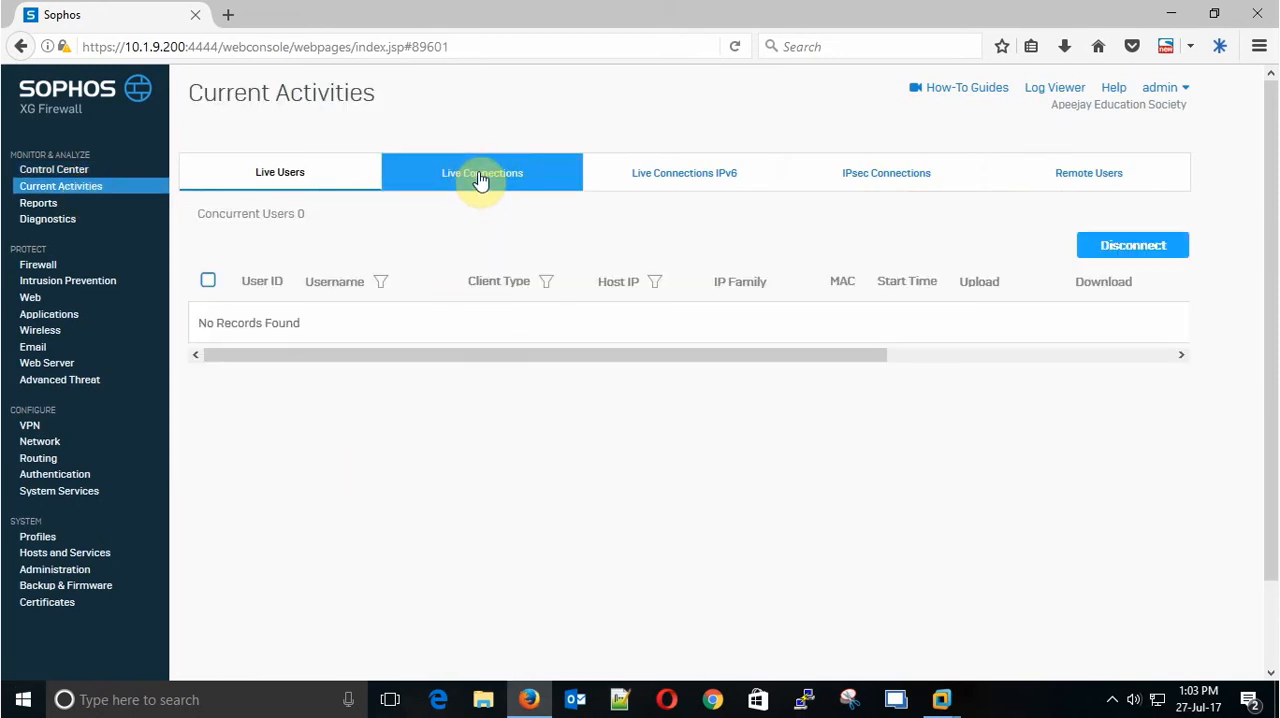
click(482, 172)
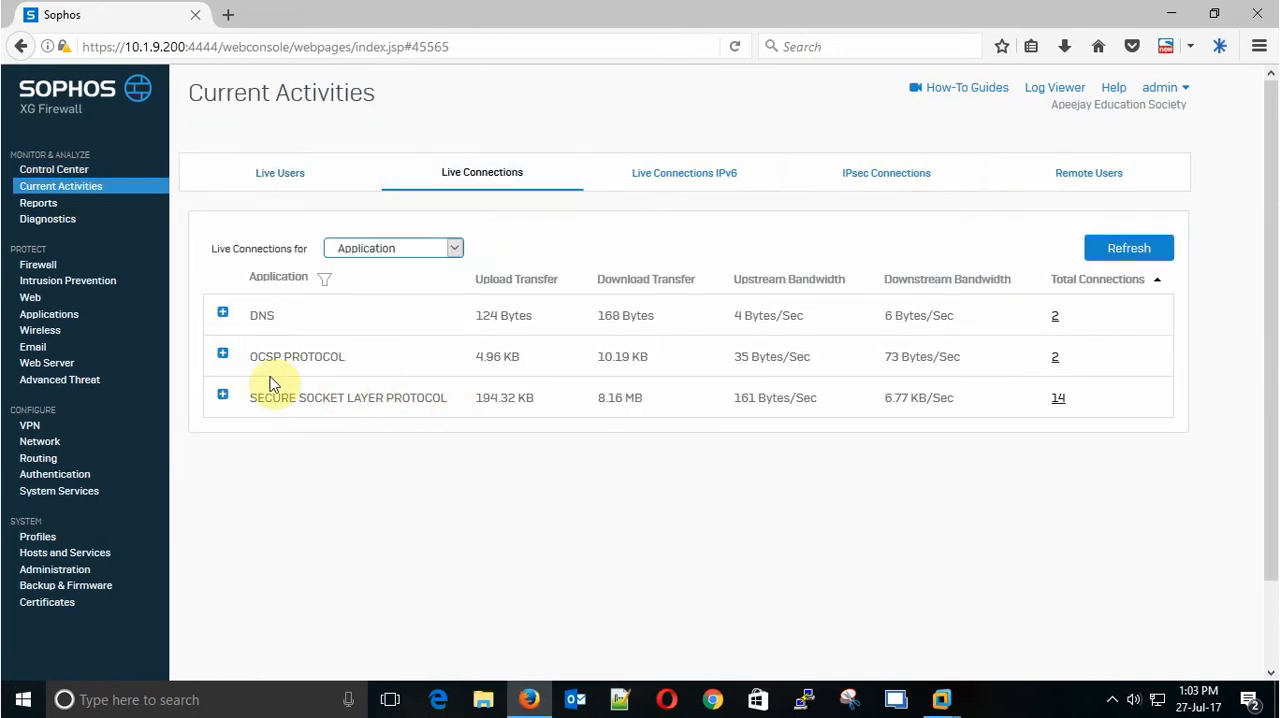
mouse_move(575, 315)
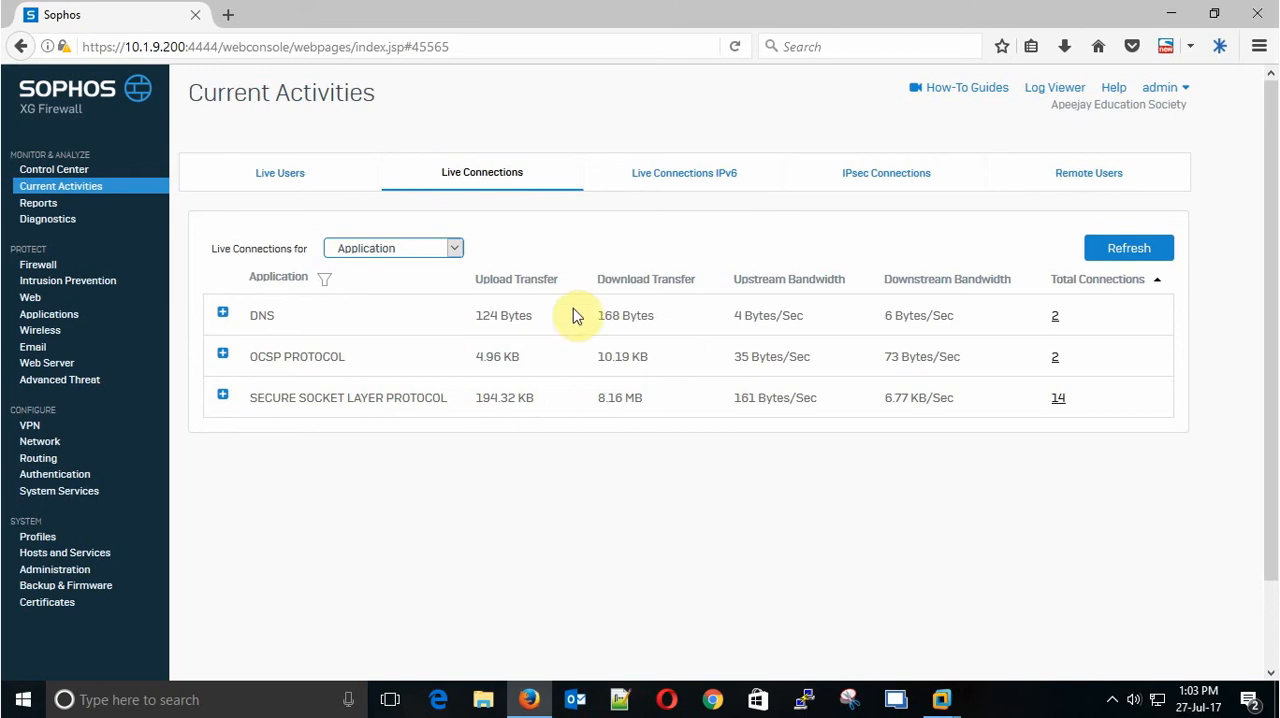
mouse_move(130, 363)
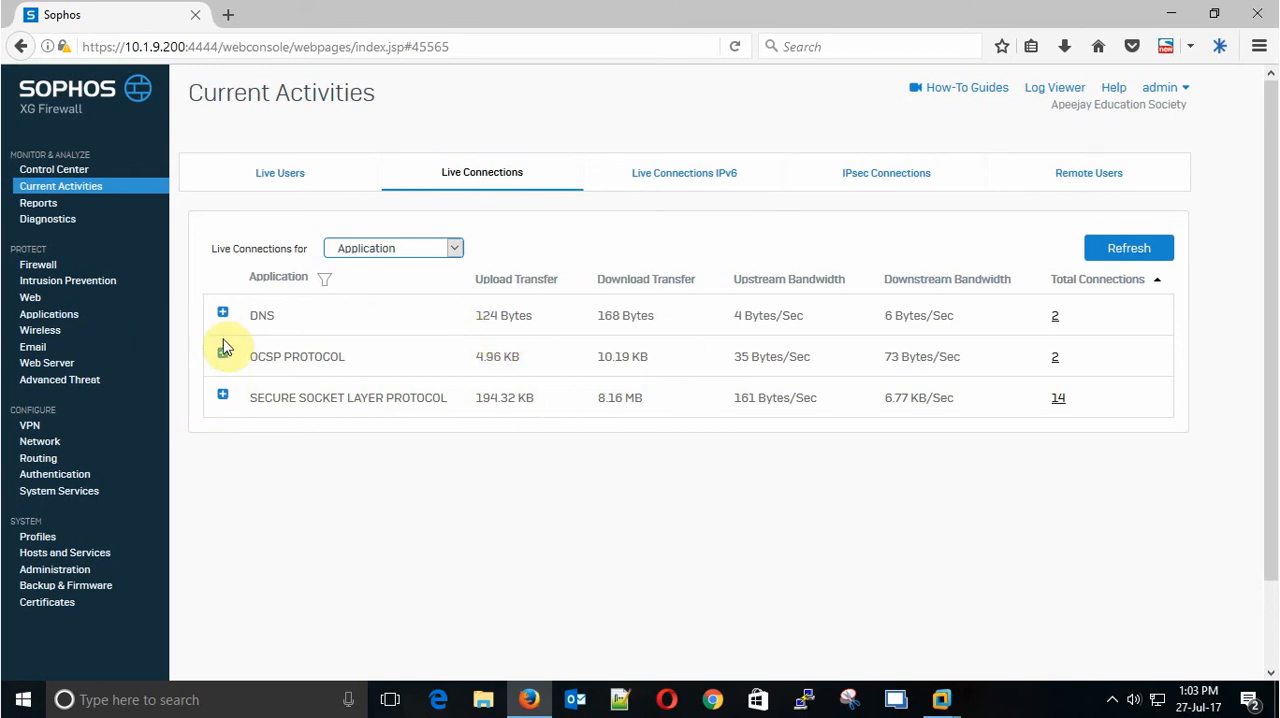
click(222, 311)
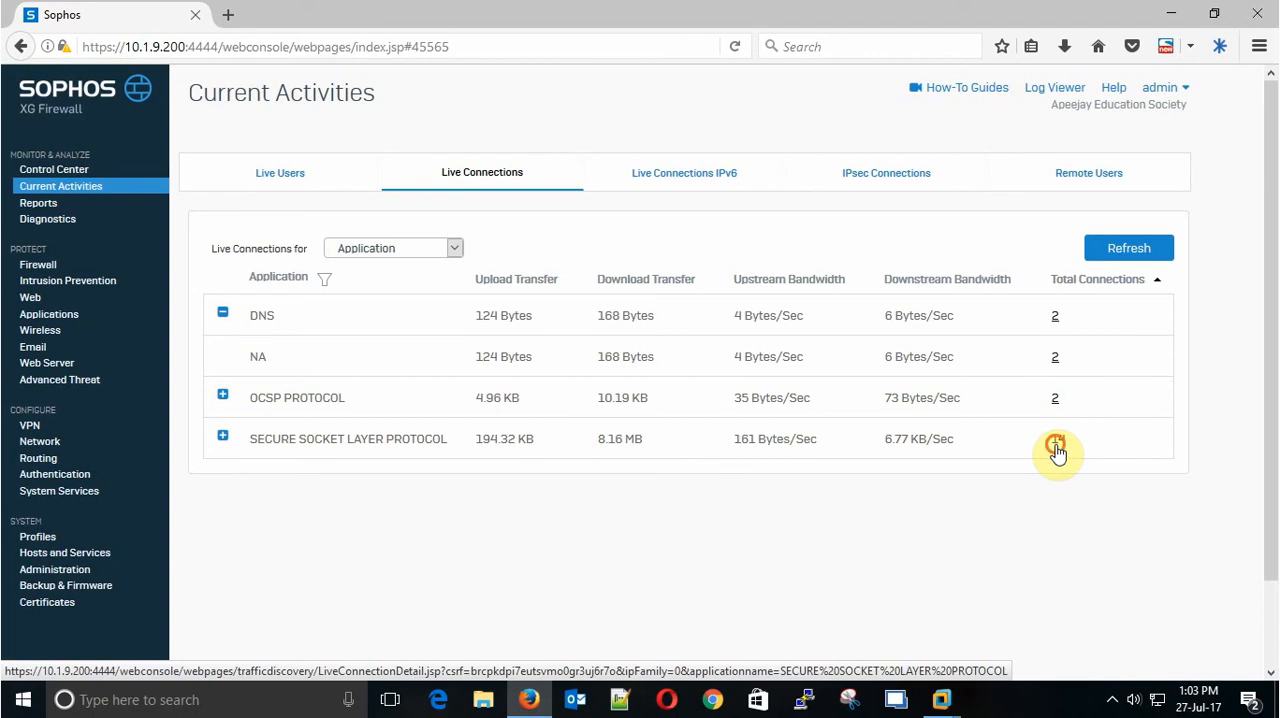
click(1056, 446)
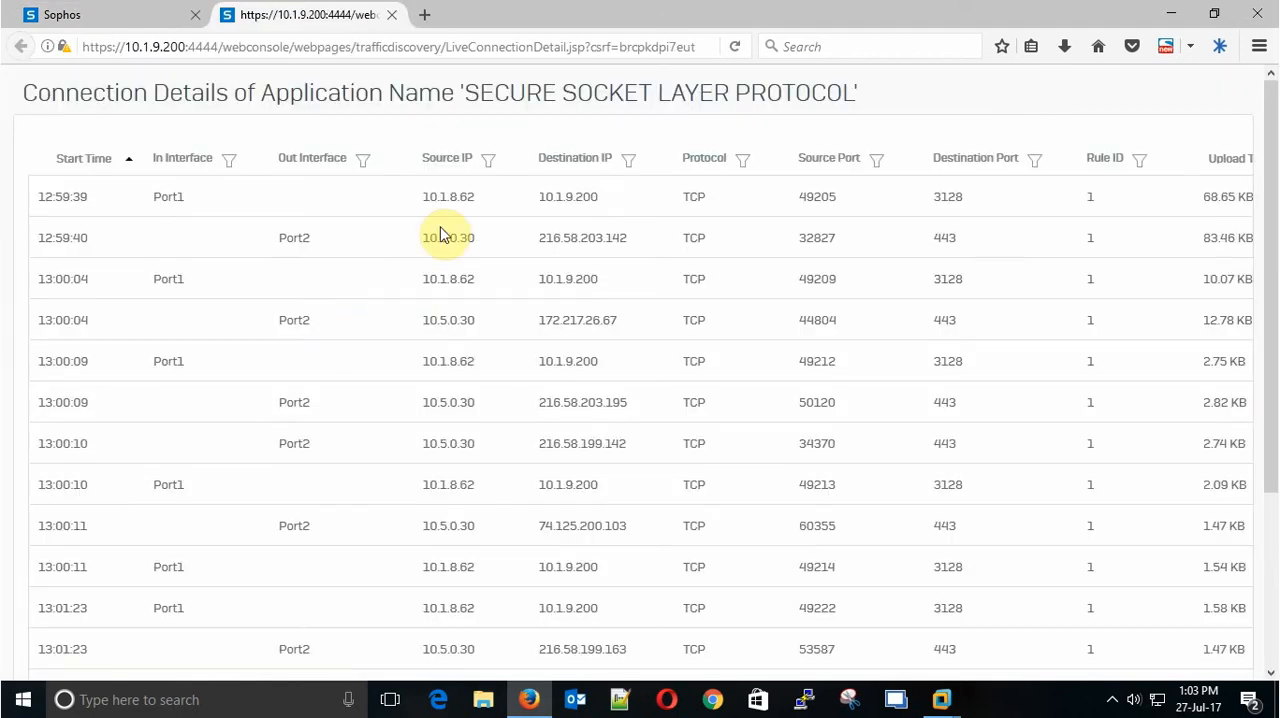
Open the Source IP column filter in the SSL Connection Details table
double_click(448, 196)
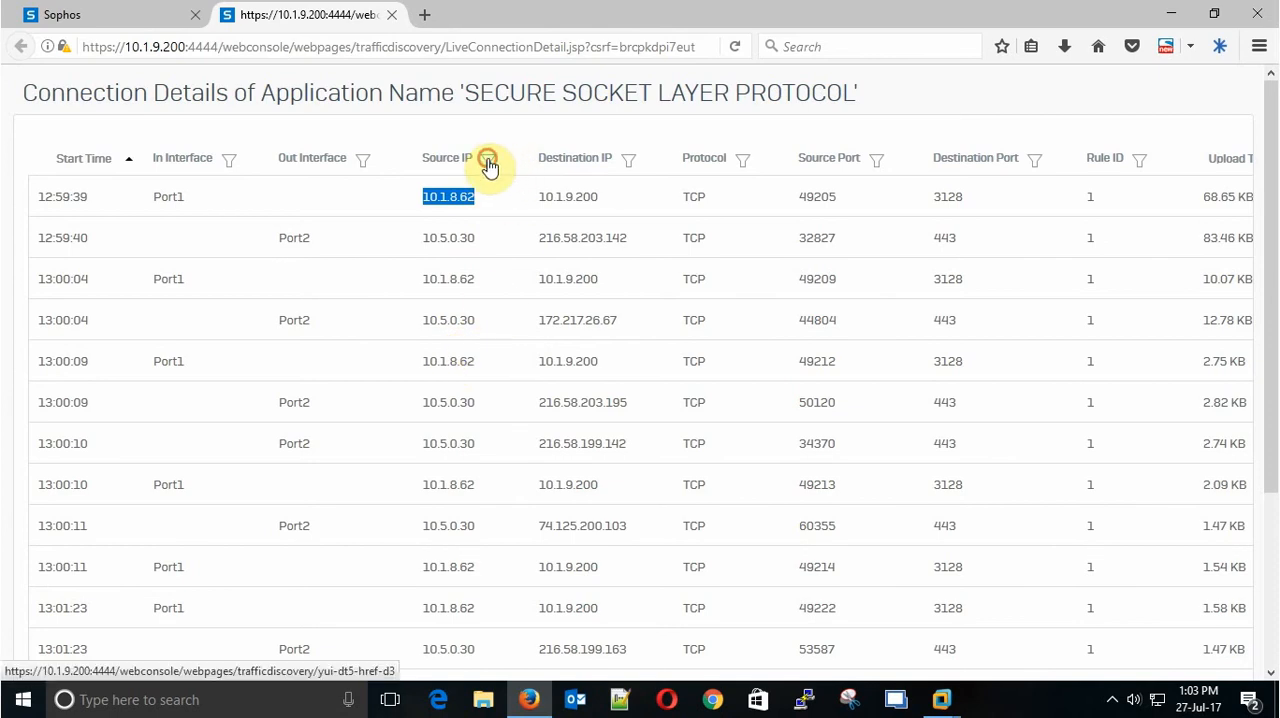
click(488, 158)
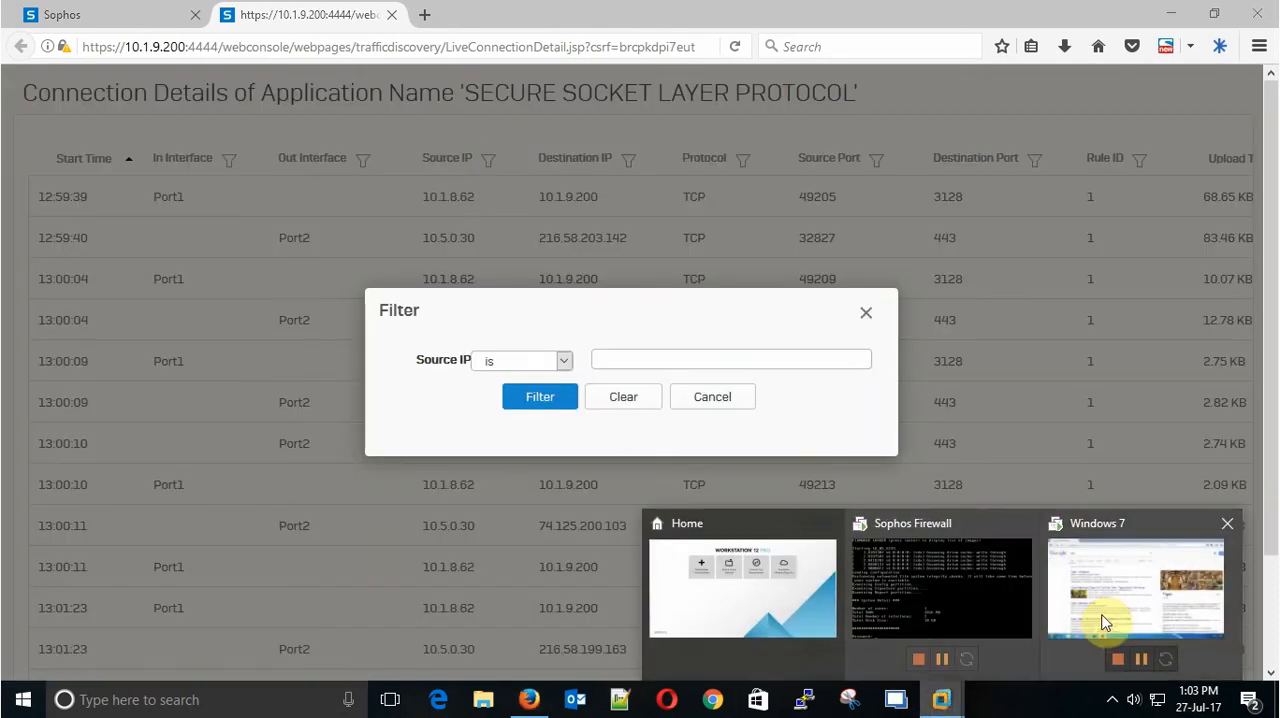
click(22, 699)
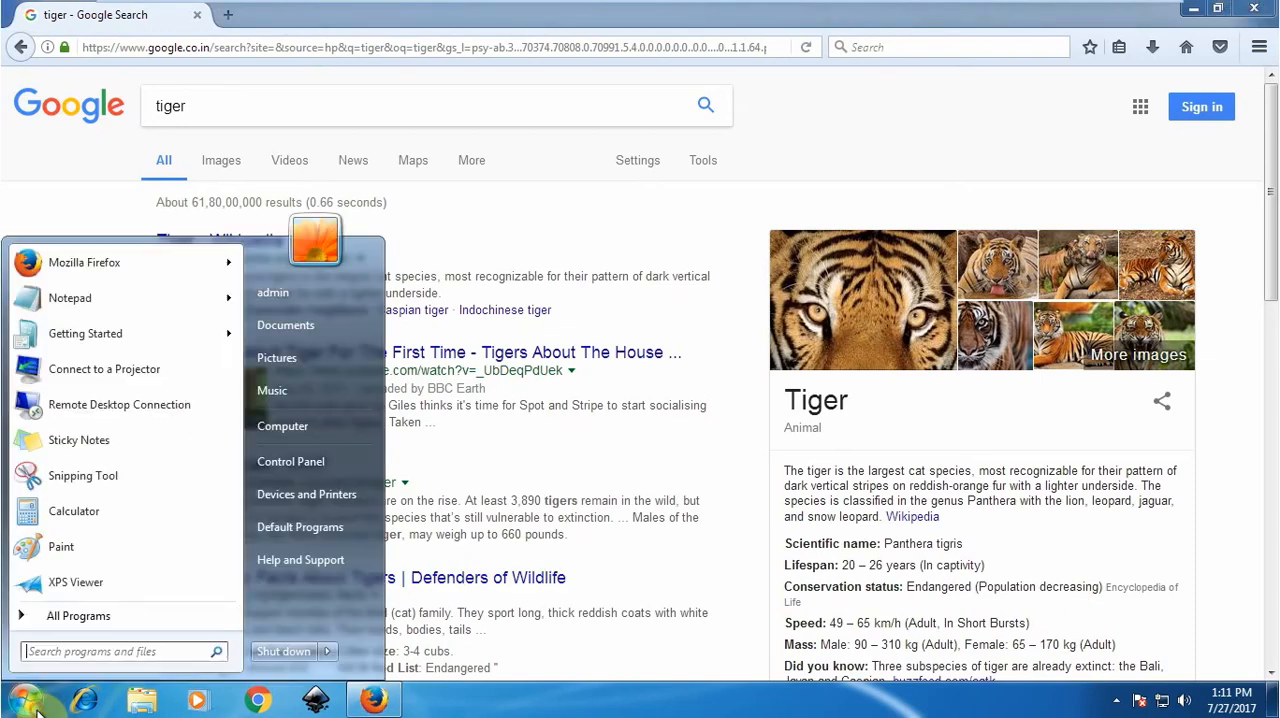
text(cmd)
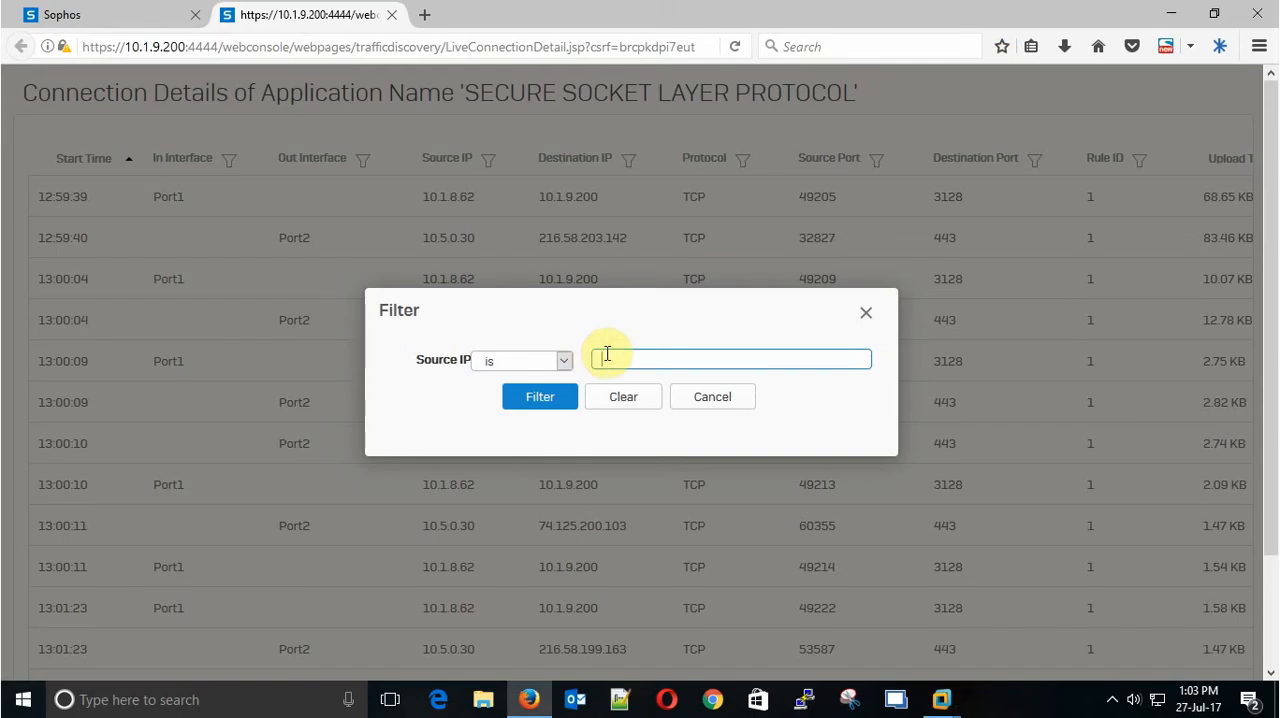
Filter SSL connections by source IP 10.1.8.62, then return to Live Connections
text(10.1.8)
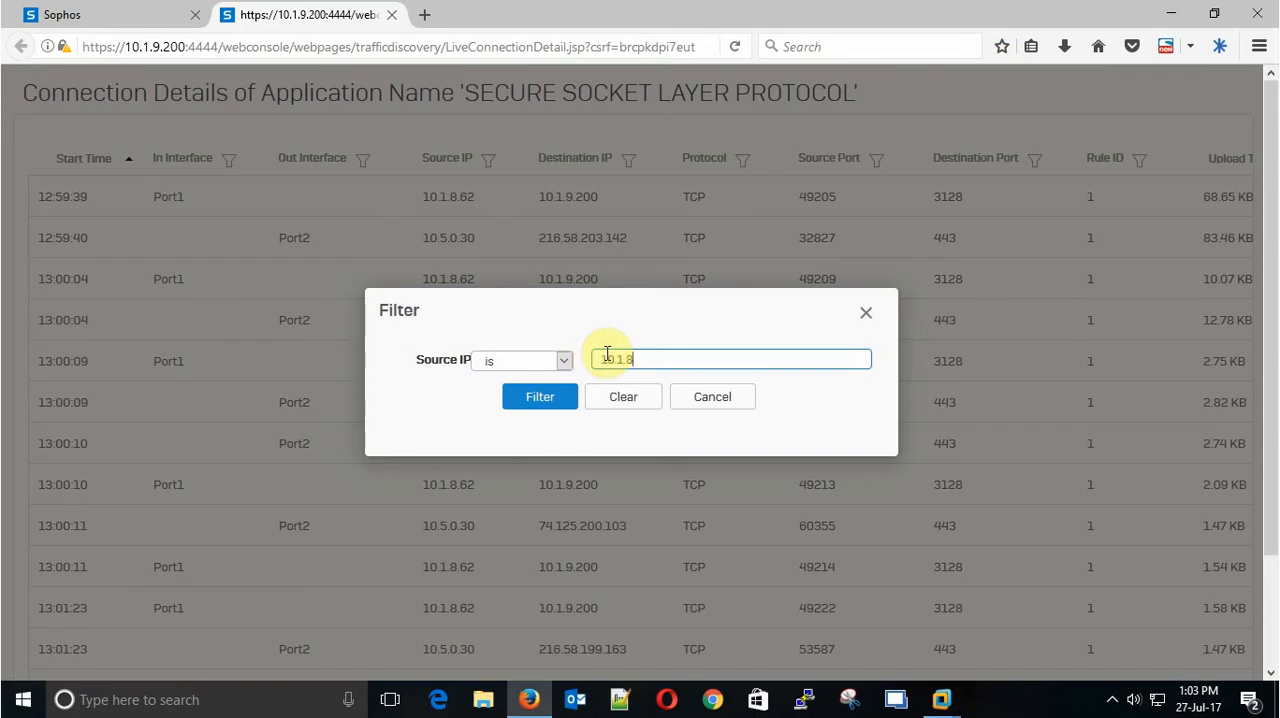
click(539, 396)
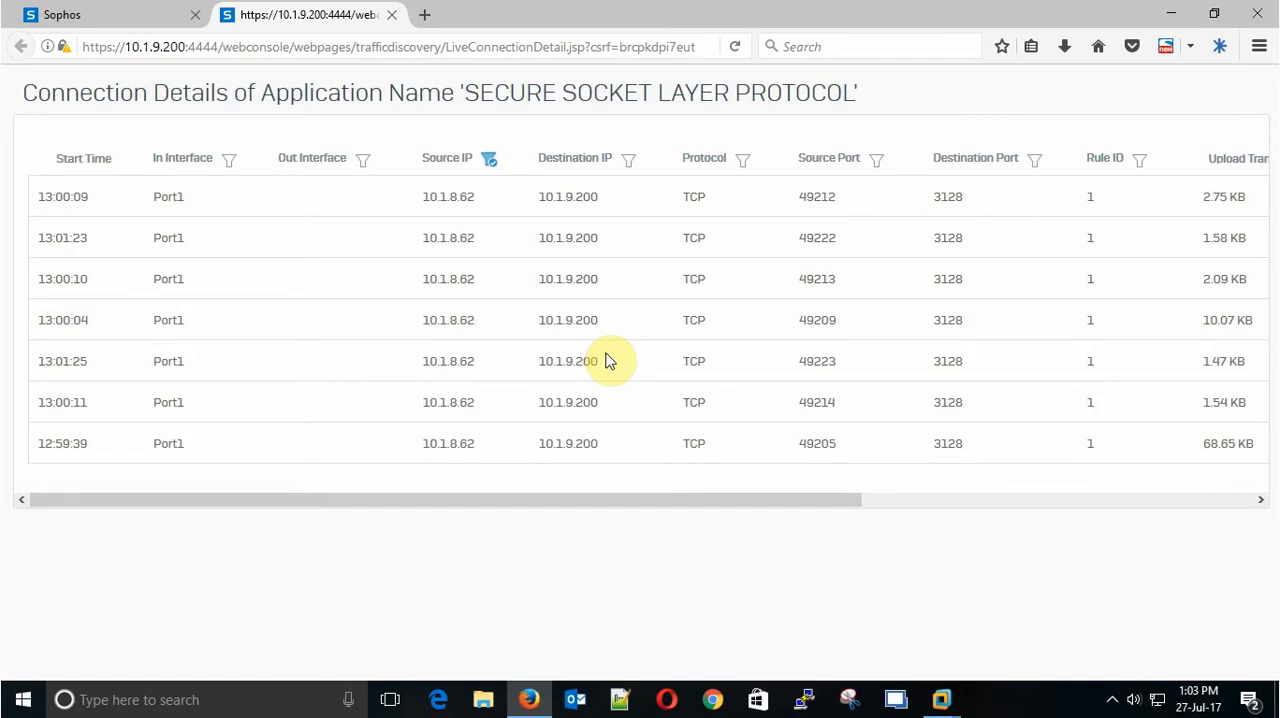
mouse_move(316, 203)
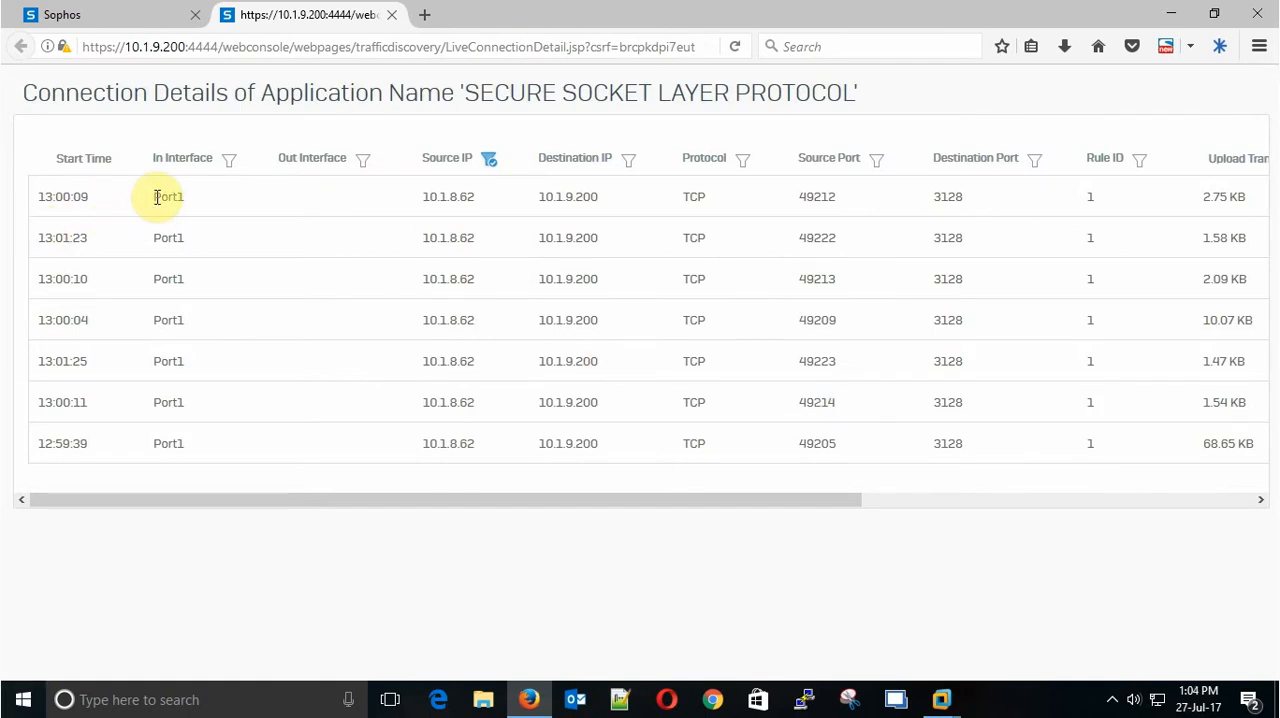
double_click(168, 196)
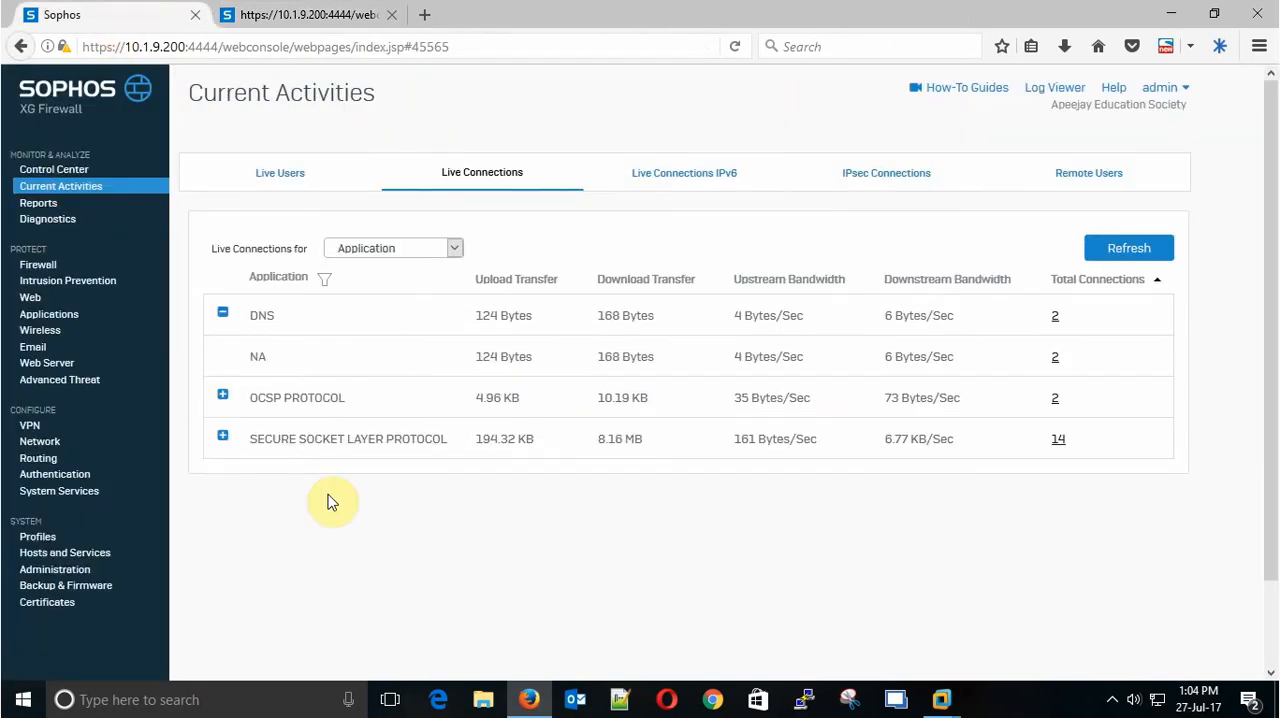
View Live Users and Live Connections, then open Web policies with Default Policy expanded
click(280, 172)
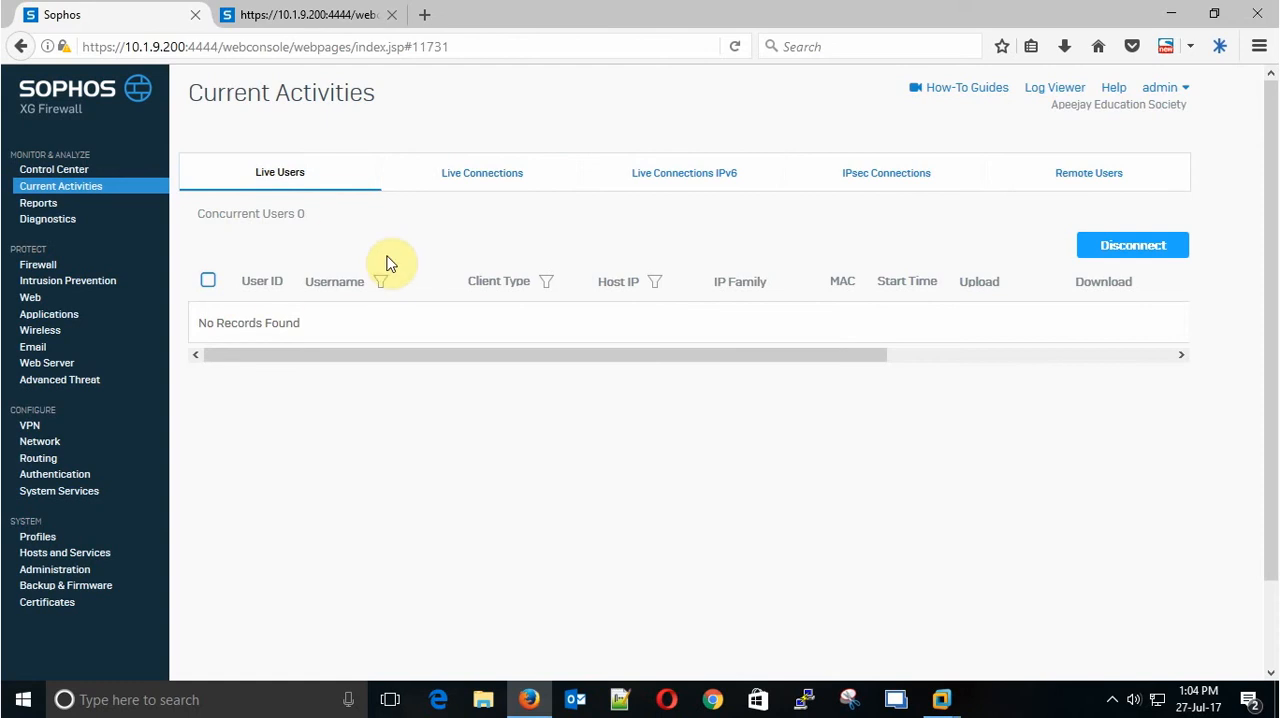
mouse_move(382, 272)
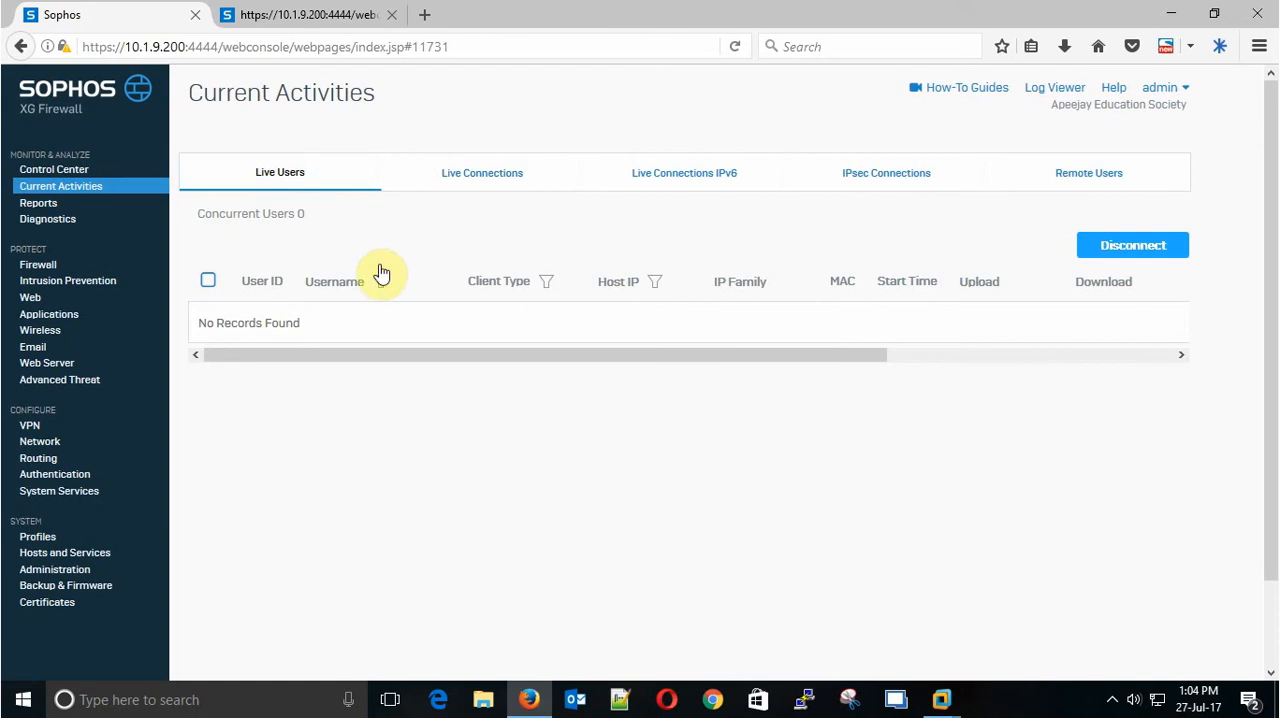
mouse_move(463, 213)
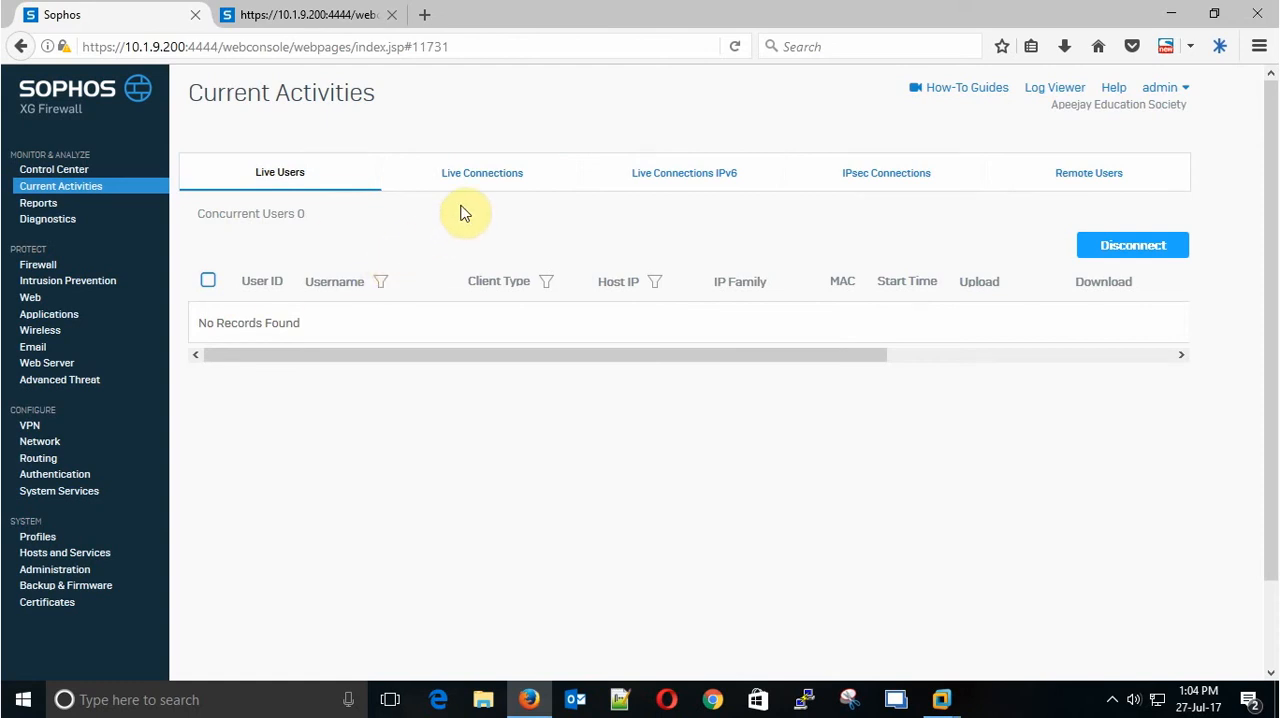
click(482, 172)
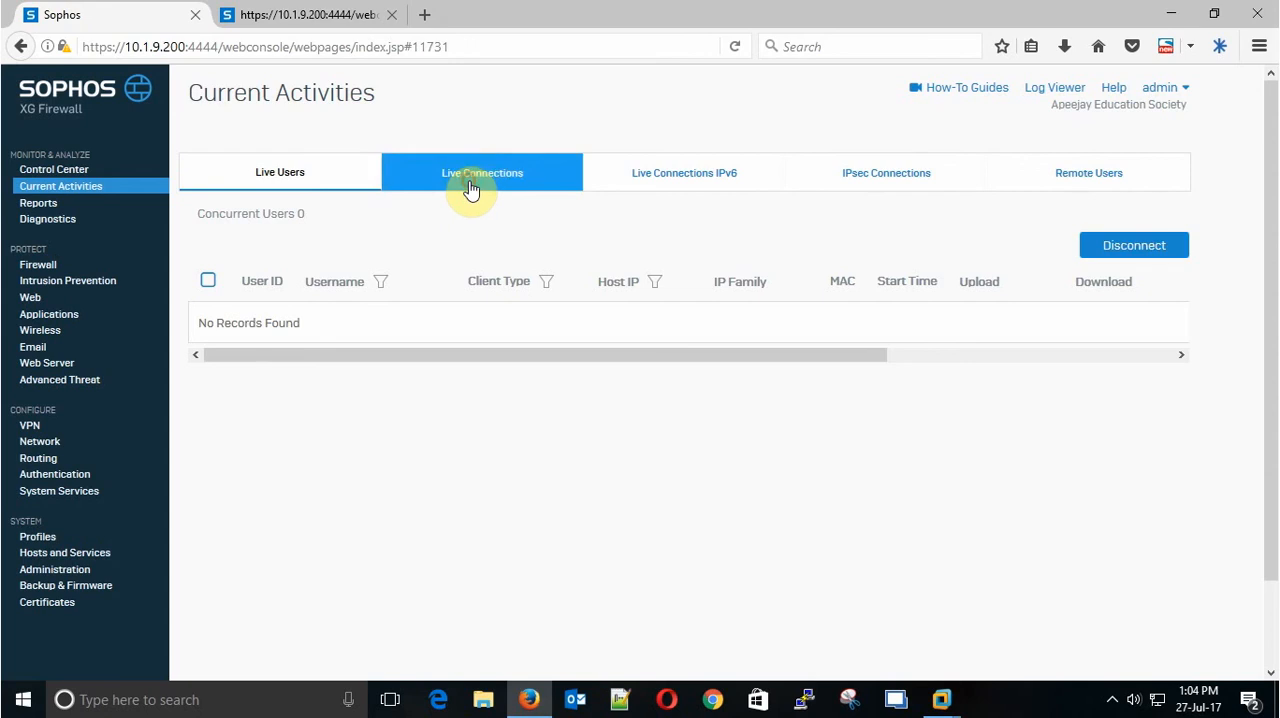
click(482, 172)
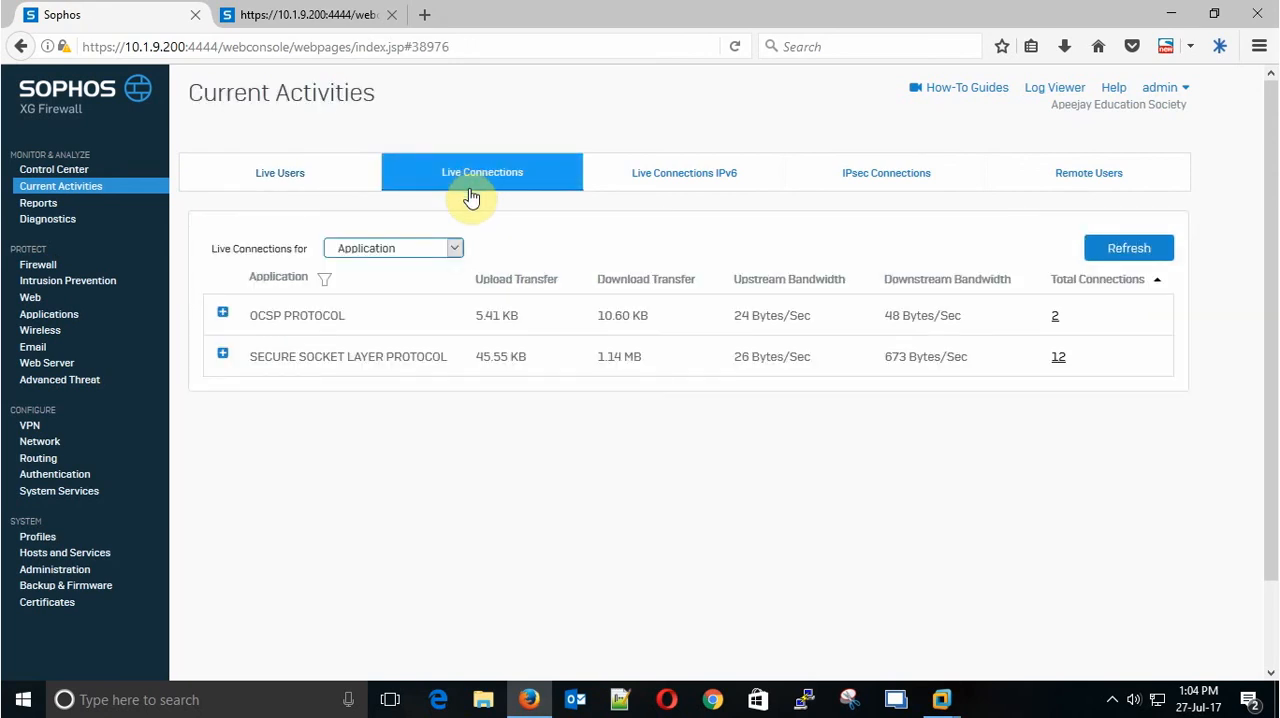
click(30, 297)
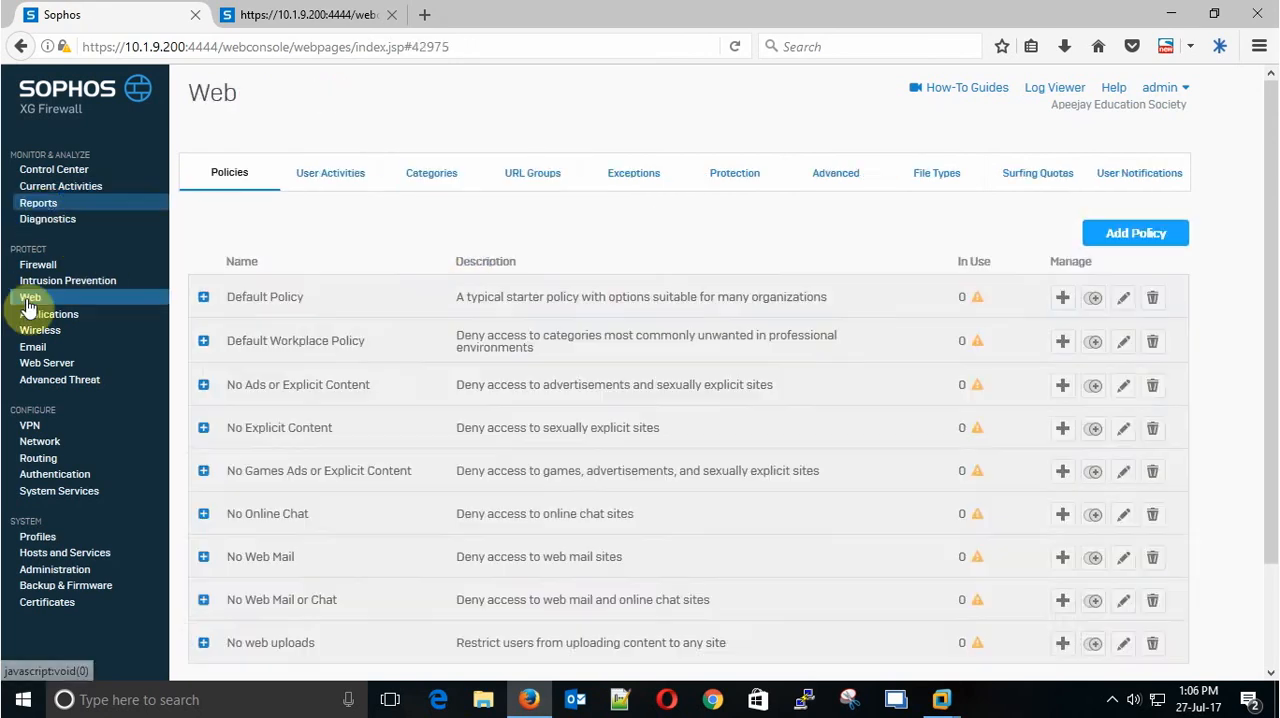
click(204, 296)
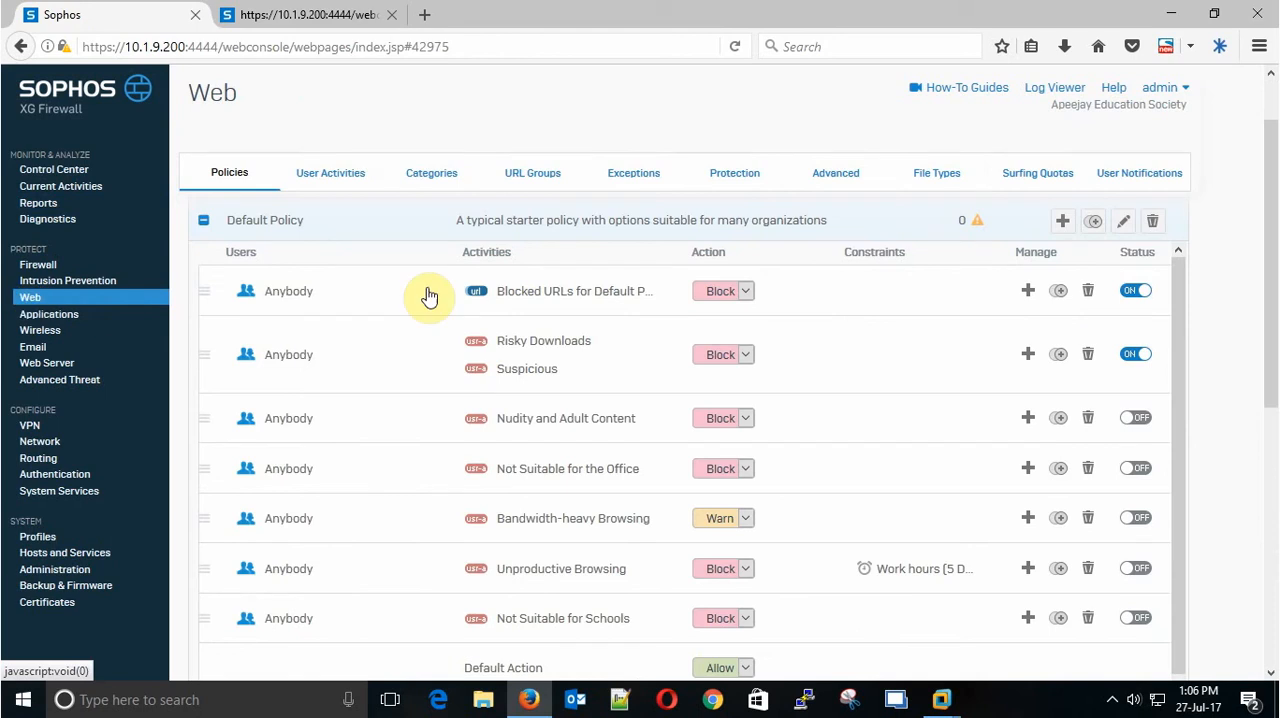
Set Web > Advanced proxy listening port to 8080 and apply
click(835, 172)
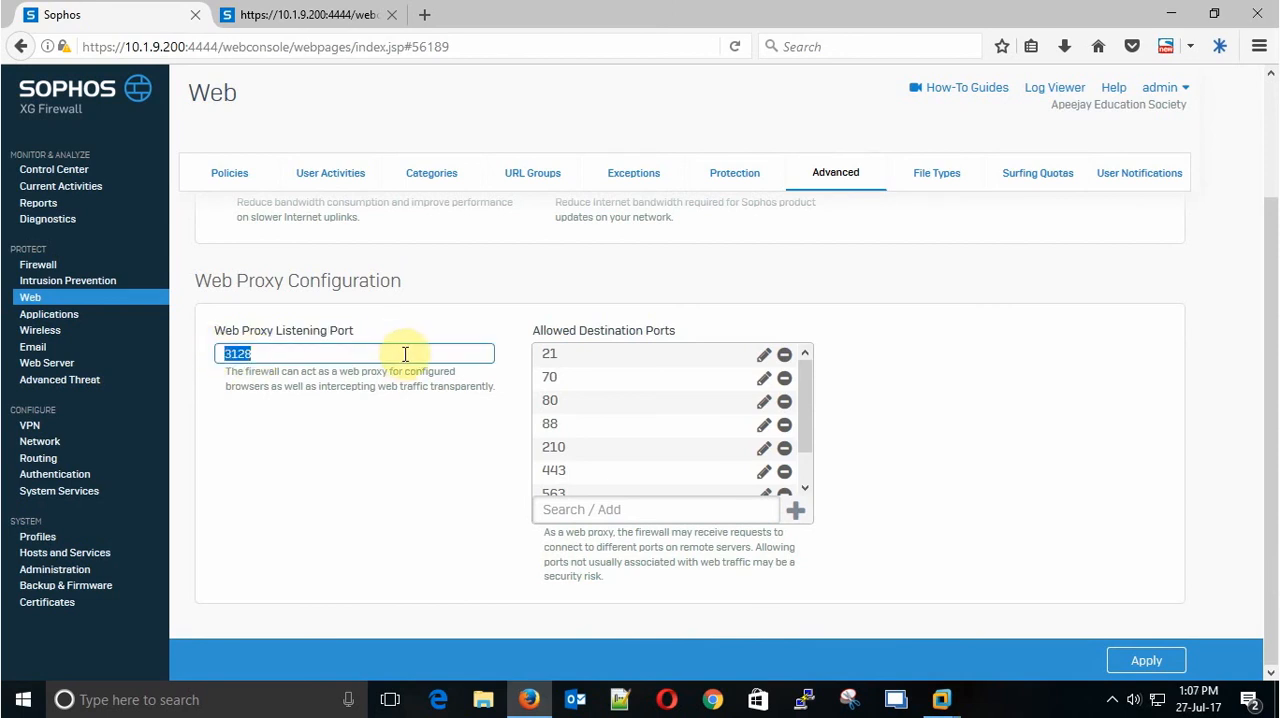
text(8)
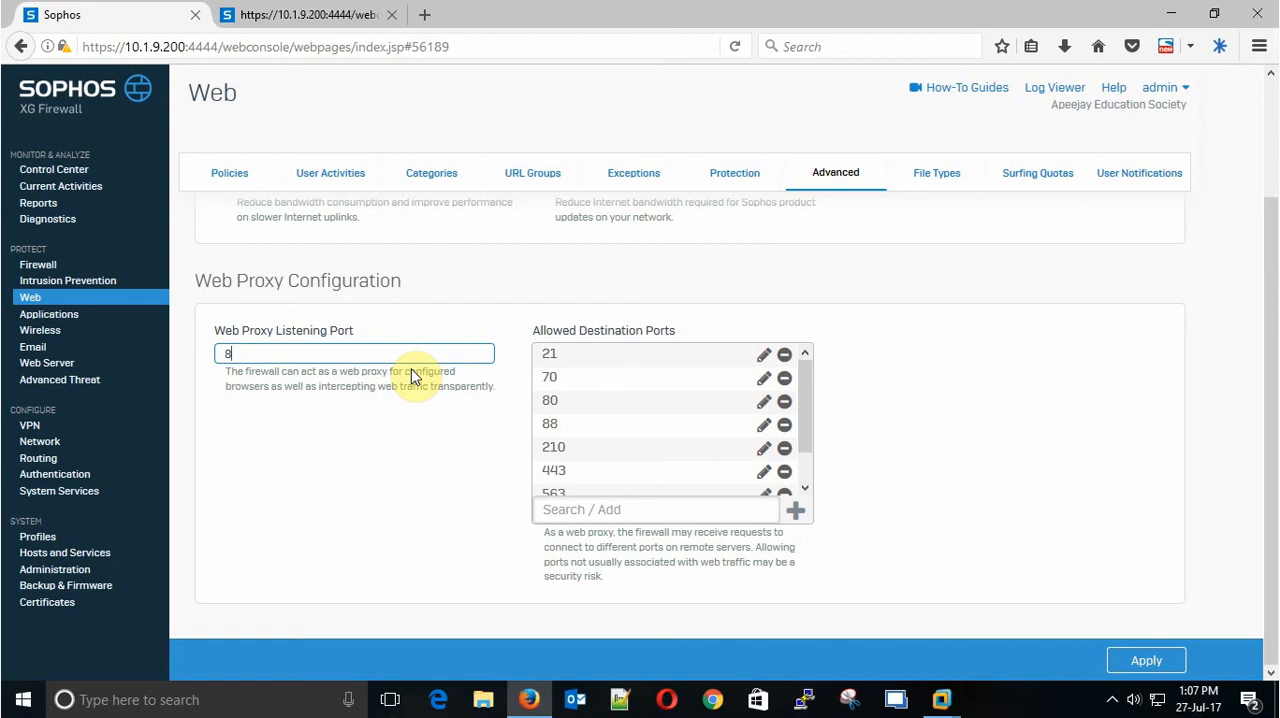
text(080)
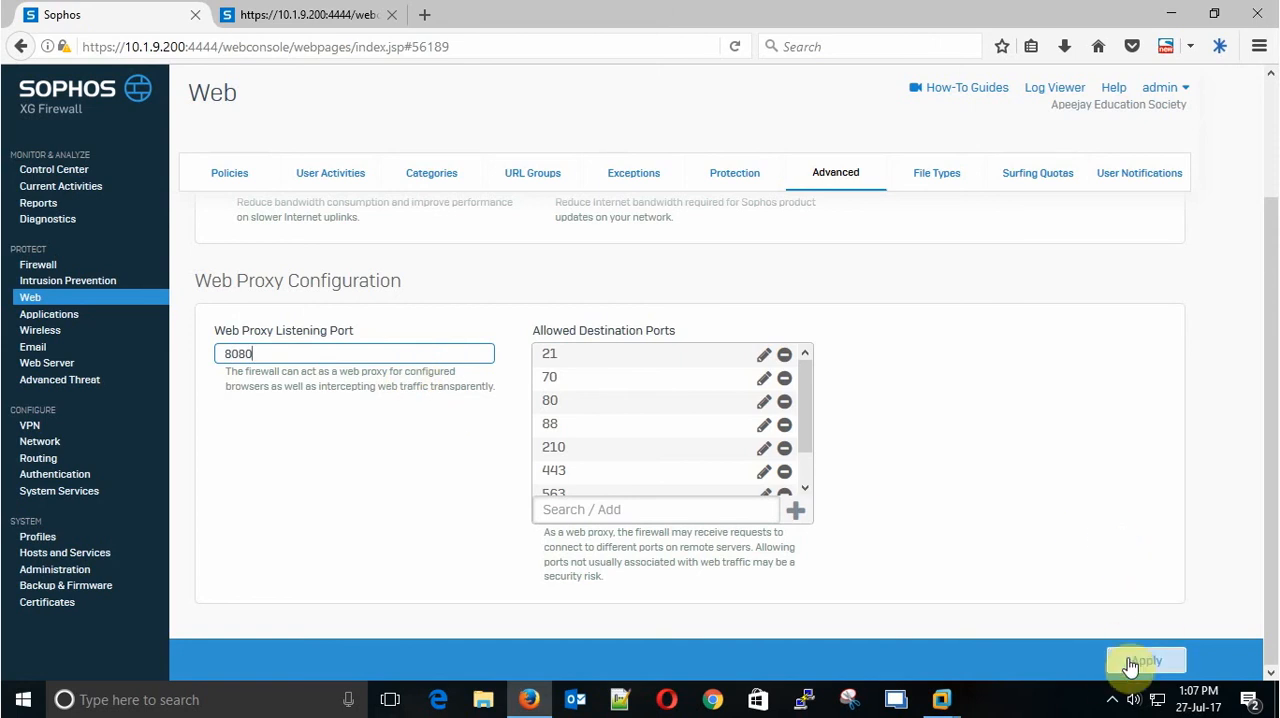
click(1146, 661)
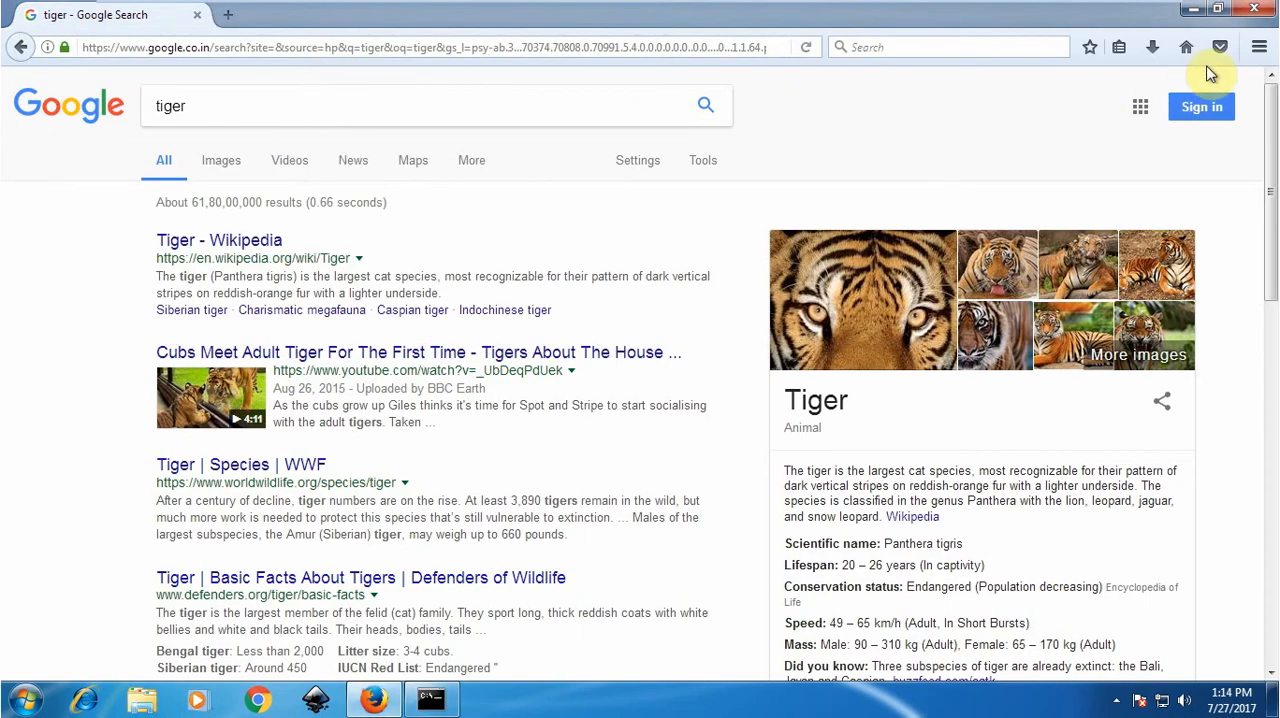
mouse_move(700, 90)
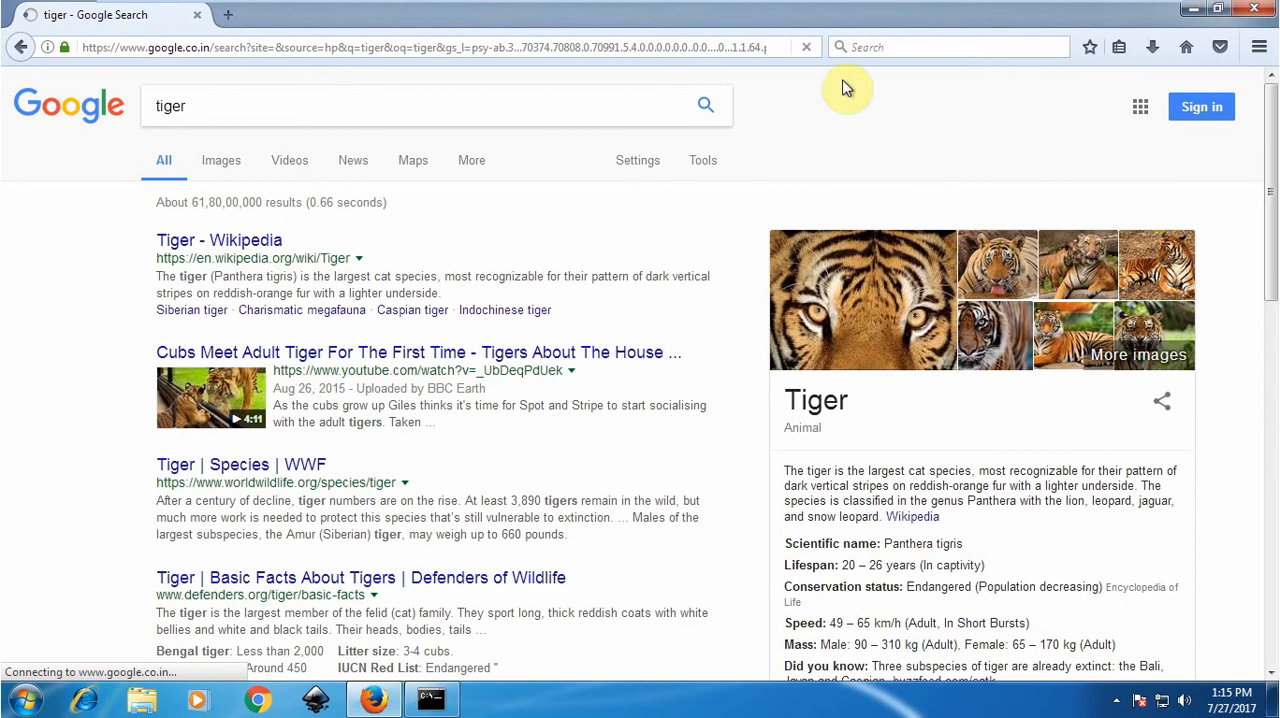
Change Firefox's HTTP proxy port to 8080 in the connection settings
click(1259, 46)
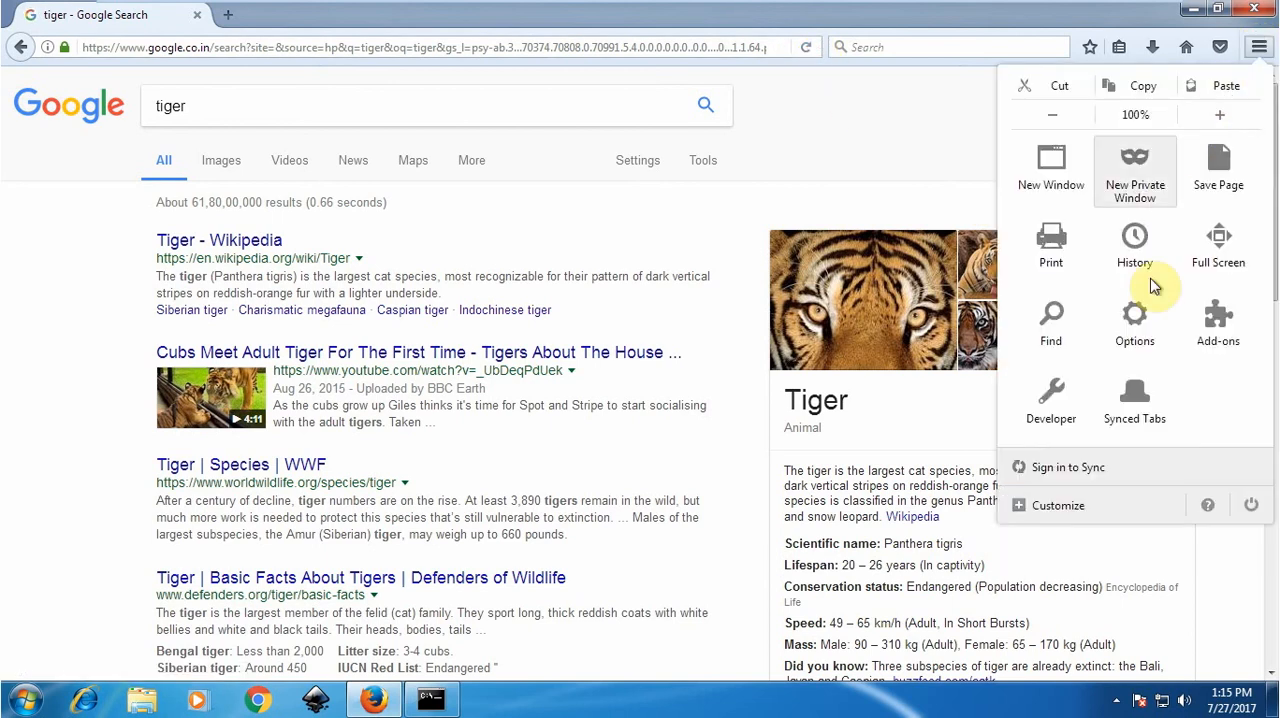
click(1134, 320)
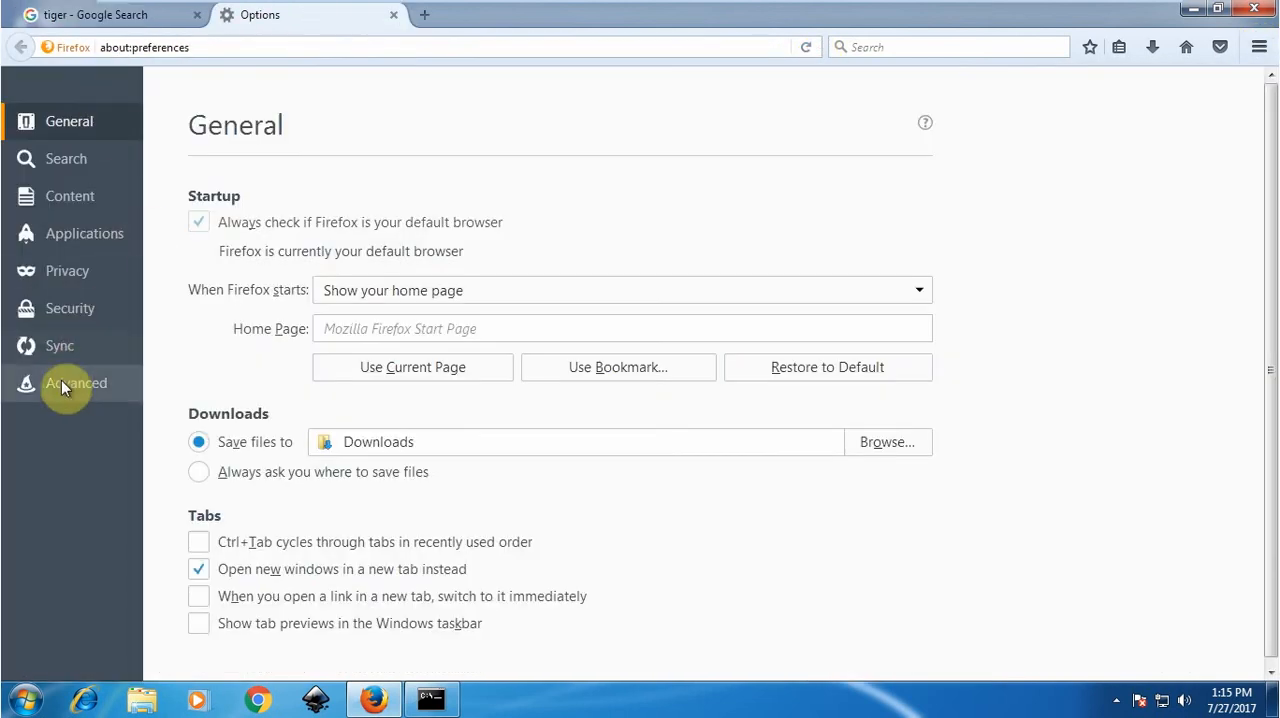
click(75, 383)
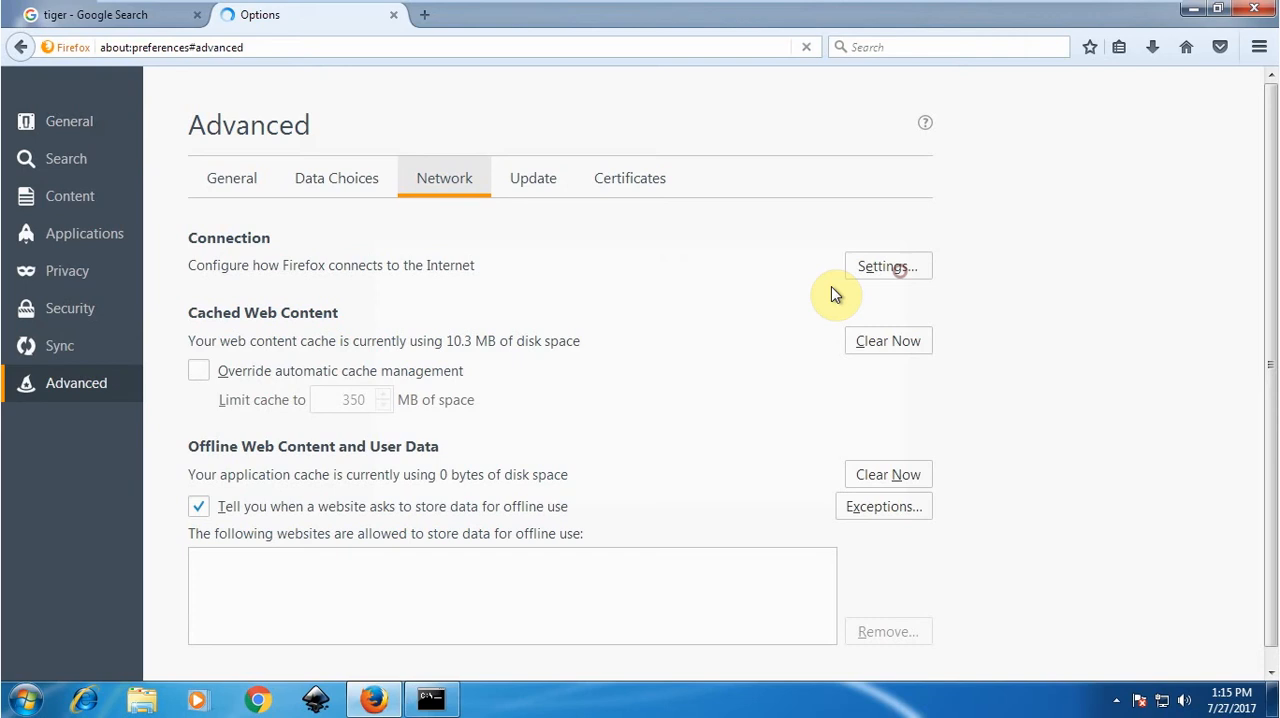
click(887, 266)
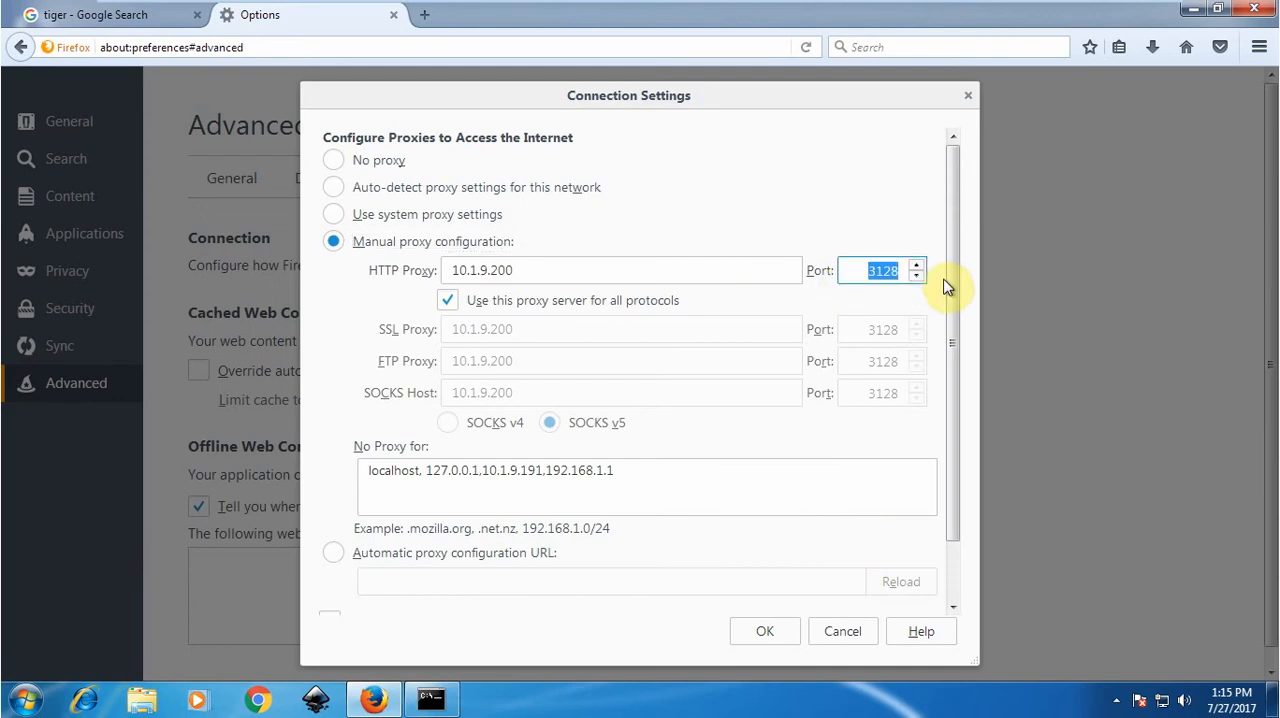
text(8080)
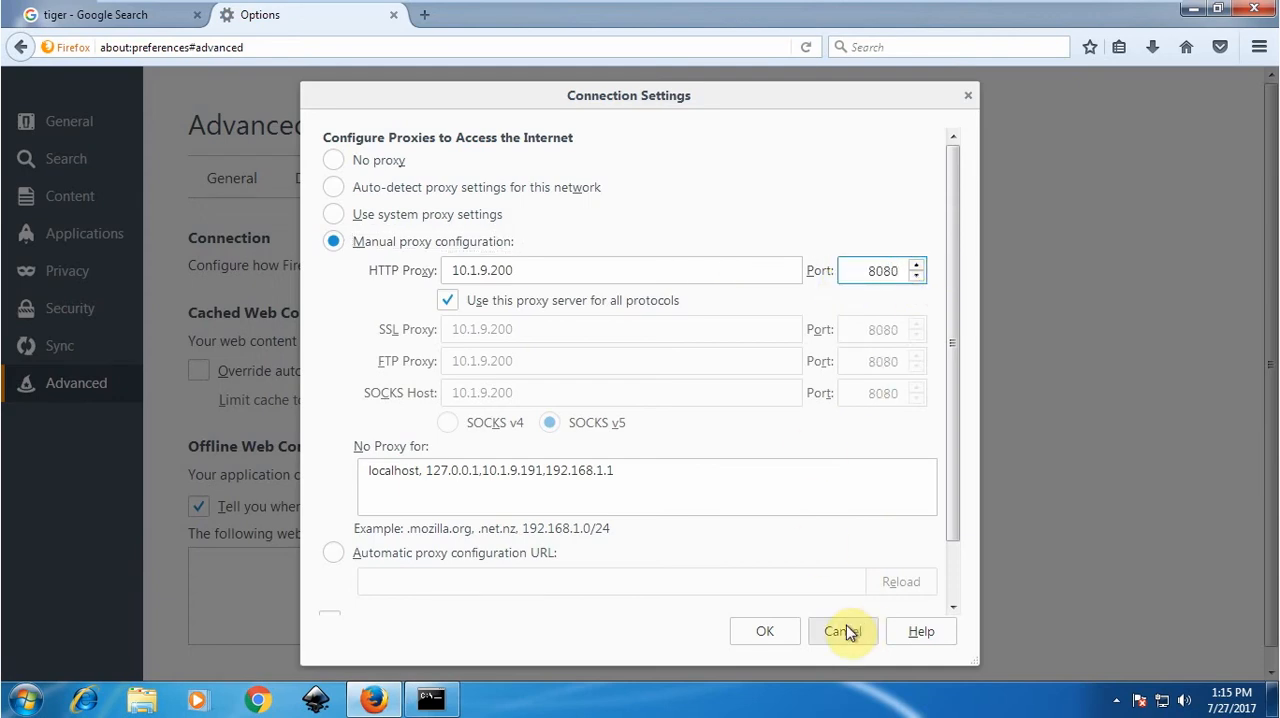
click(842, 631)
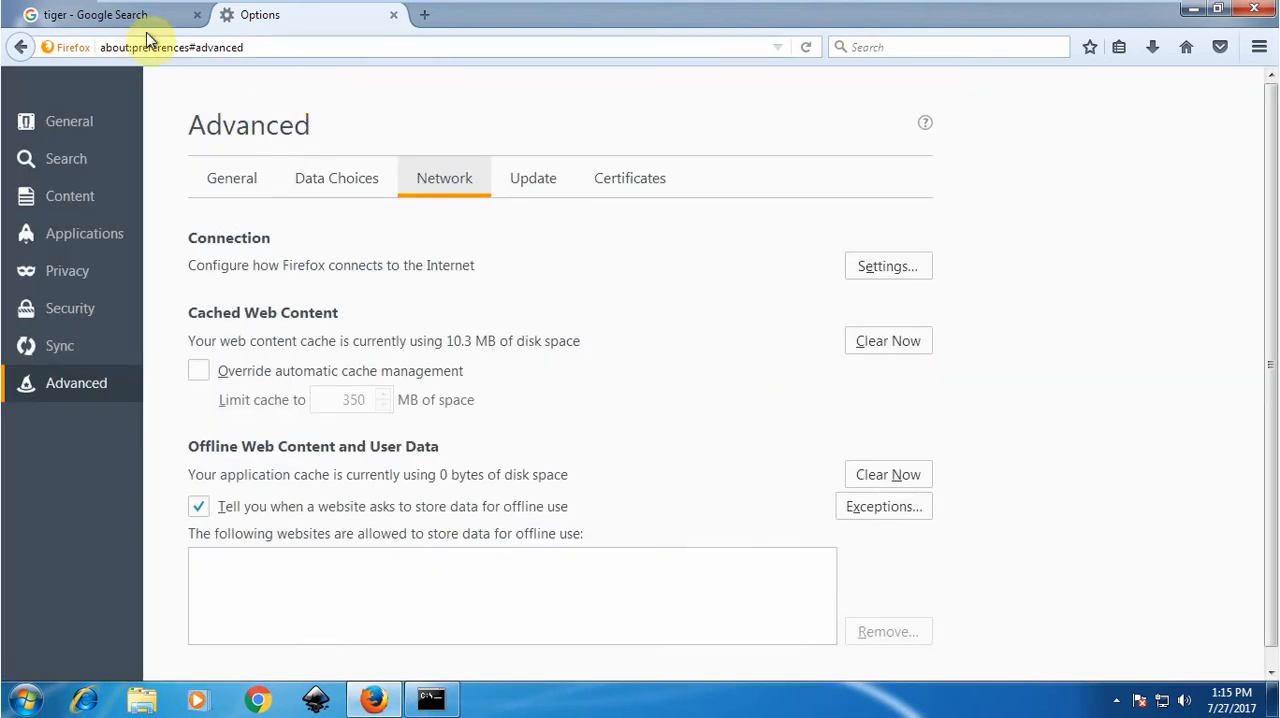
Return to the tiger results and open the Tiger - Wikipedia article
click(95, 14)
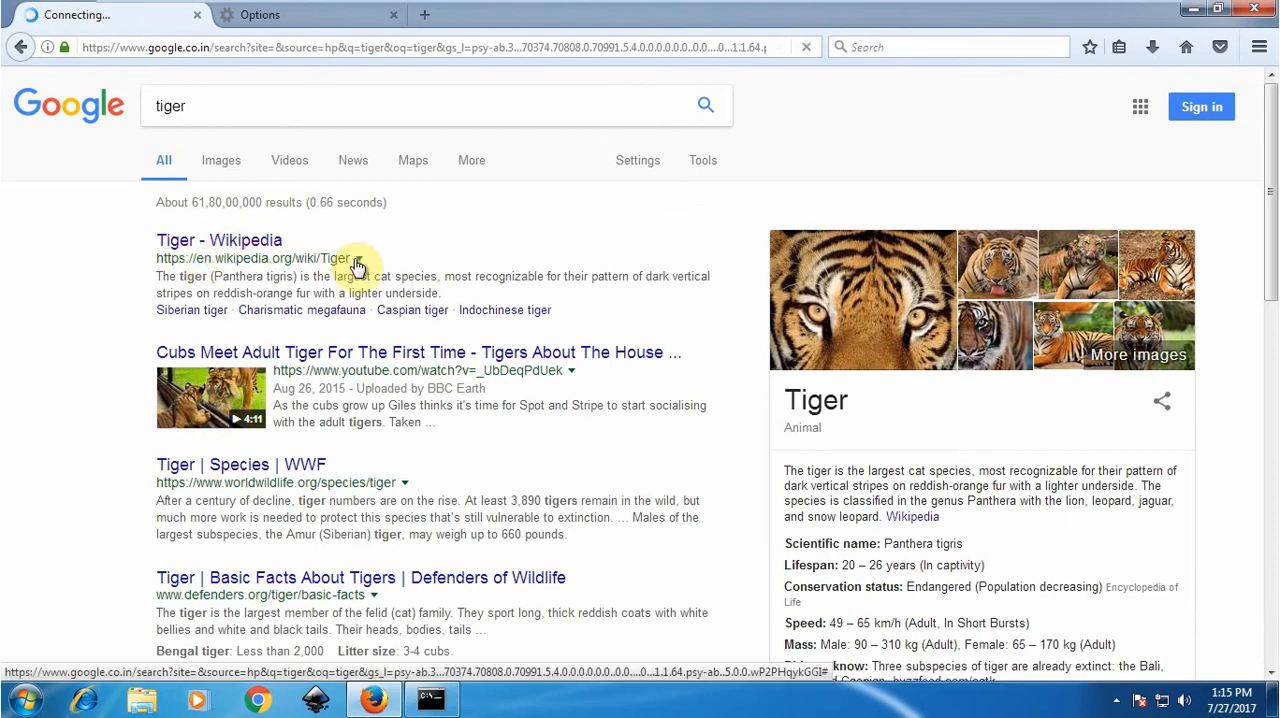
click(219, 240)
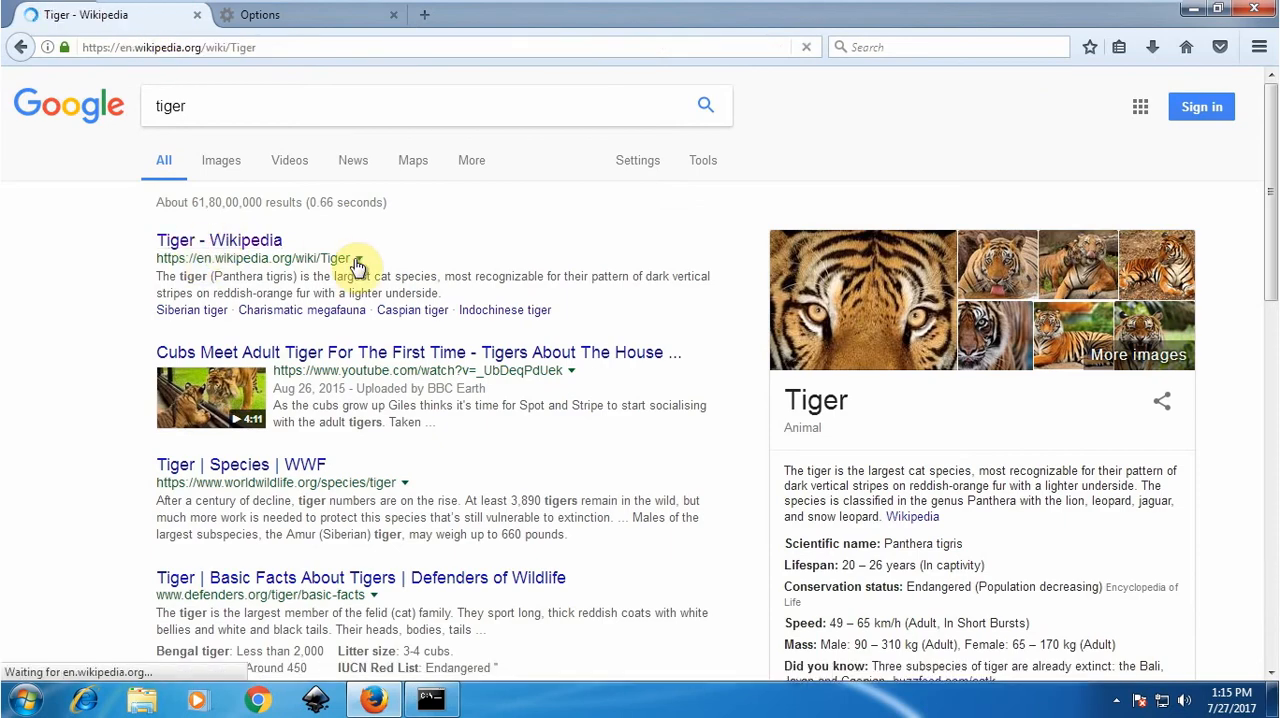
click(219, 240)
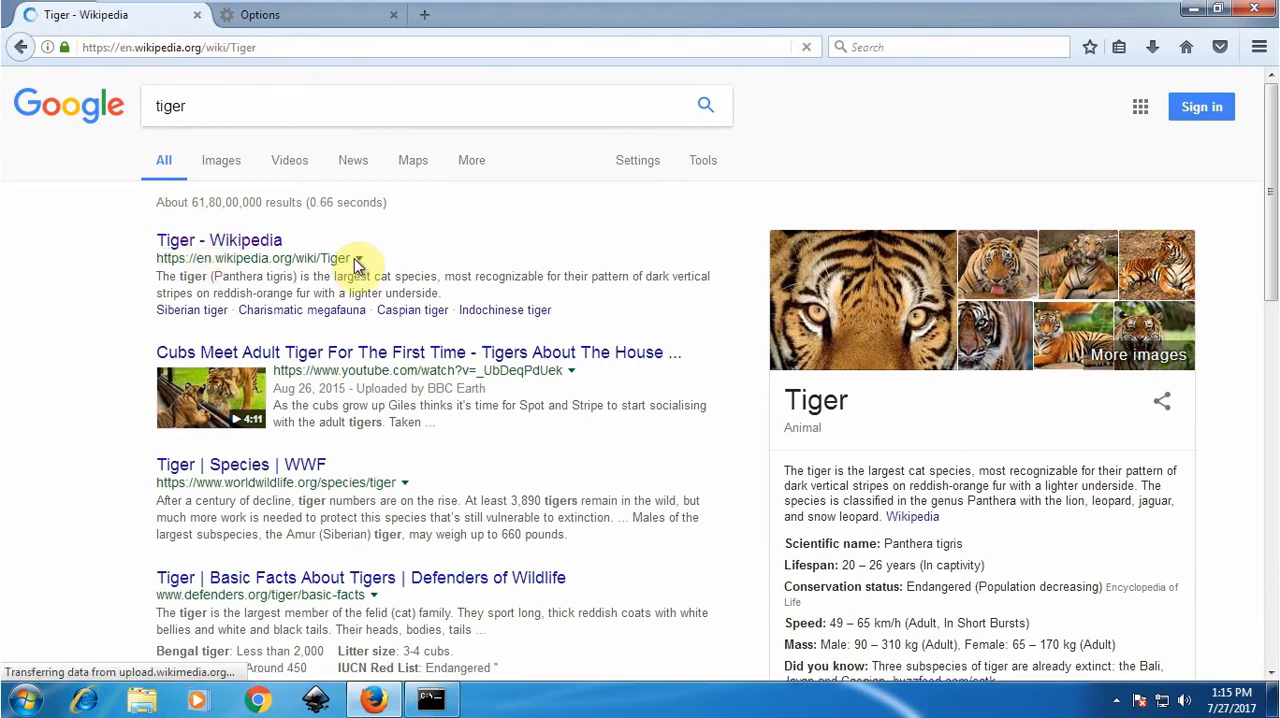
click(219, 240)
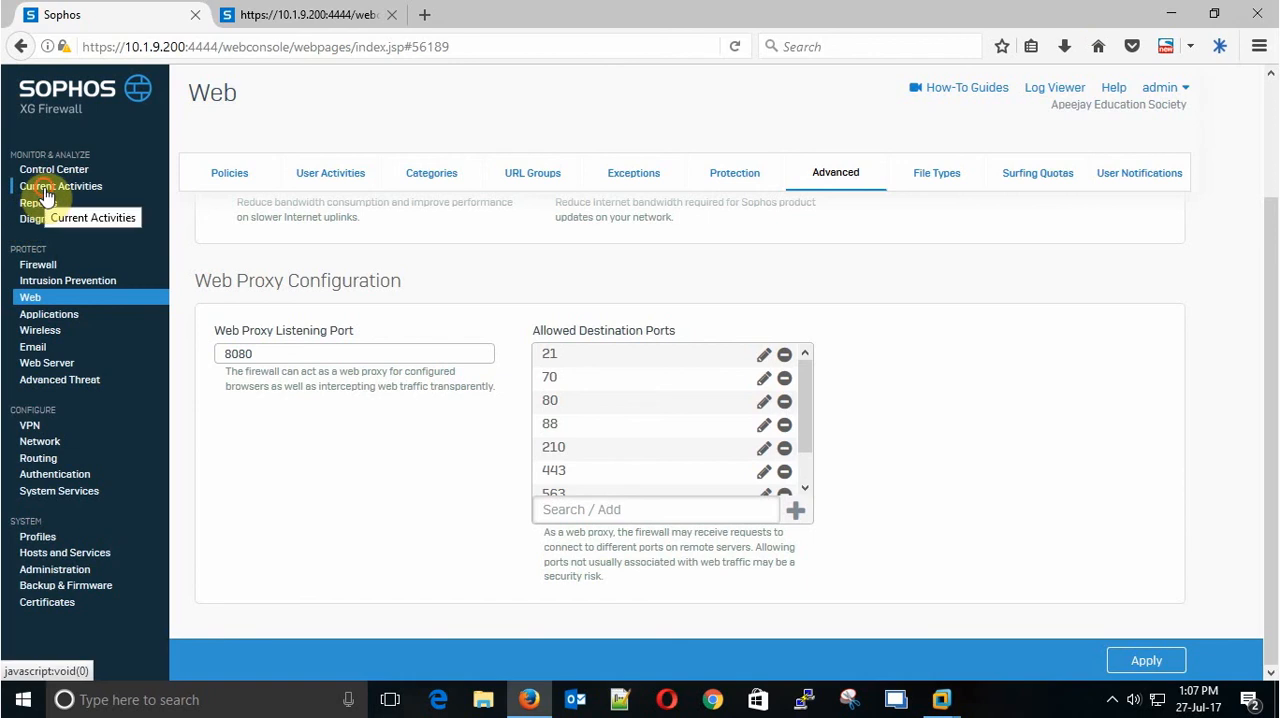
Group live connections by Source IP Address and expand client 10.1.8.62
click(61, 186)
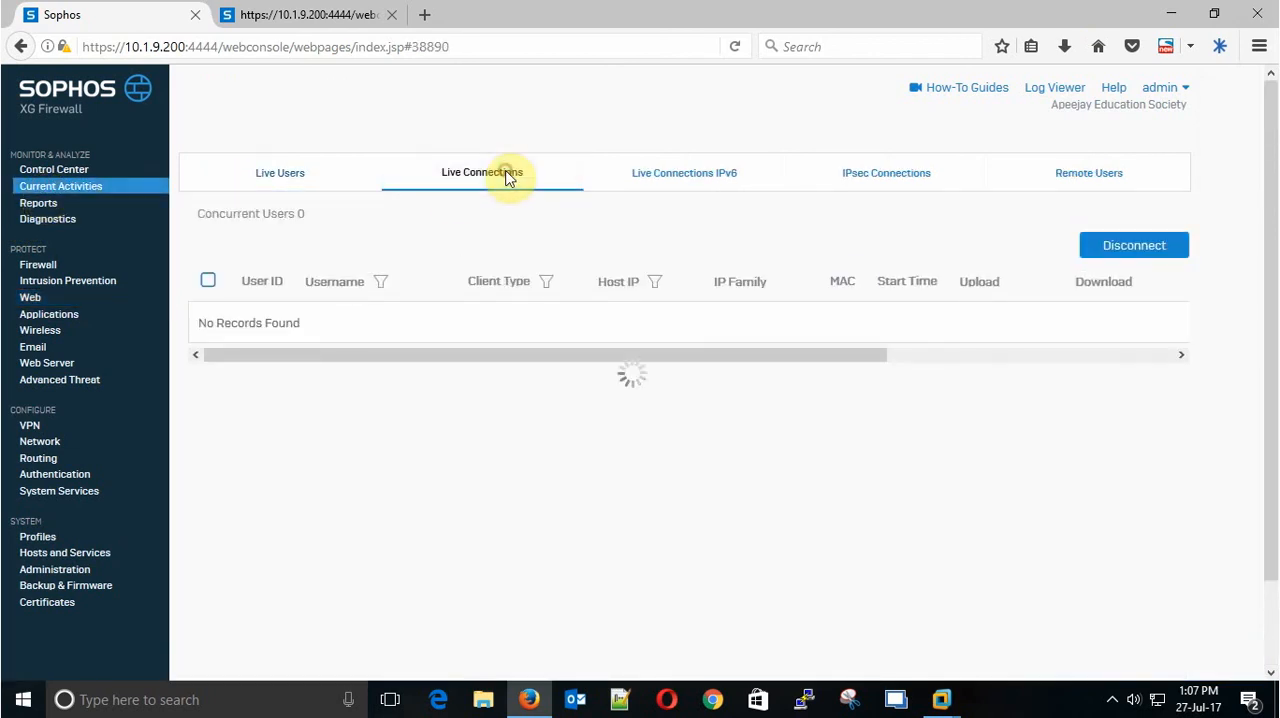
click(481, 172)
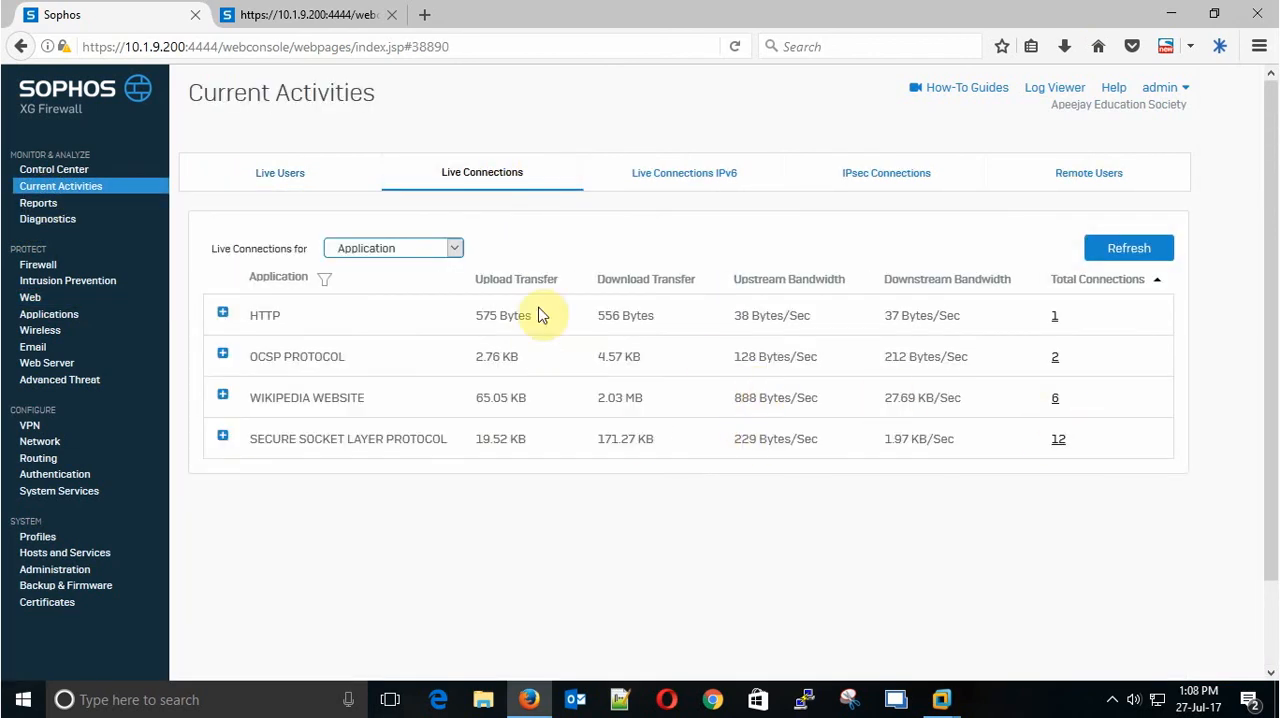
click(393, 247)
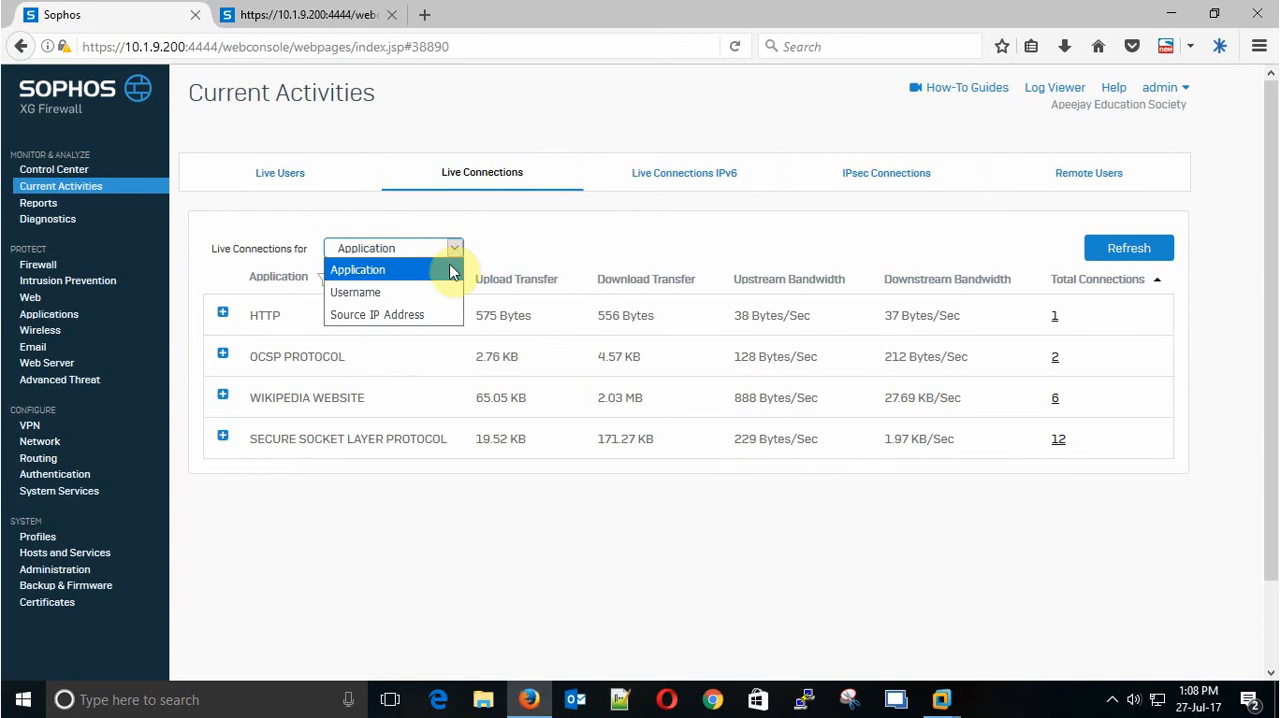
click(377, 314)
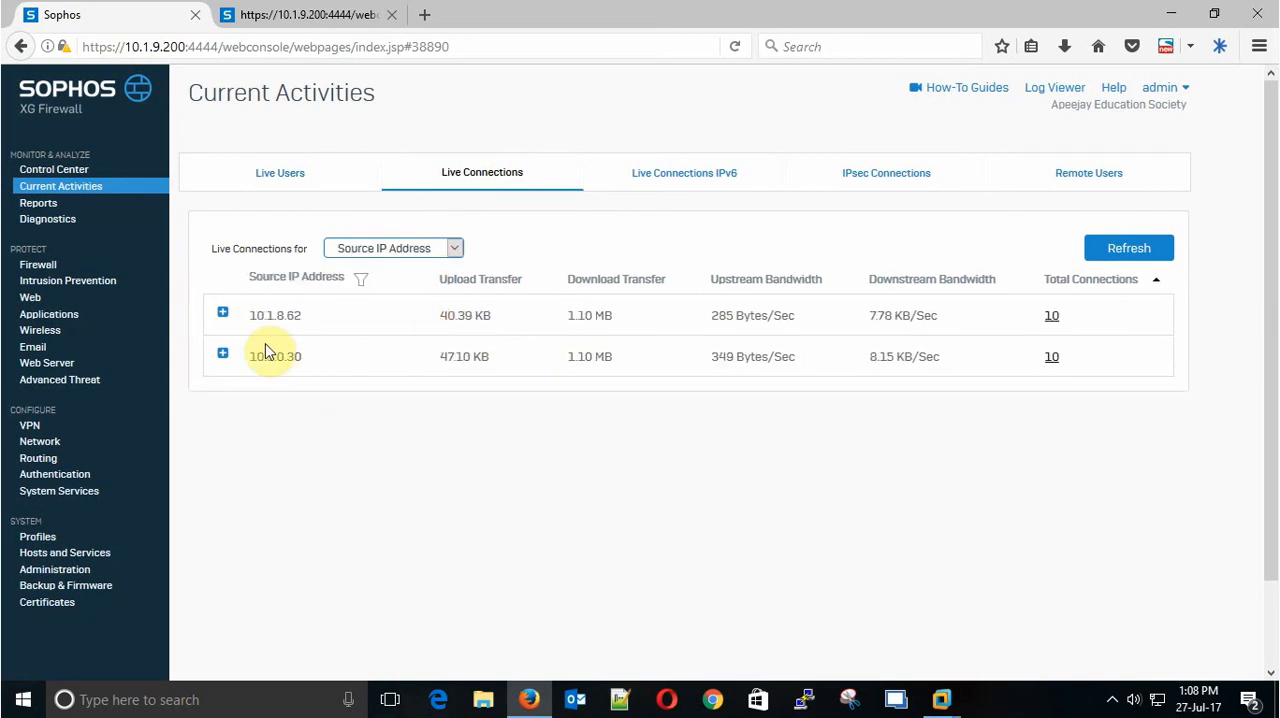
double_click(274, 315)
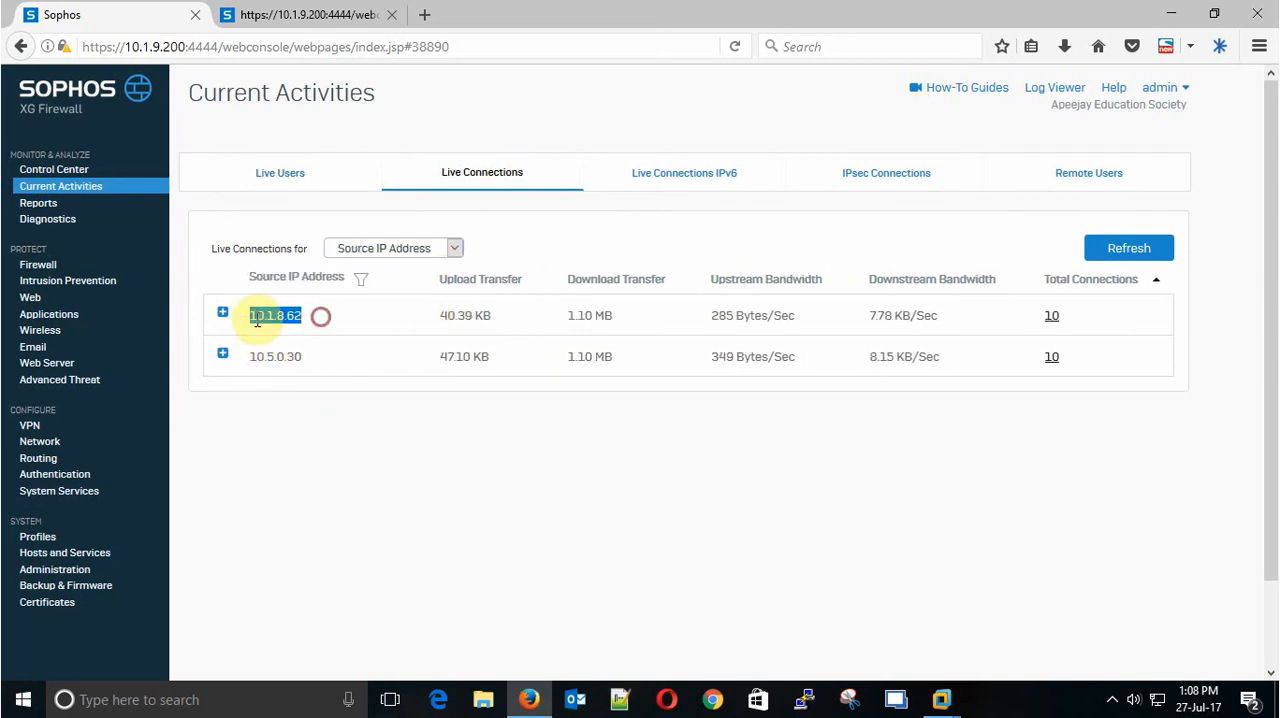
click(222, 315)
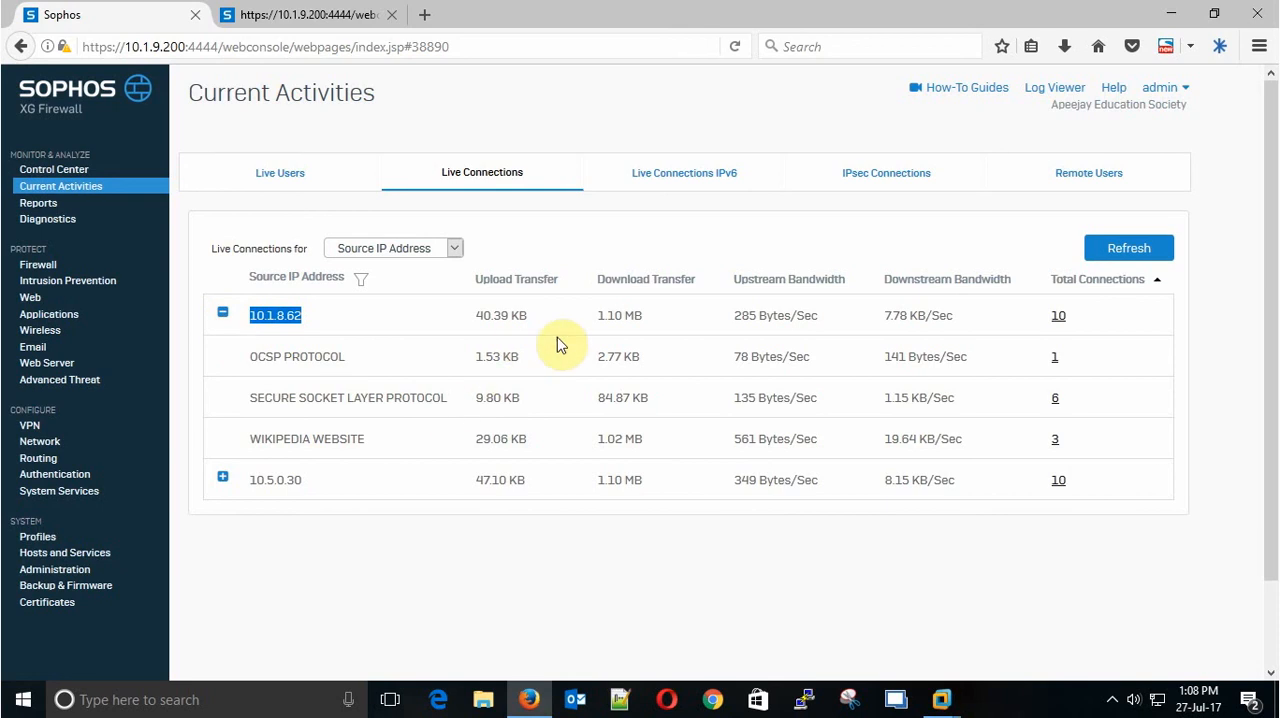
mouse_move(1057, 438)
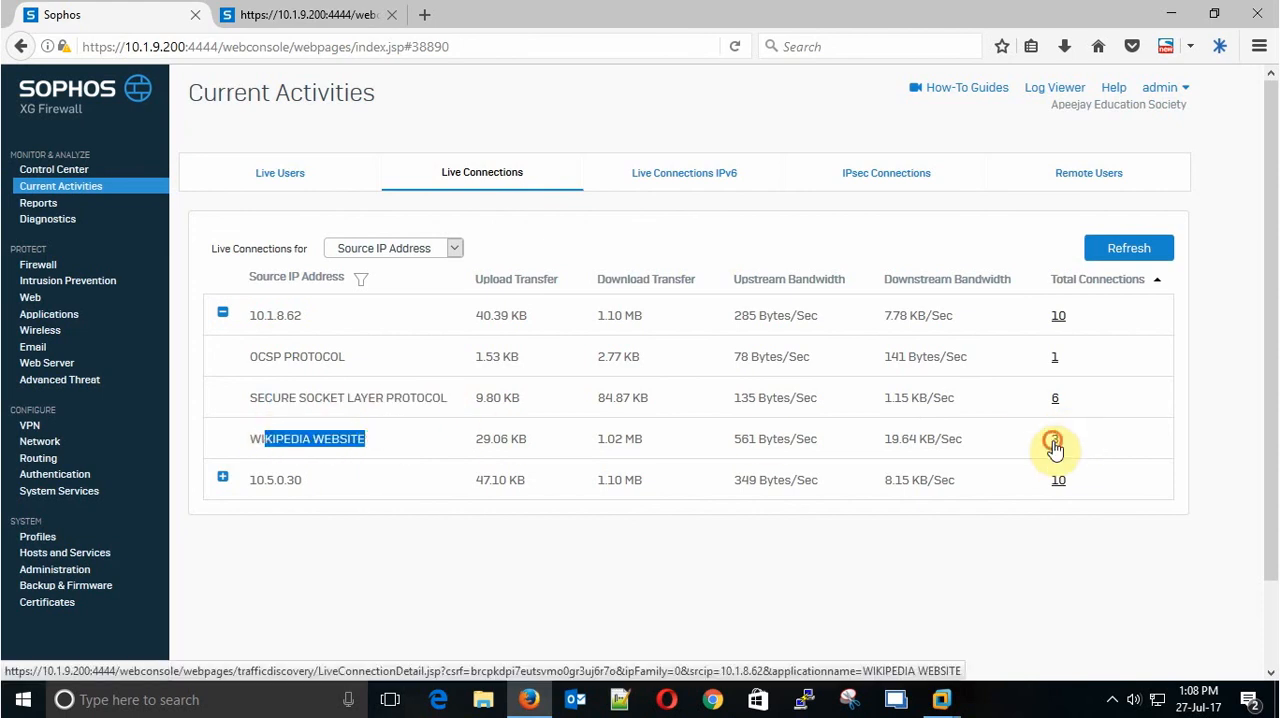
Open the WIKIPEDIA WEBSITE connection details and confirm destination port 8080
click(1058, 438)
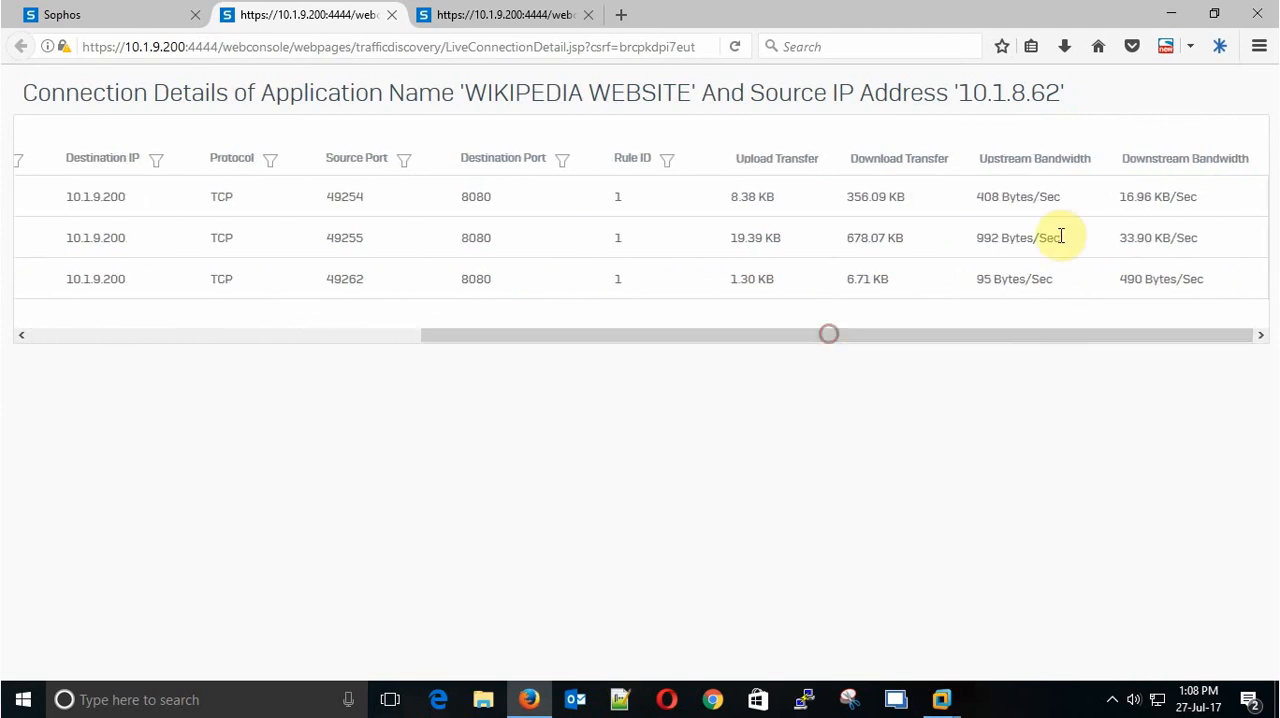
double_click(1018, 196)
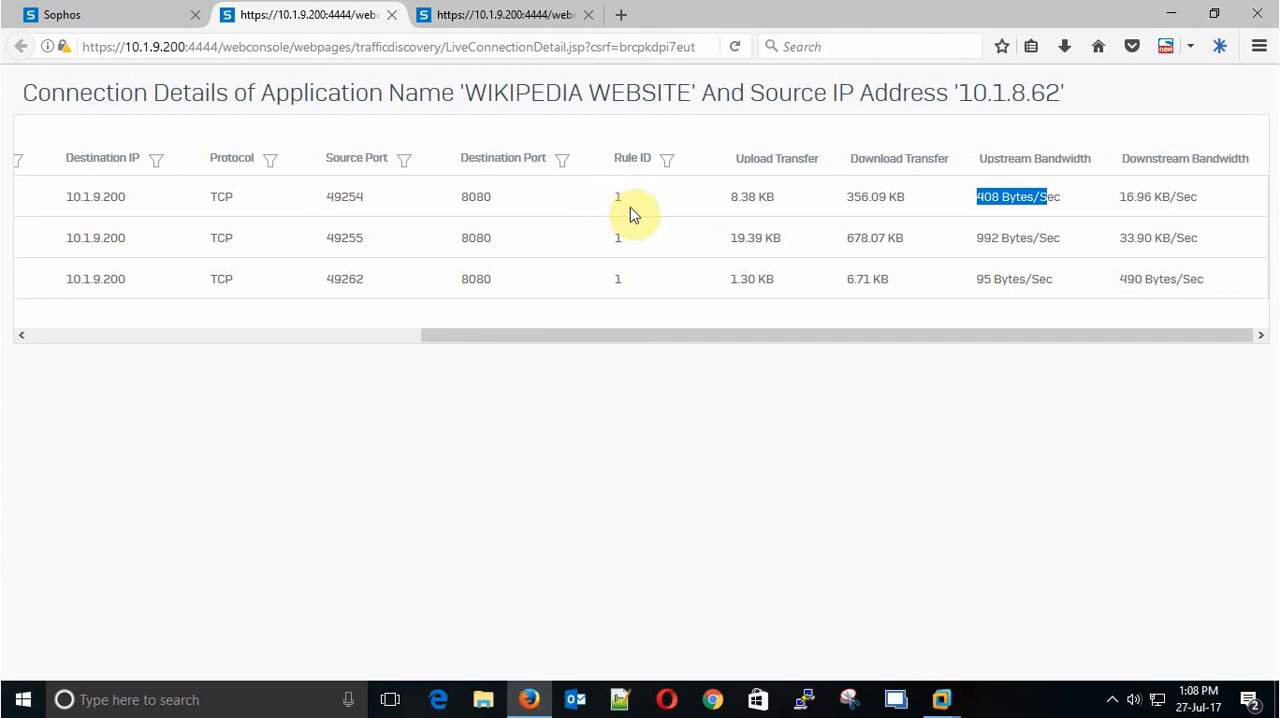
double_click(476, 196)
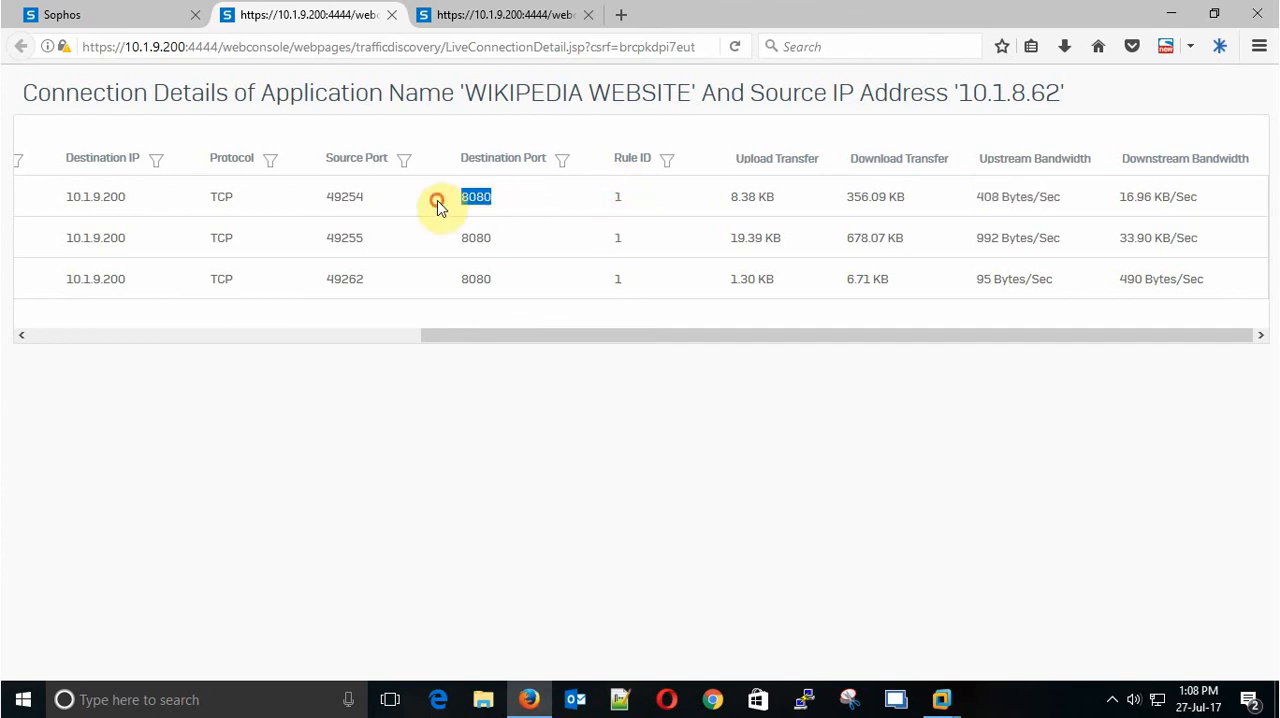
scroll(left, 3)
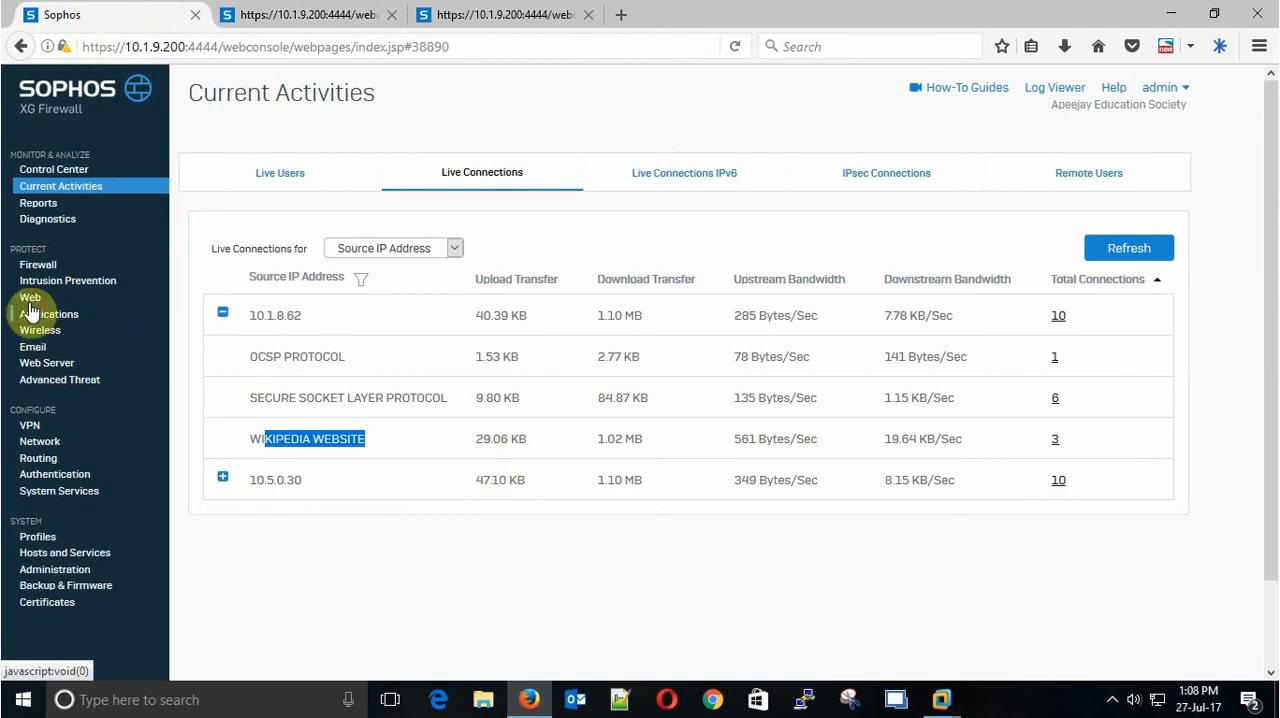
Change the Web > Advanced proxy listening port from 8080 to 3128 and apply
click(30, 297)
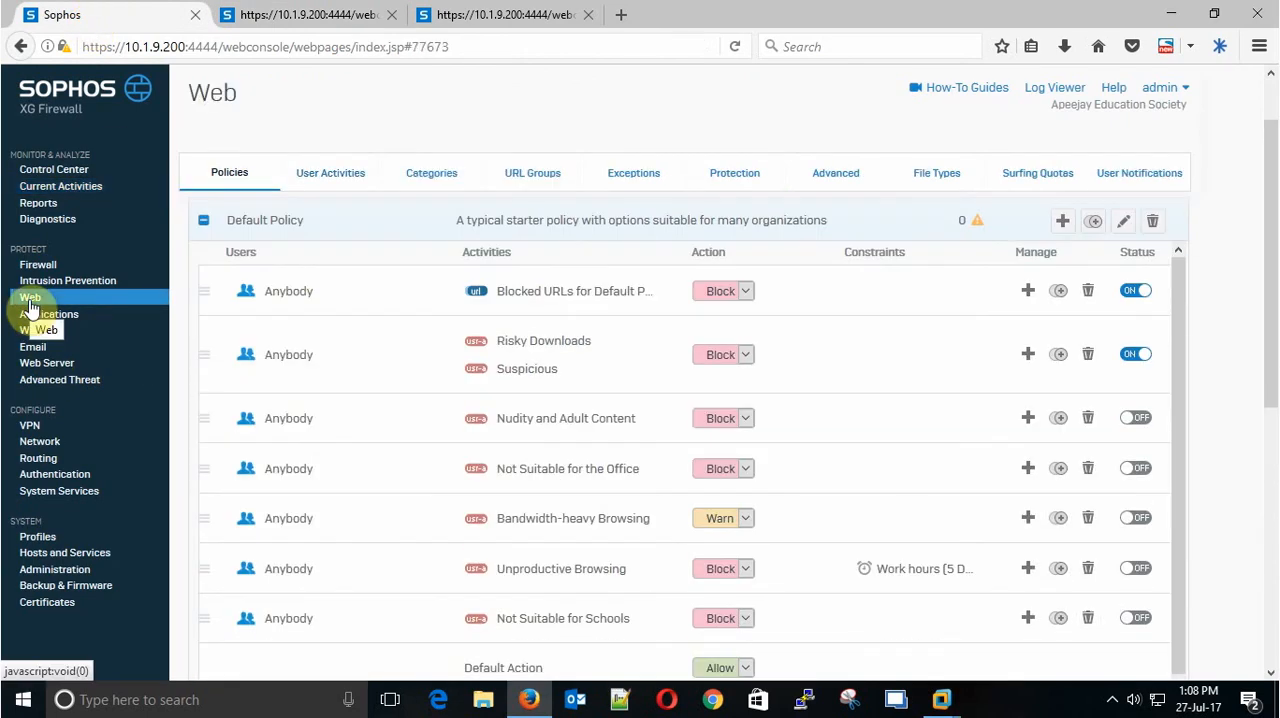
click(835, 172)
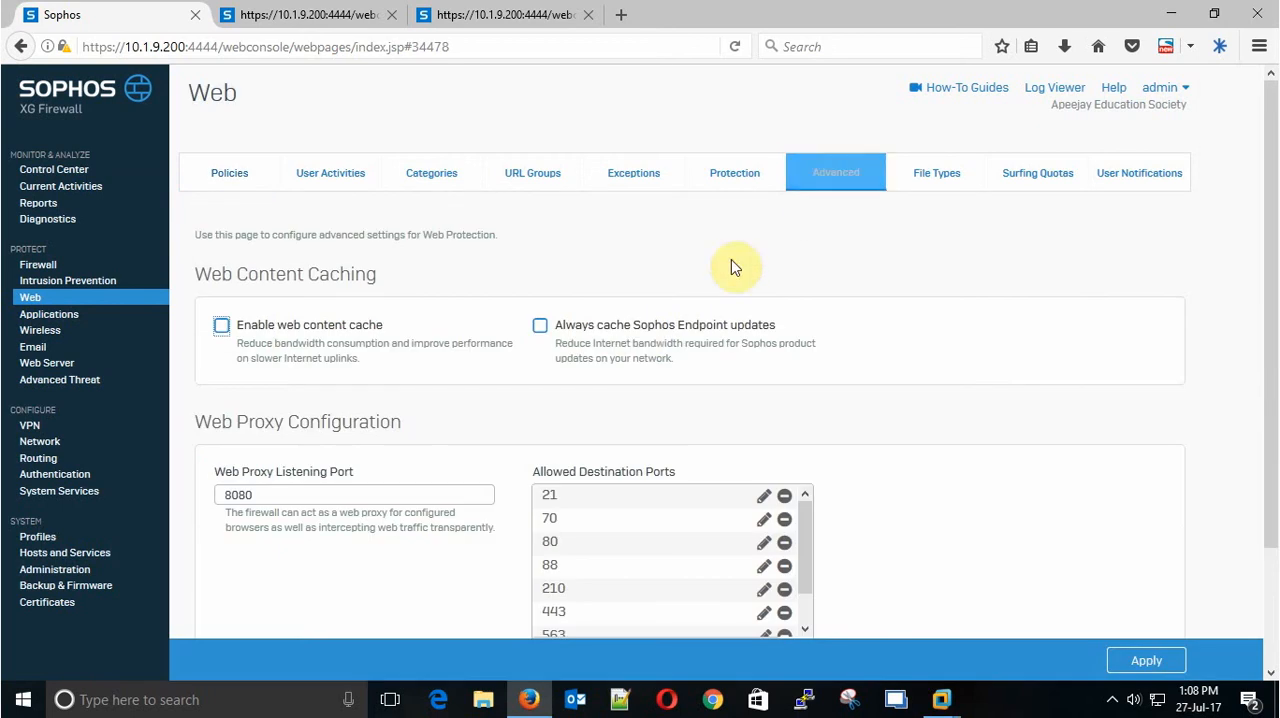
click(355, 494)
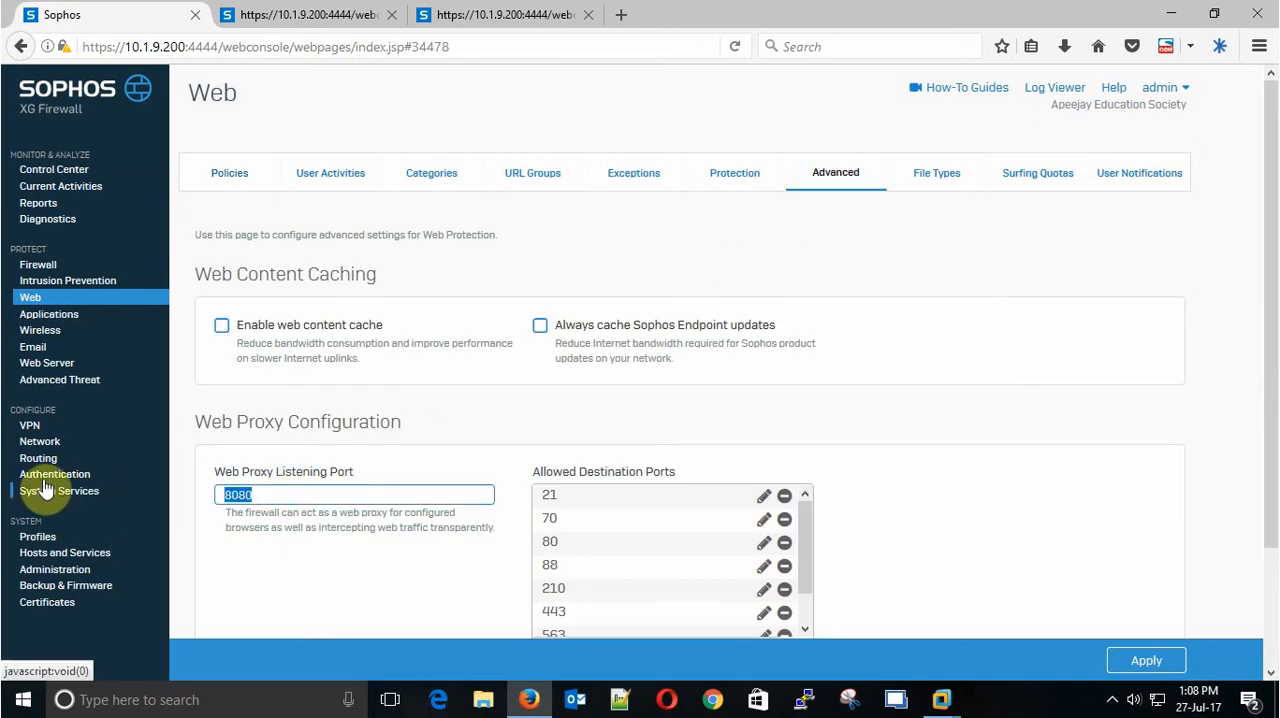
text(3128)
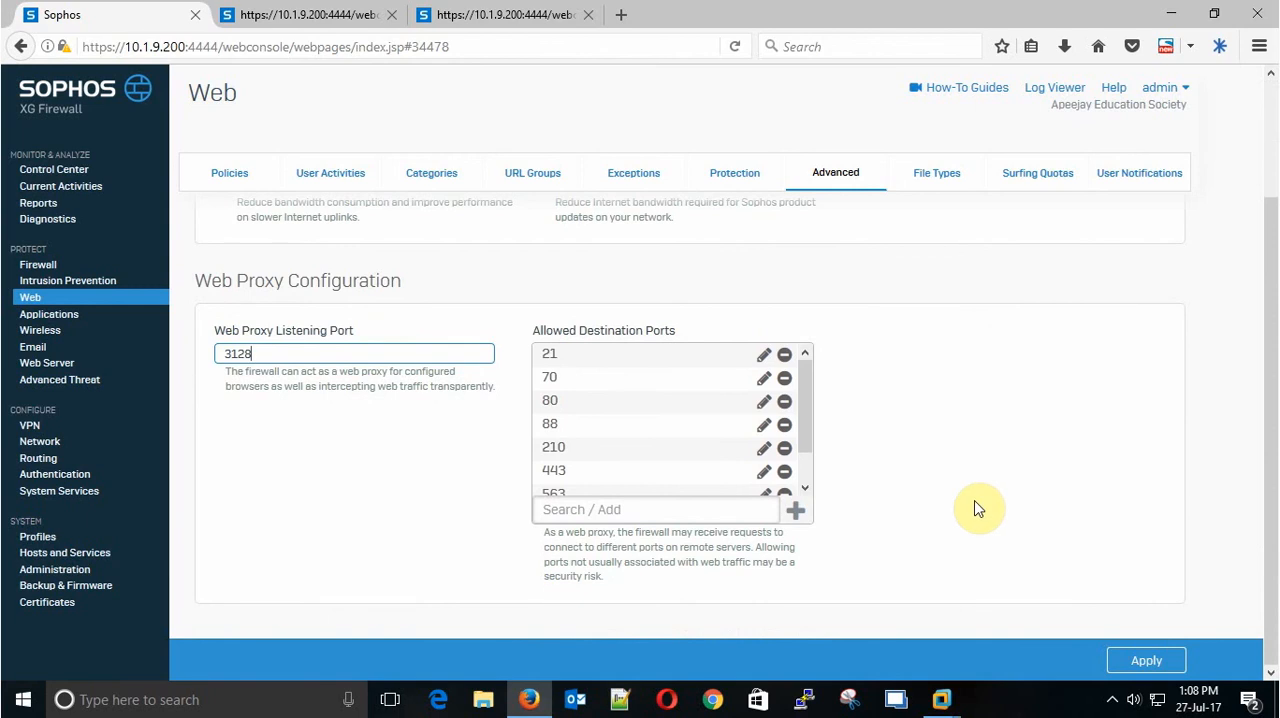
mouse_move(1146, 660)
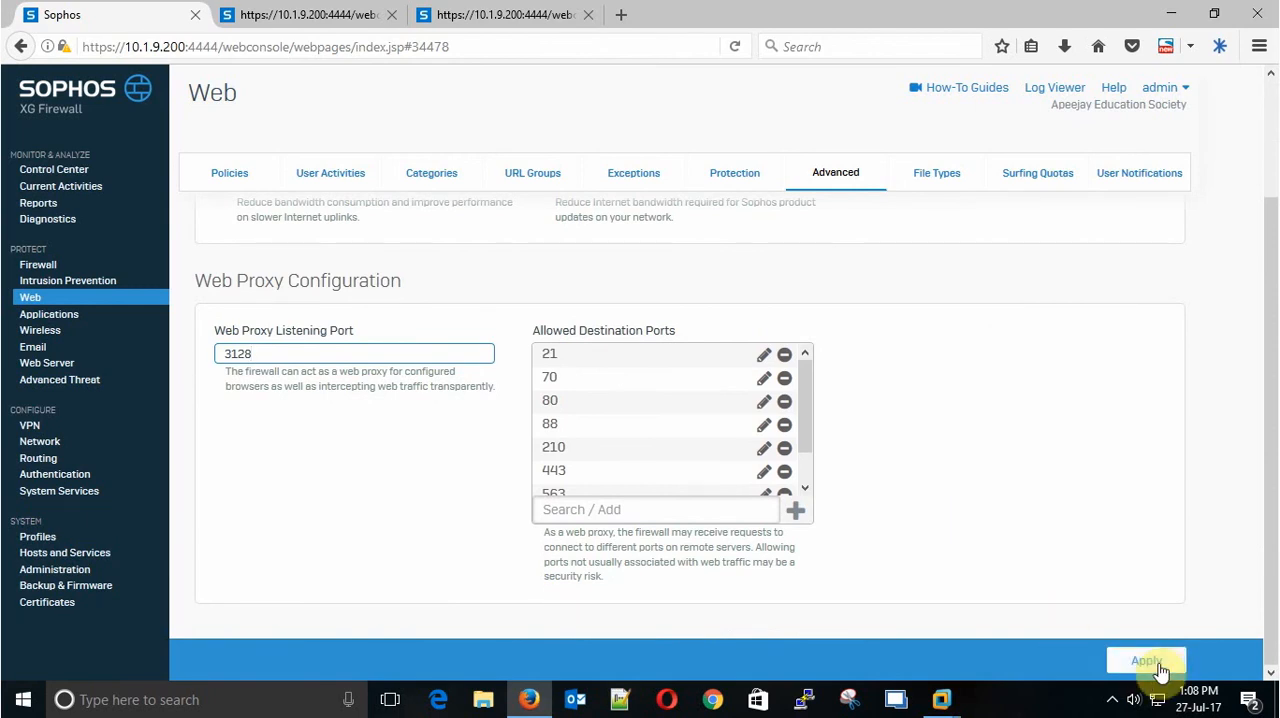
click(1146, 661)
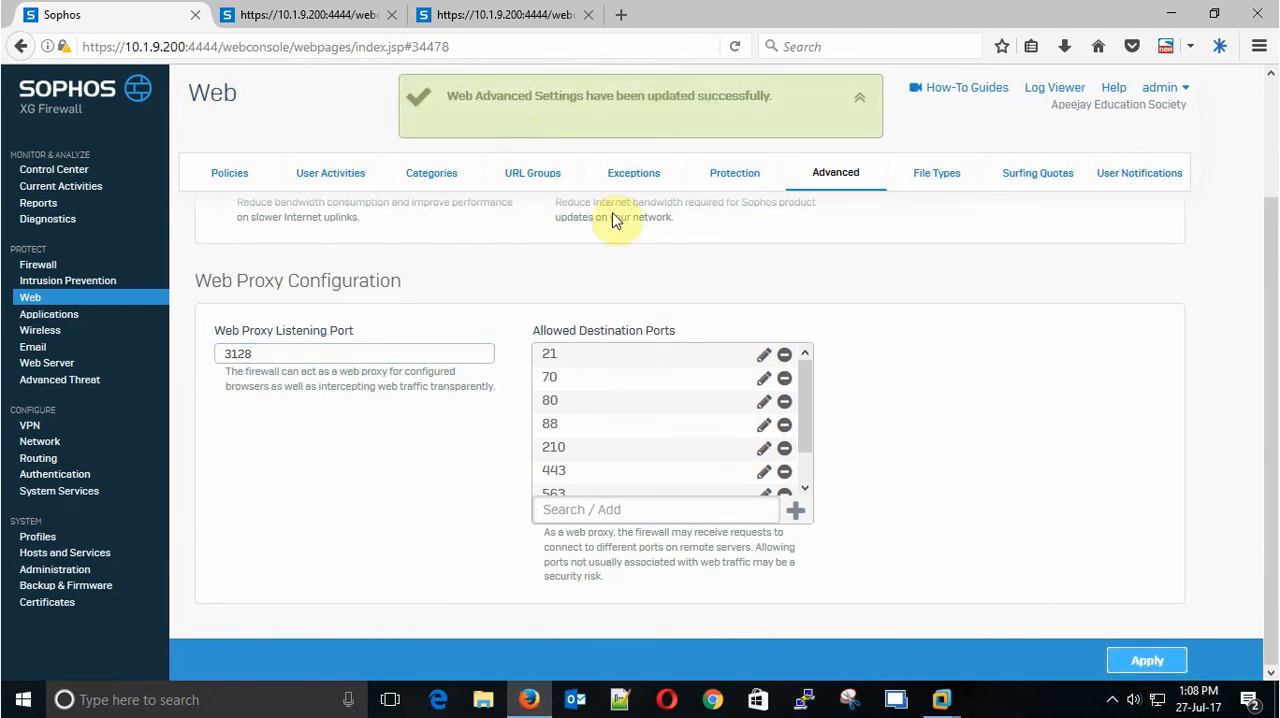
mouse_move(930, 372)
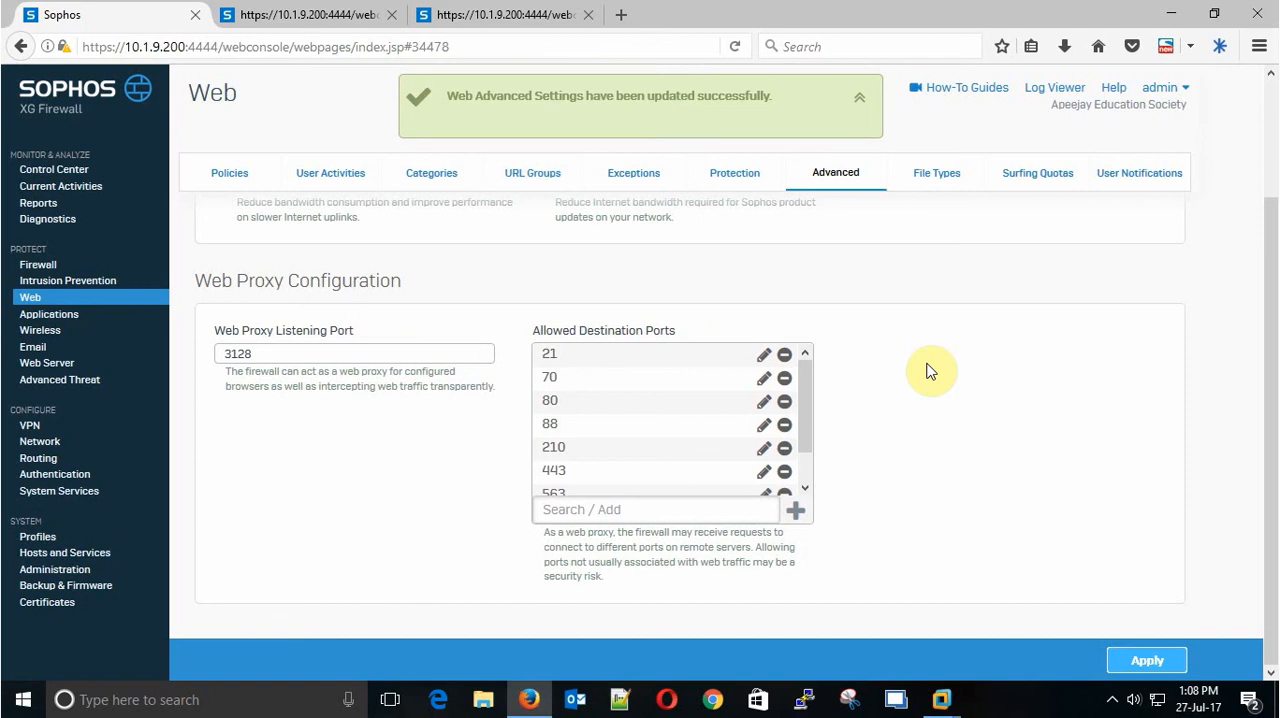
mouse_move(941, 699)
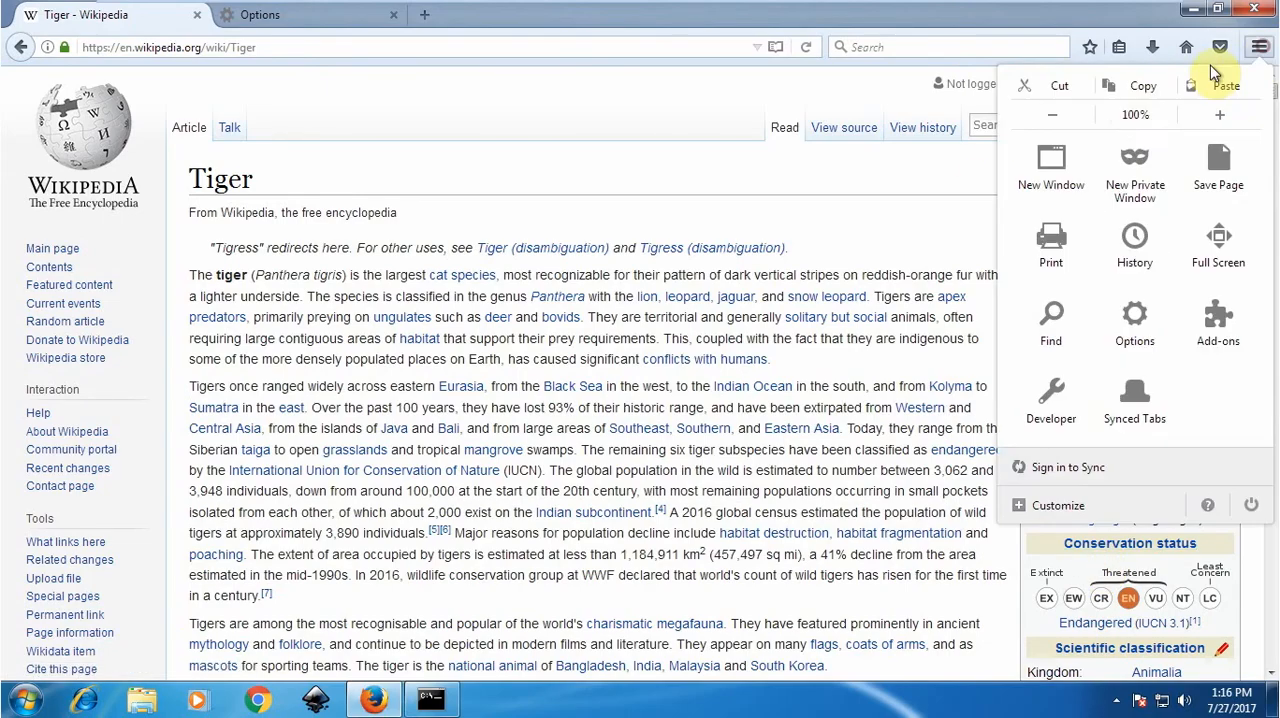
Set Firefox's manual HTTP proxy port to 3128, confirm, and close the Options tab
click(1134, 320)
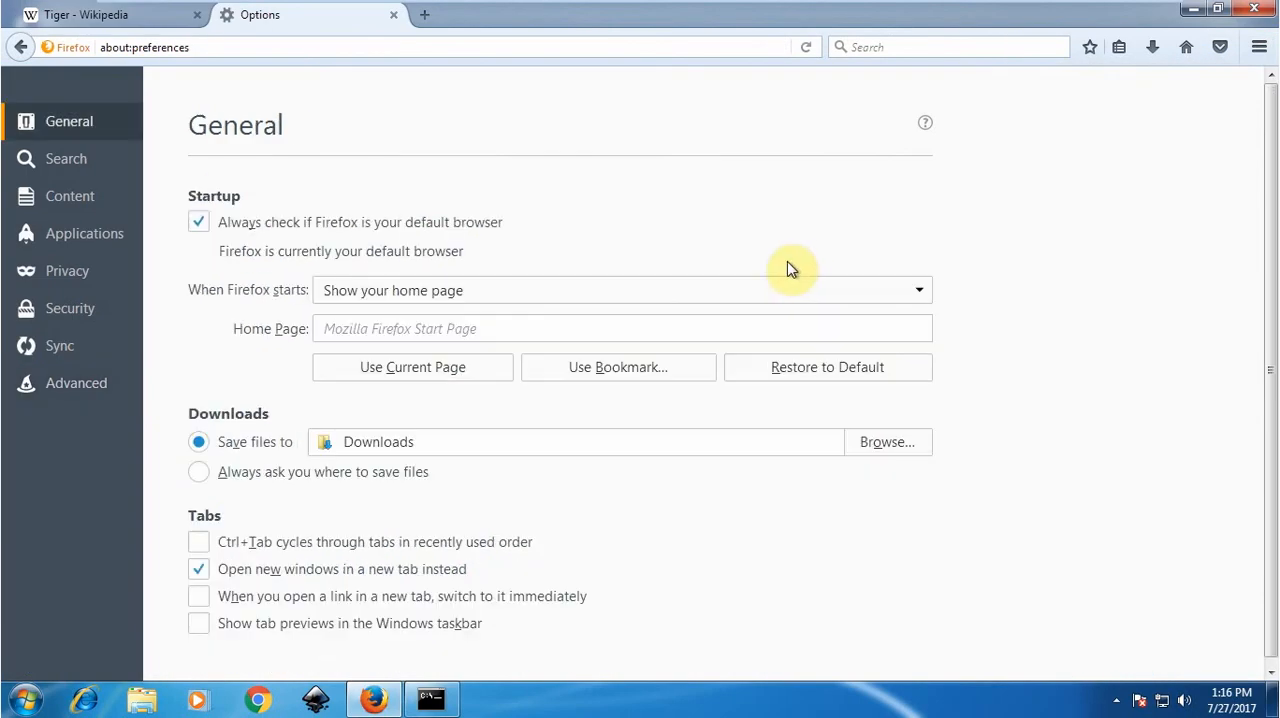
click(76, 383)
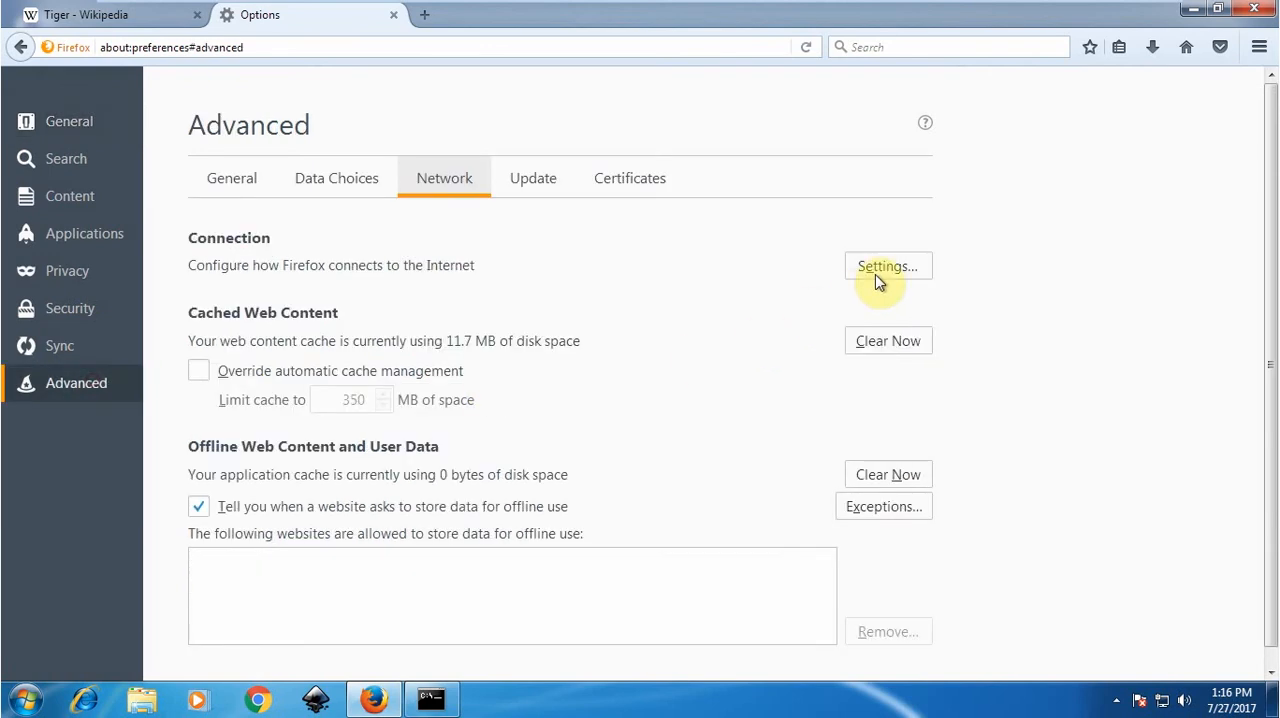
click(886, 266)
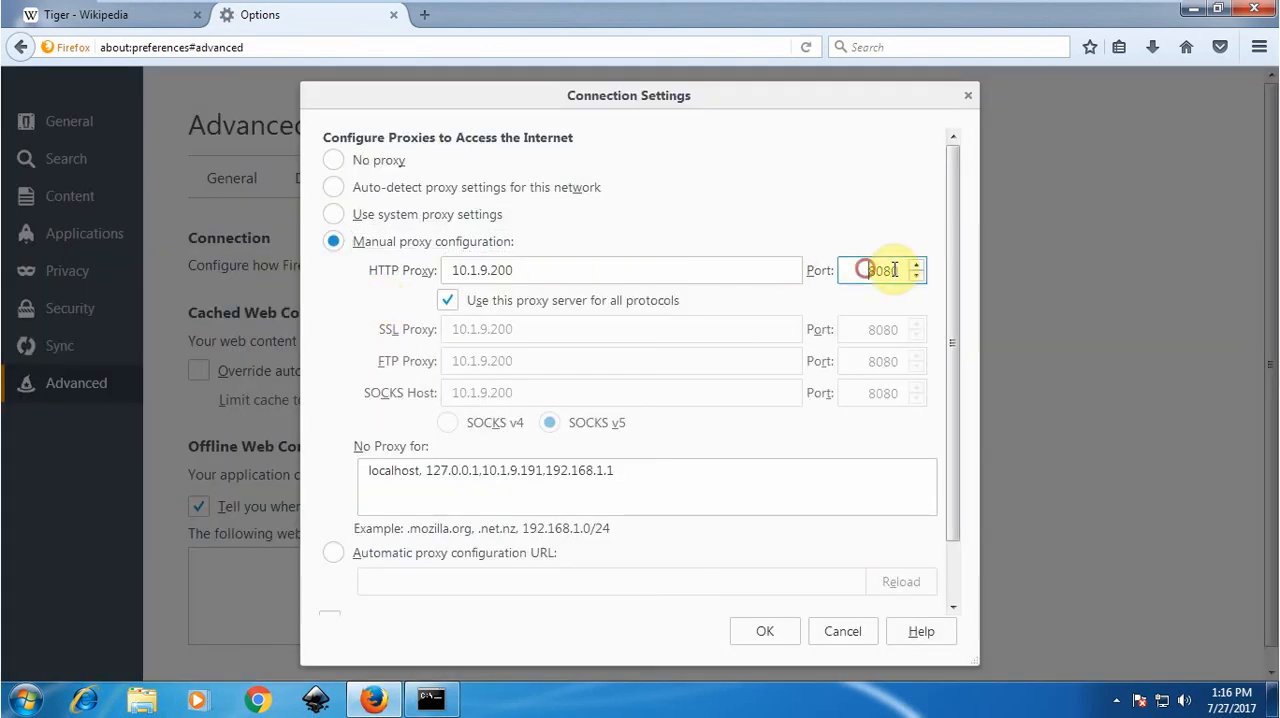
text(3128)
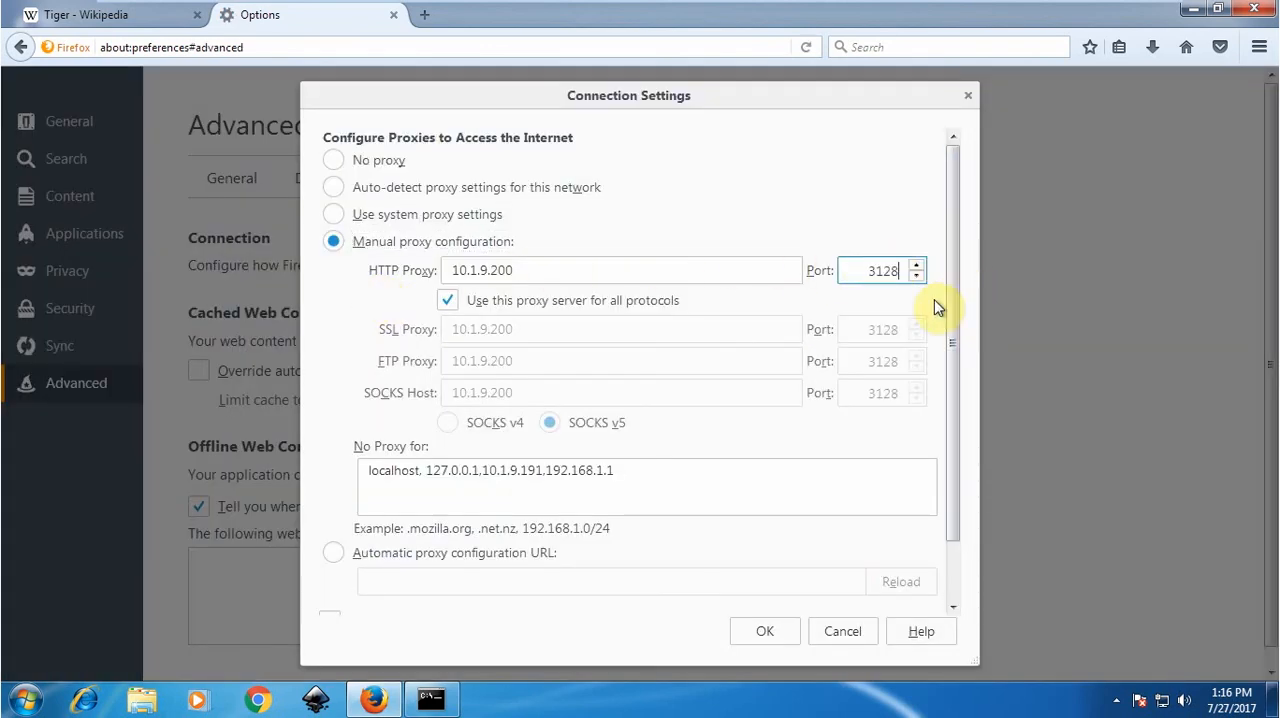
click(765, 631)
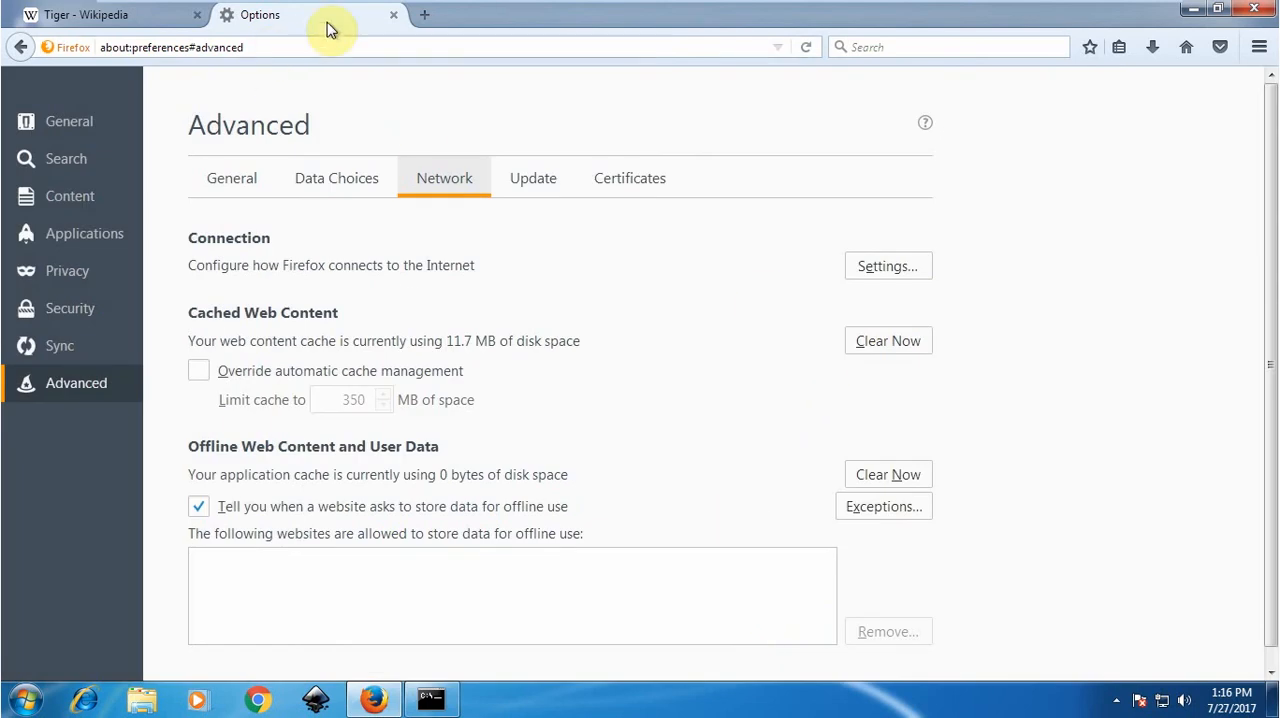
click(393, 14)
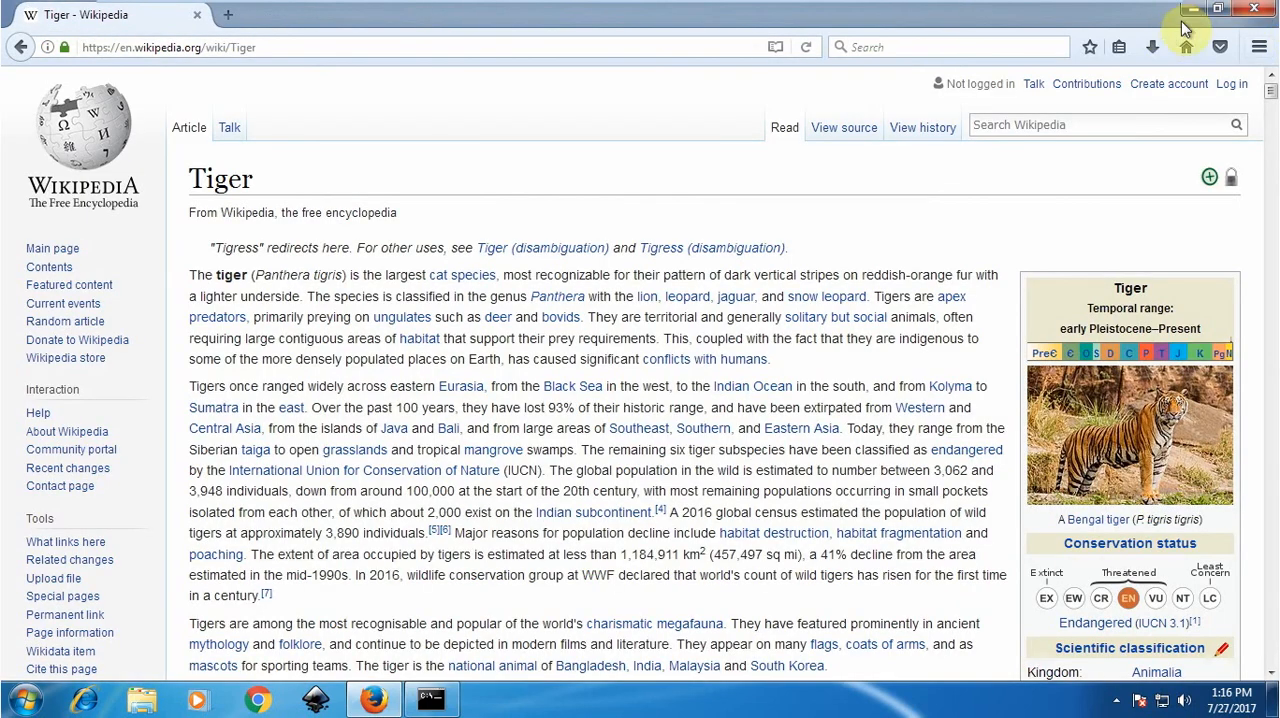
click(1189, 8)
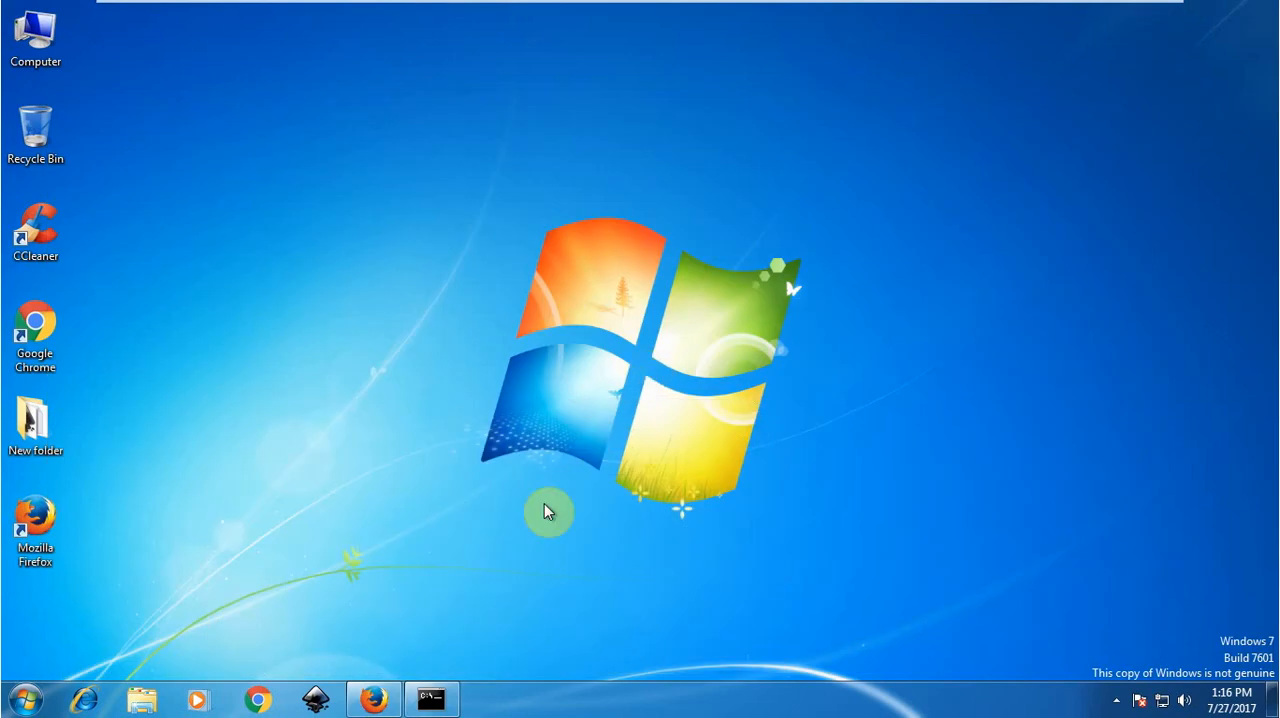
click(372, 698)
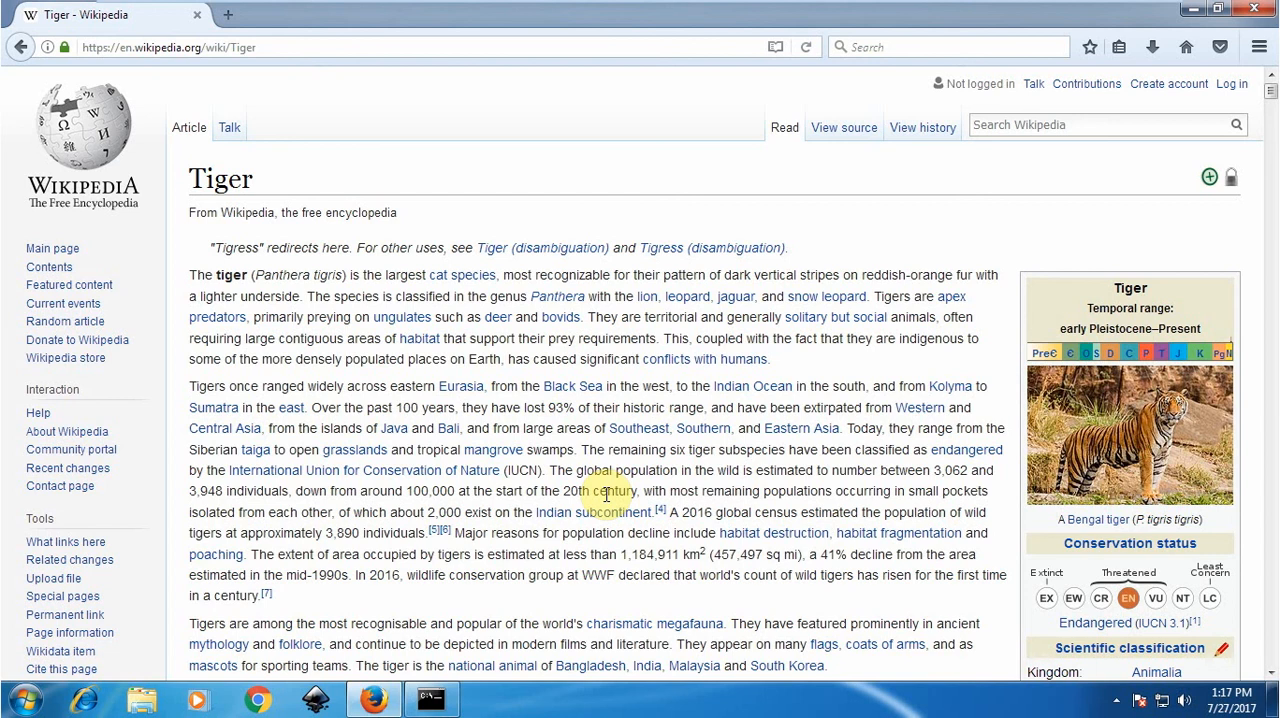
mouse_move(970, 8)
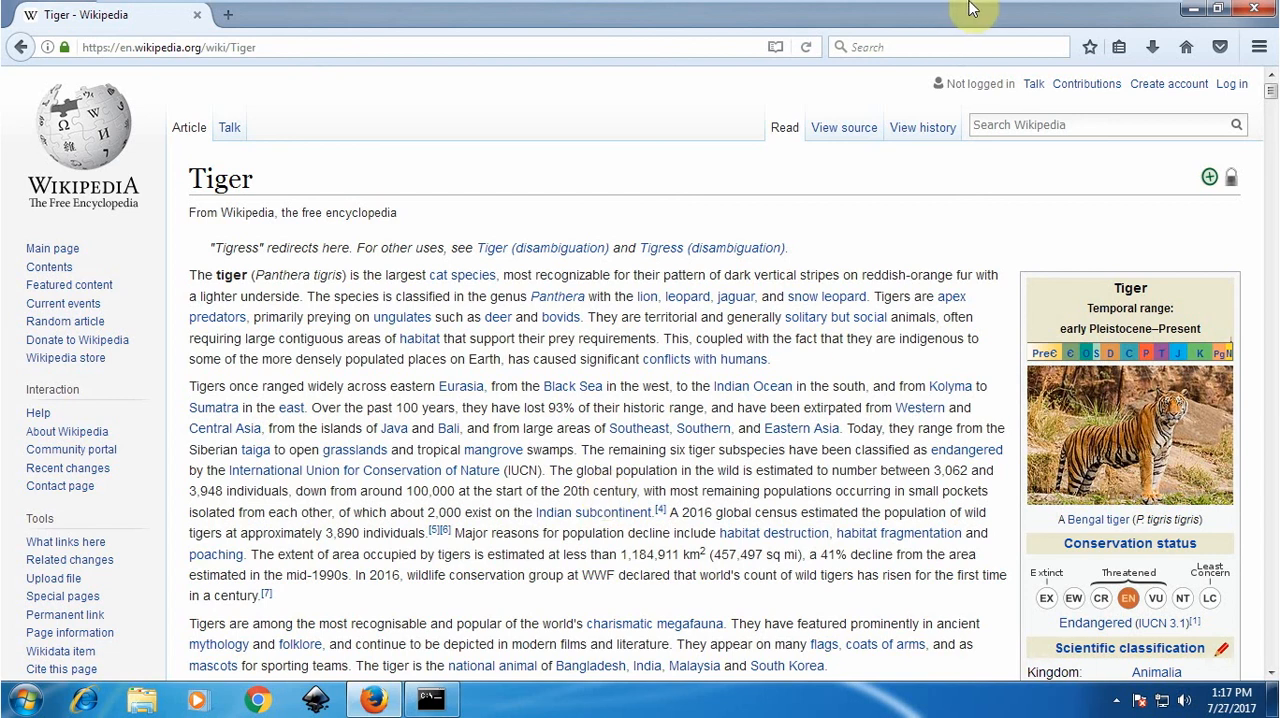